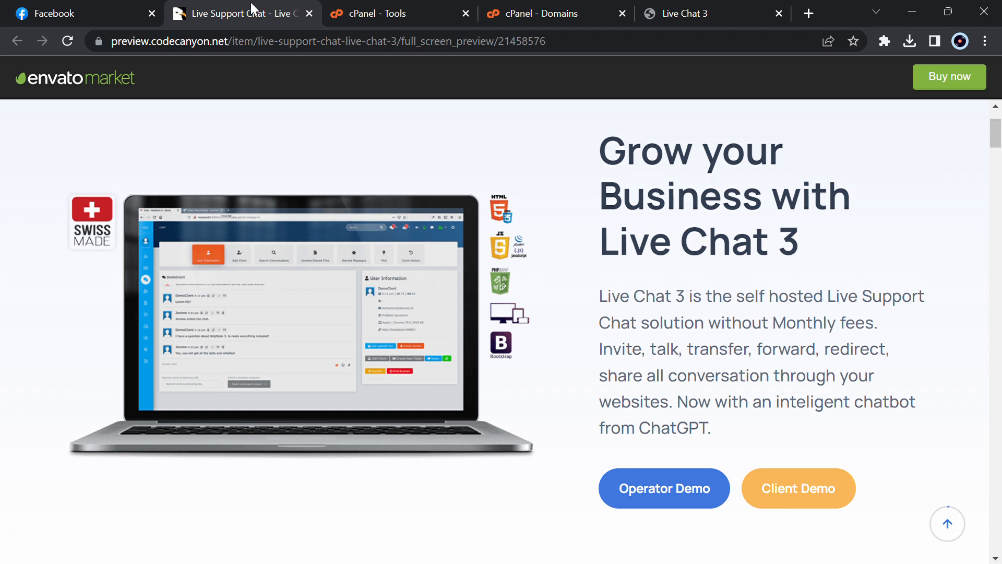
pyautogui.moveTo(642, 350)
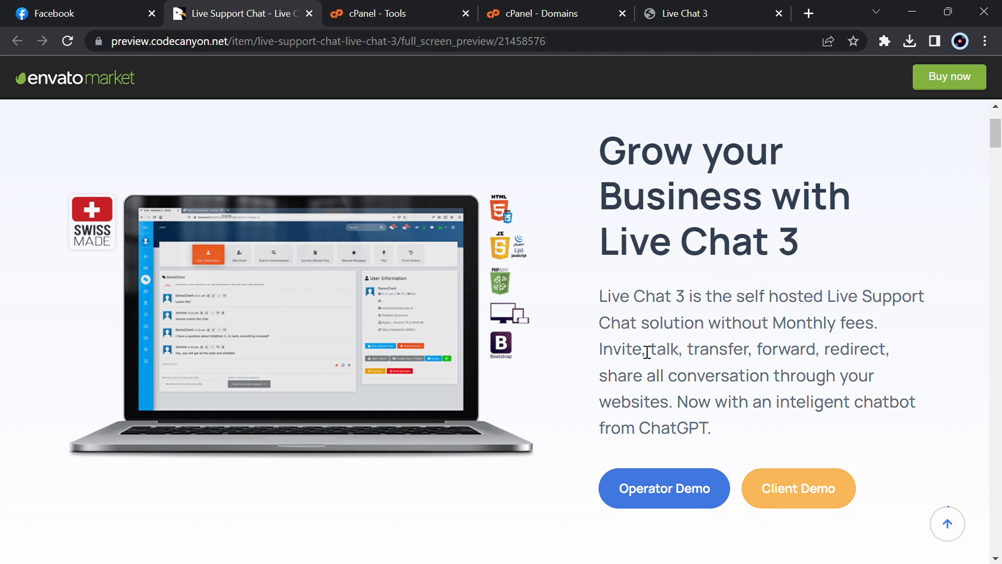
pyautogui.moveTo(651, 296)
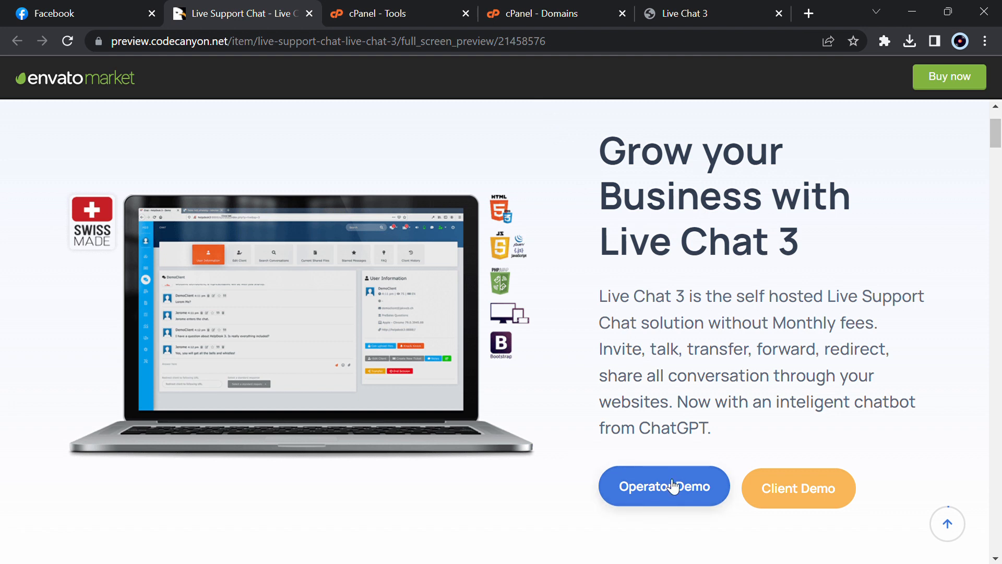
# Launch the Live Chat 3 Operator Demo and switch to its newly opened tab.
pyautogui.click(665, 486)
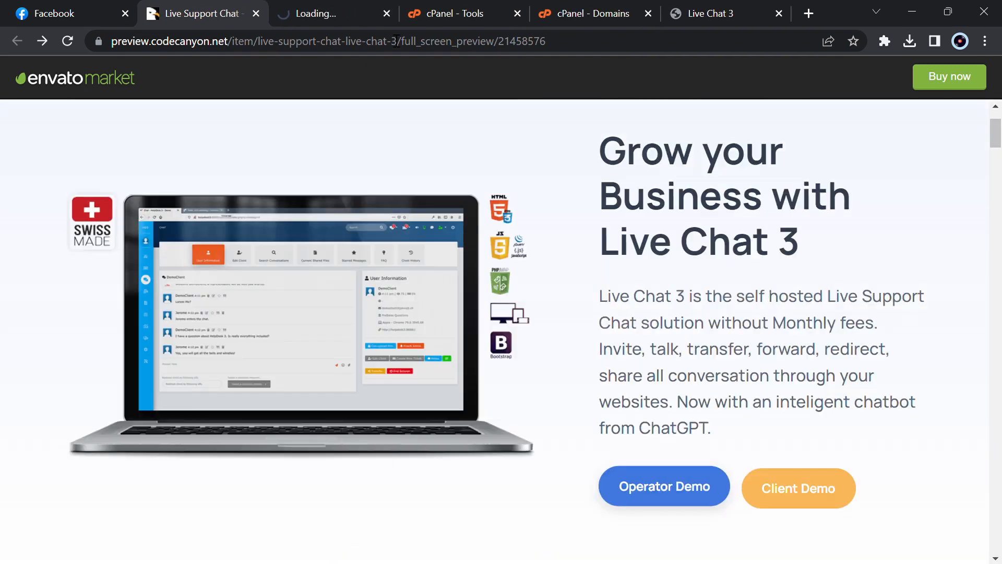
pyautogui.click(664, 486)
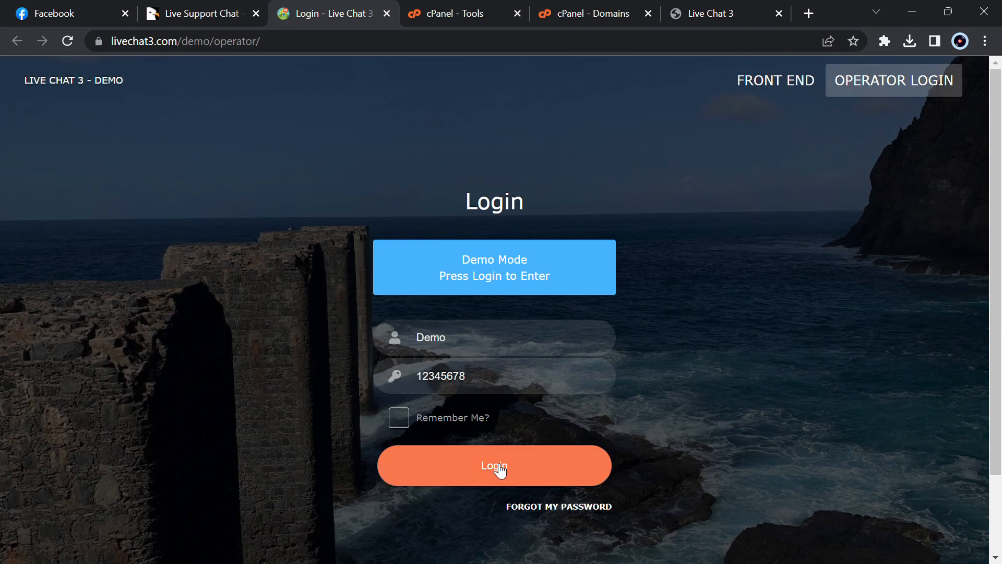
# Log into the operator demo with the prefilled credentials and scroll the dashboard.
pyautogui.click(494, 466)
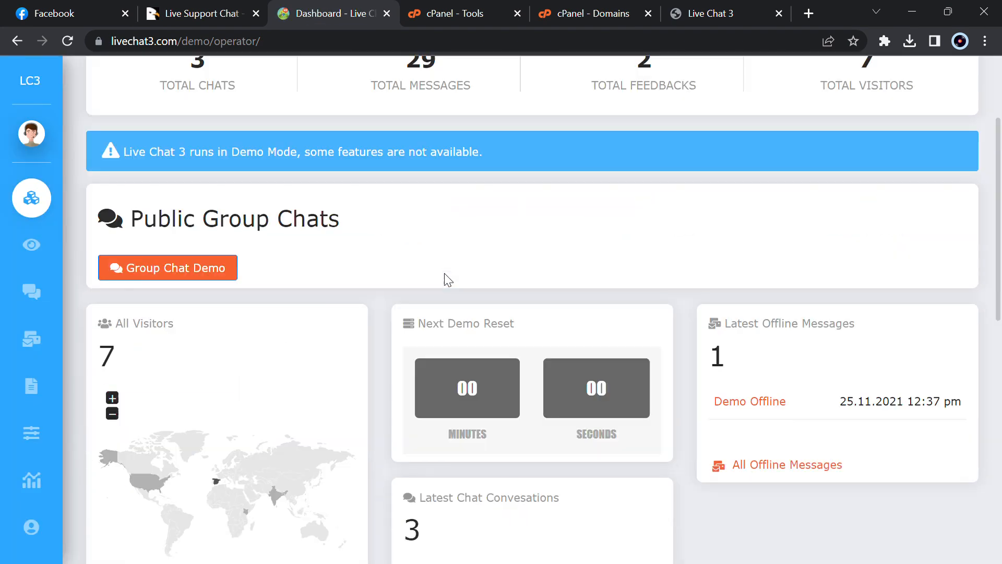
pyautogui.scroll(-3)
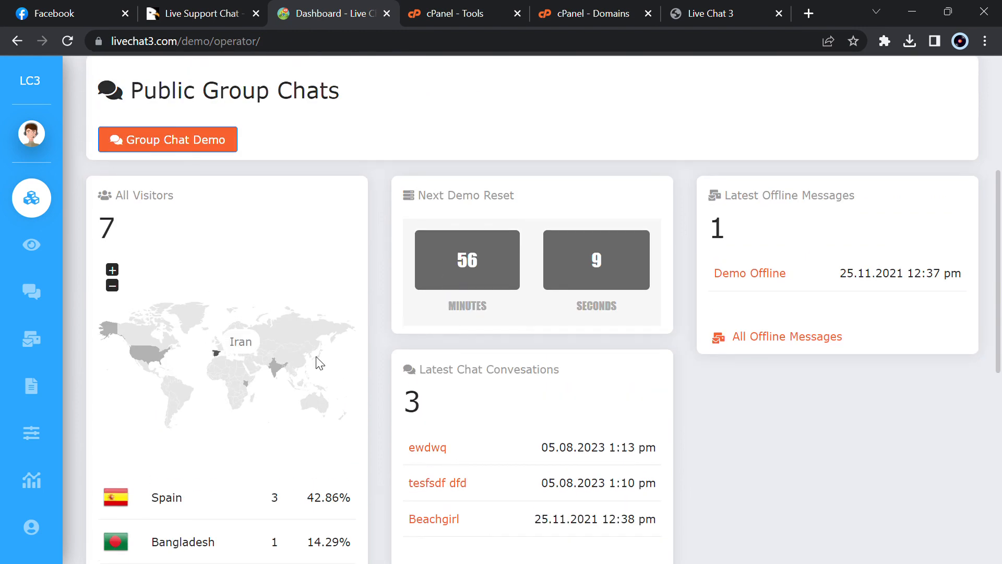
pyautogui.scroll(-3)
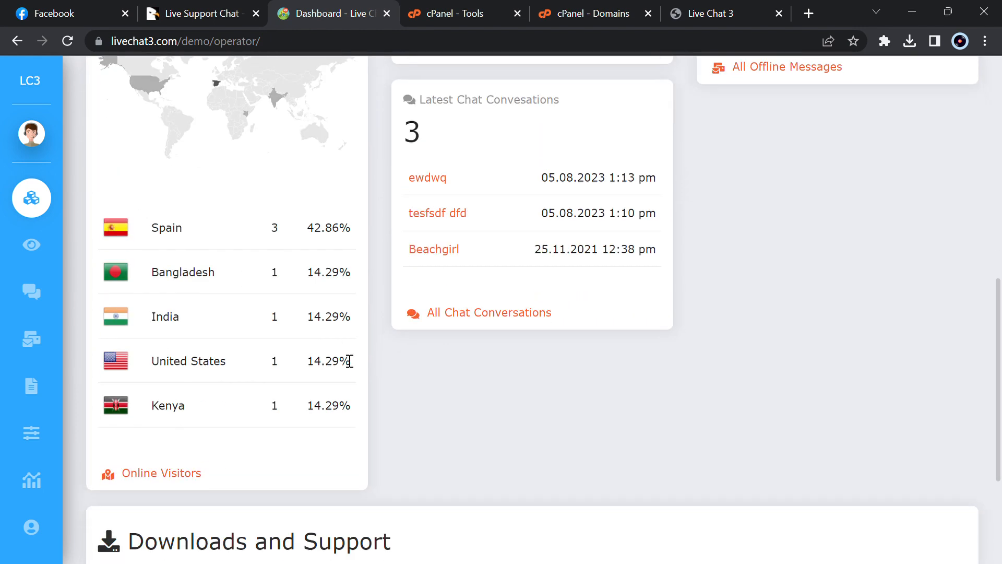
pyautogui.scroll(-3)
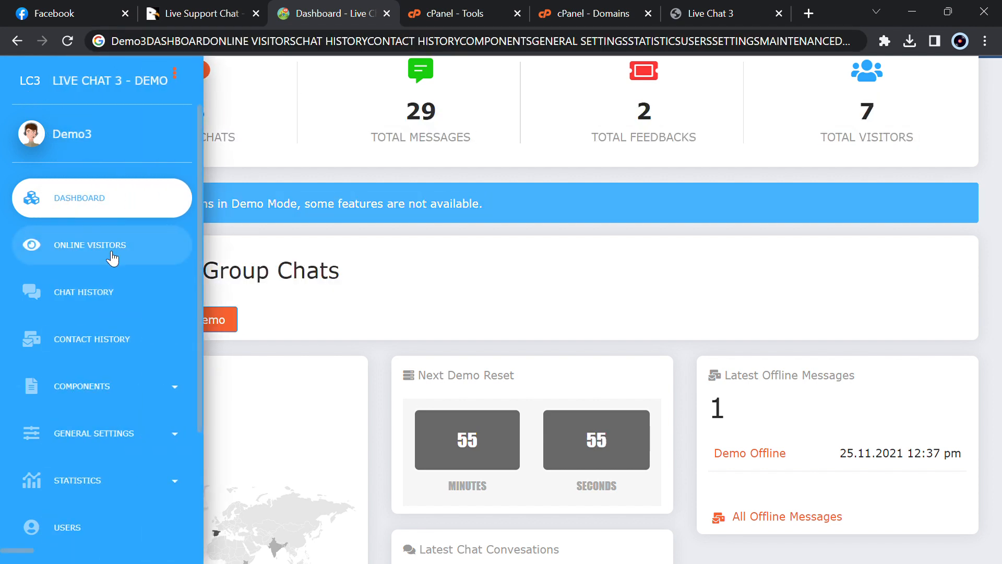
# Browse the Online Visitors and Settings pages, then return to the product preview.
pyautogui.click(89, 245)
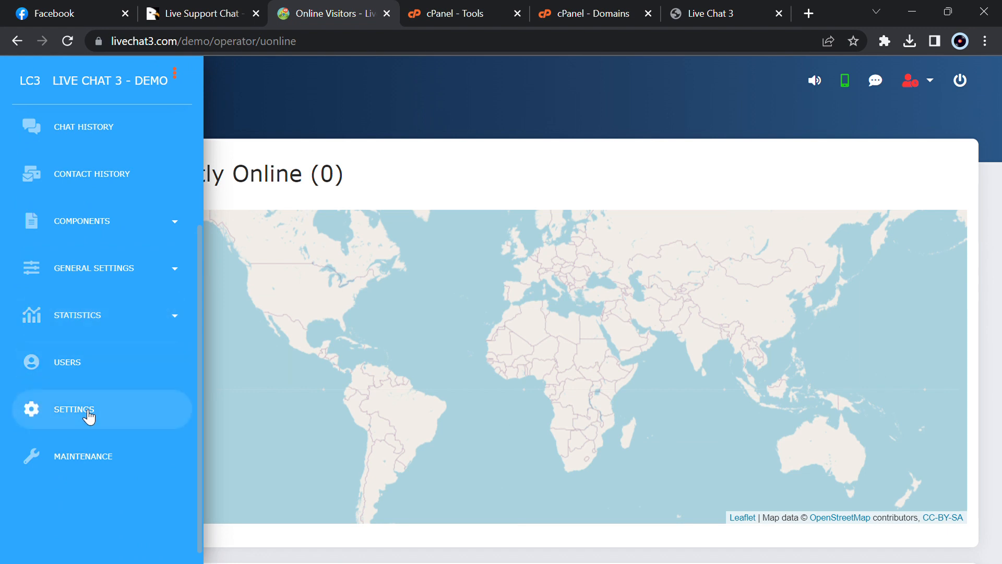
pyautogui.click(74, 409)
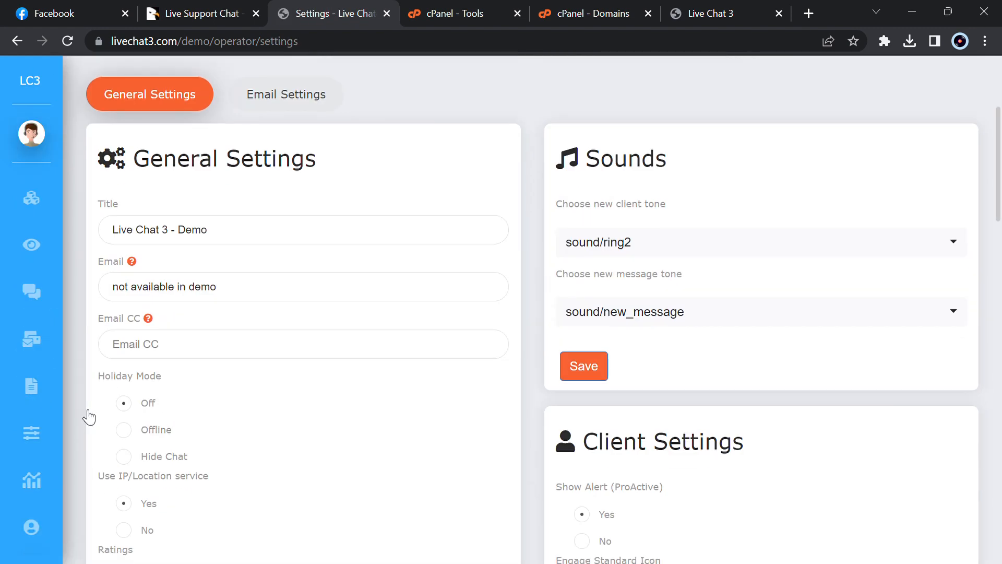
pyautogui.scroll(-3)
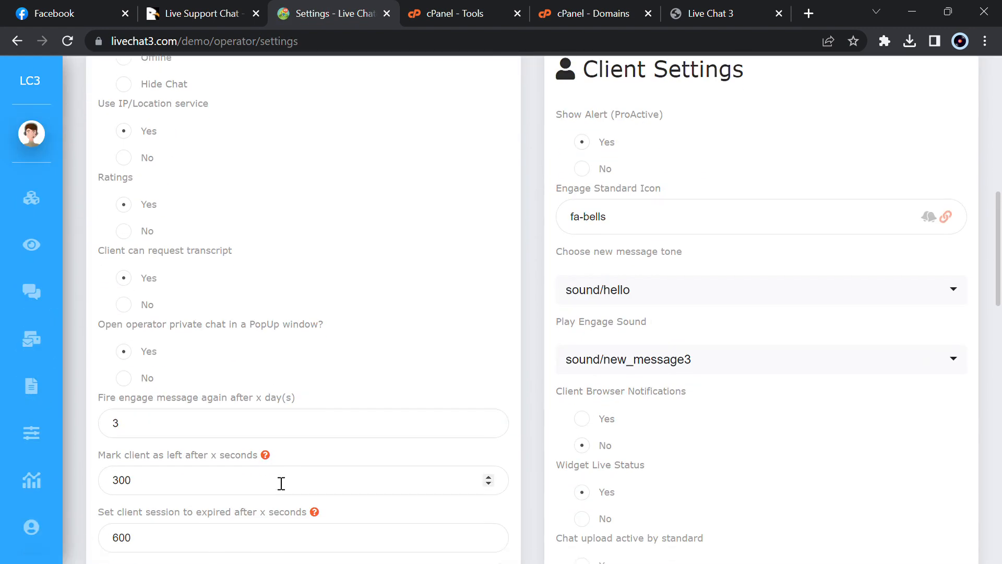
pyautogui.click(194, 13)
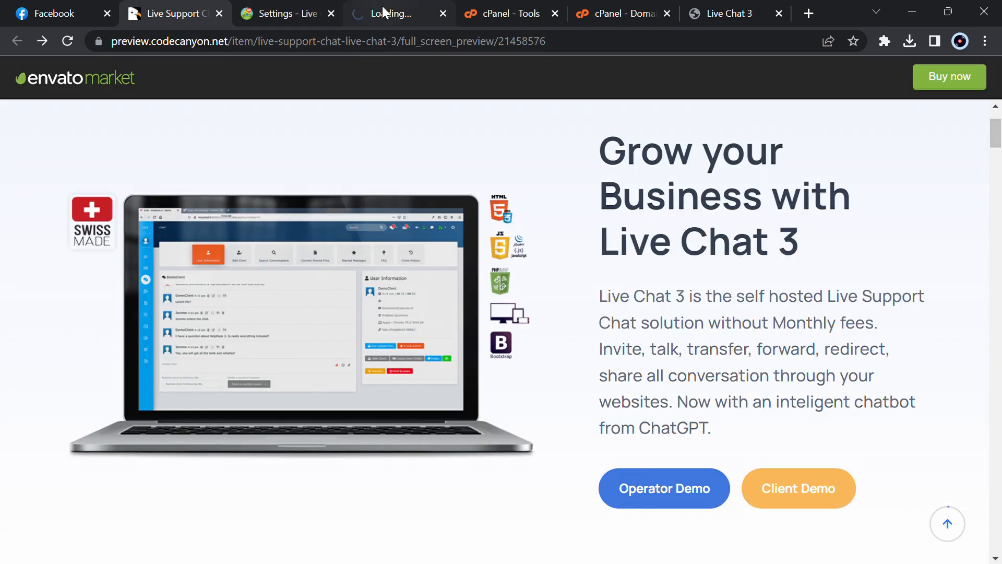
# Open the client demo and try the Public Group Chat.
pyautogui.click(799, 488)
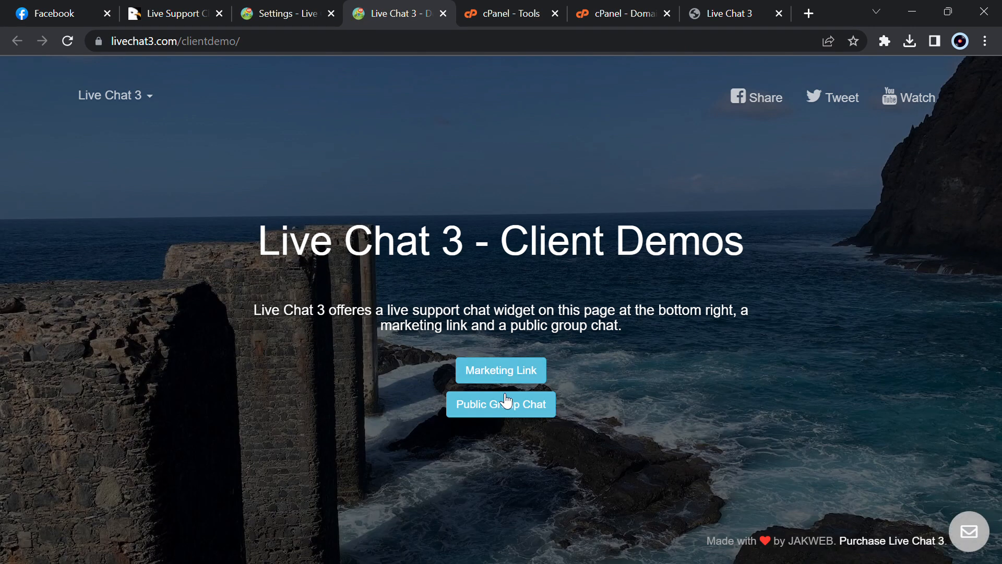
pyautogui.click(501, 404)
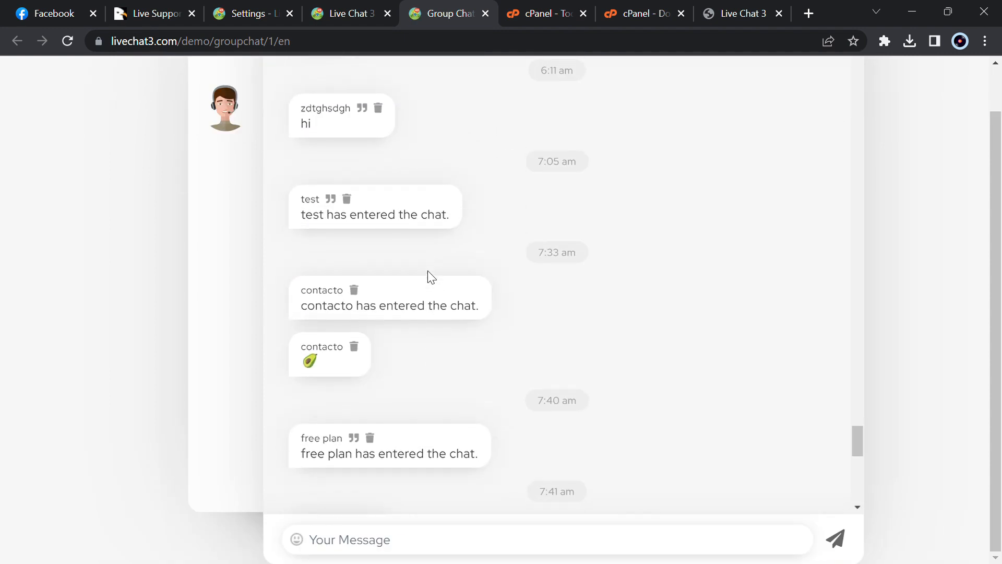
pyautogui.scroll(-3)
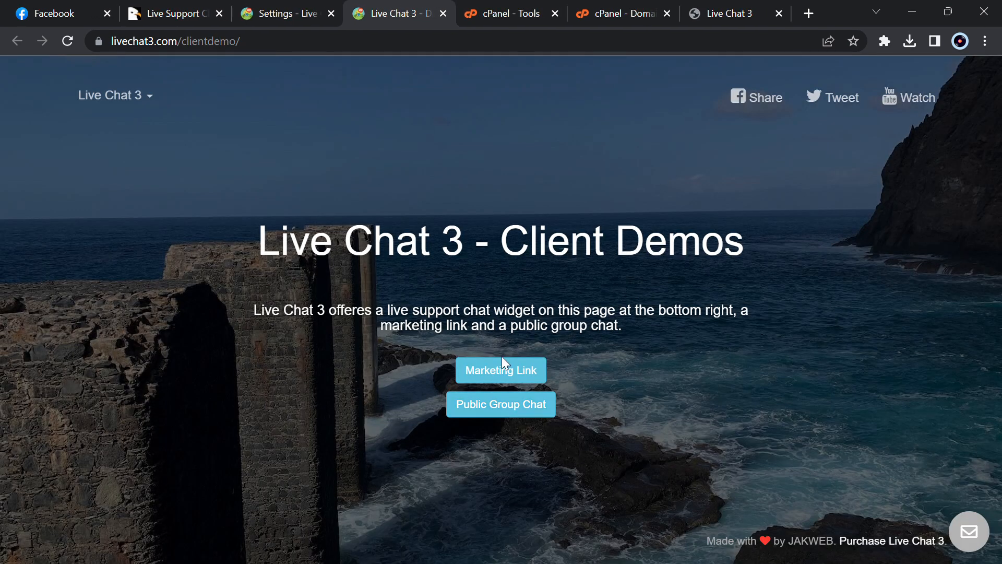
pyautogui.moveTo(519, 383)
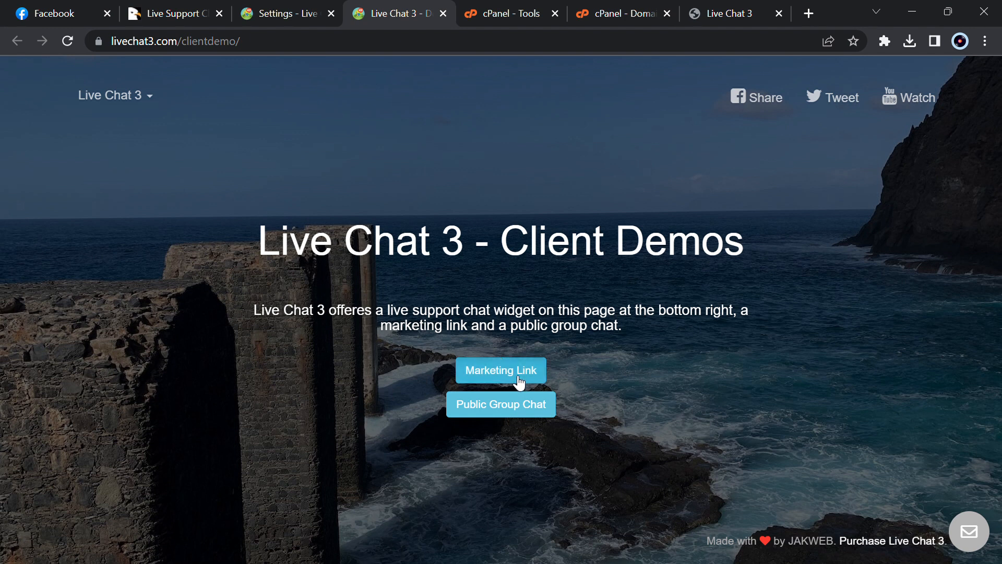
# Try the Marketing Link contact widget demo, then close the client demo tabs.
pyautogui.click(501, 370)
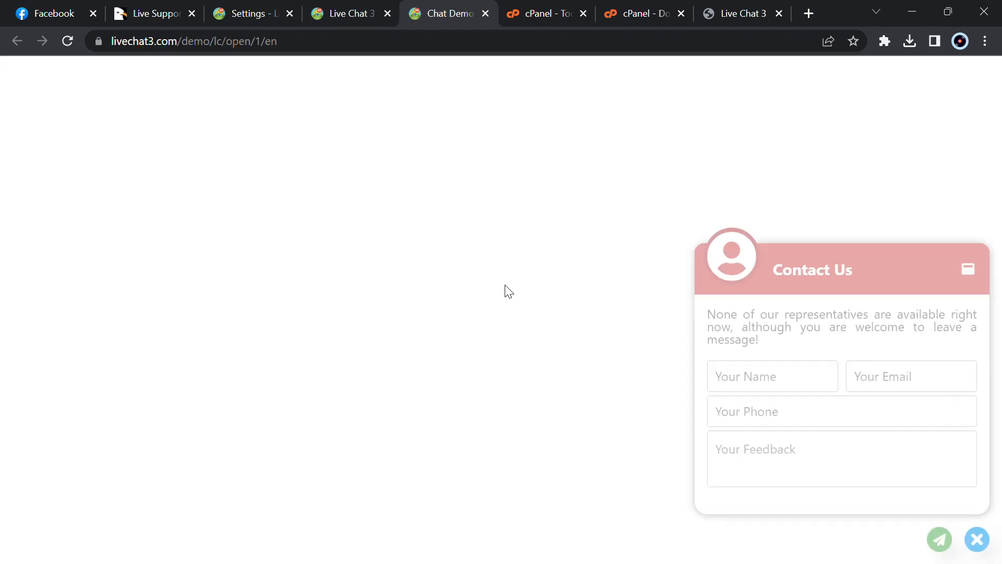
pyautogui.click(774, 375)
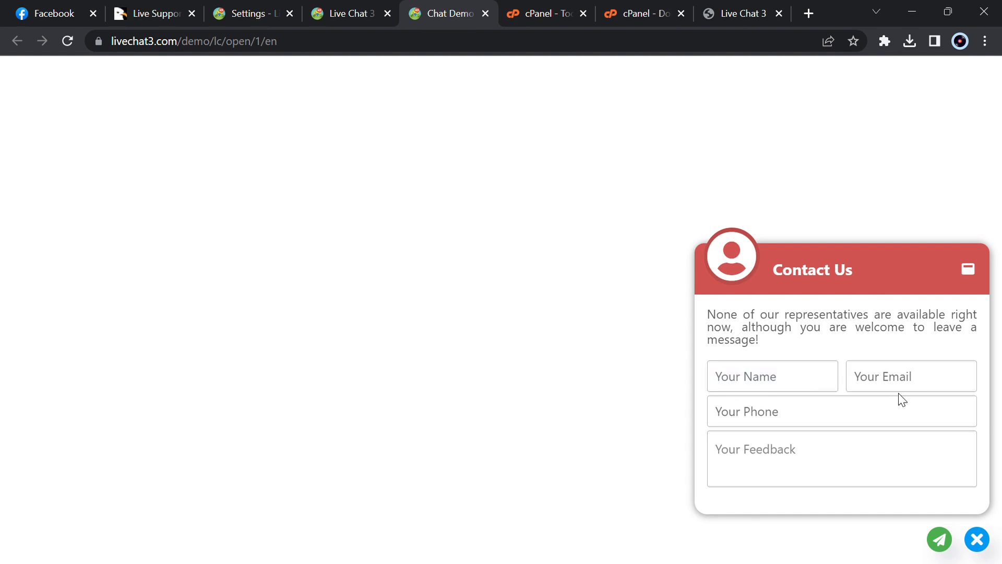
pyautogui.moveTo(367, 51)
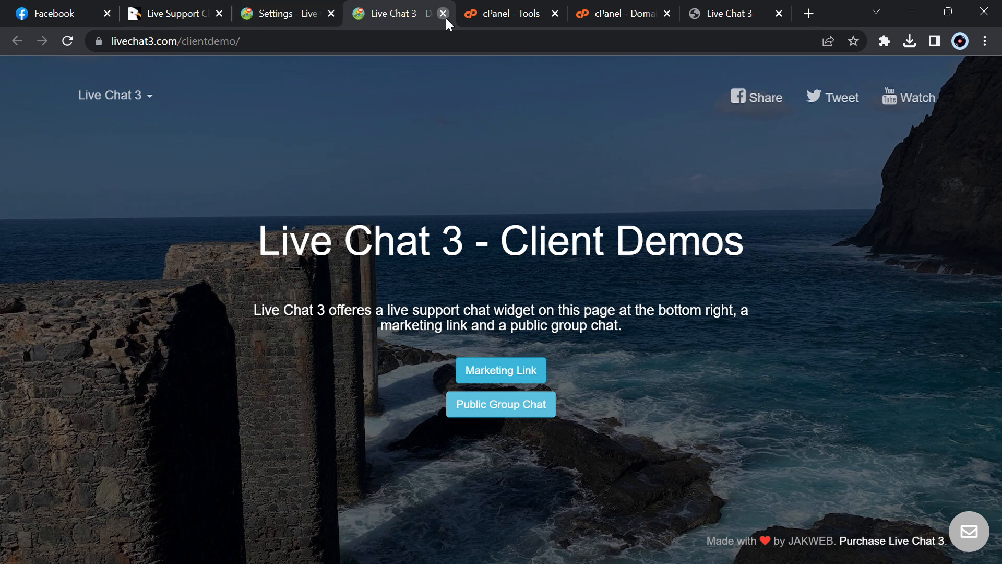
pyautogui.click(442, 13)
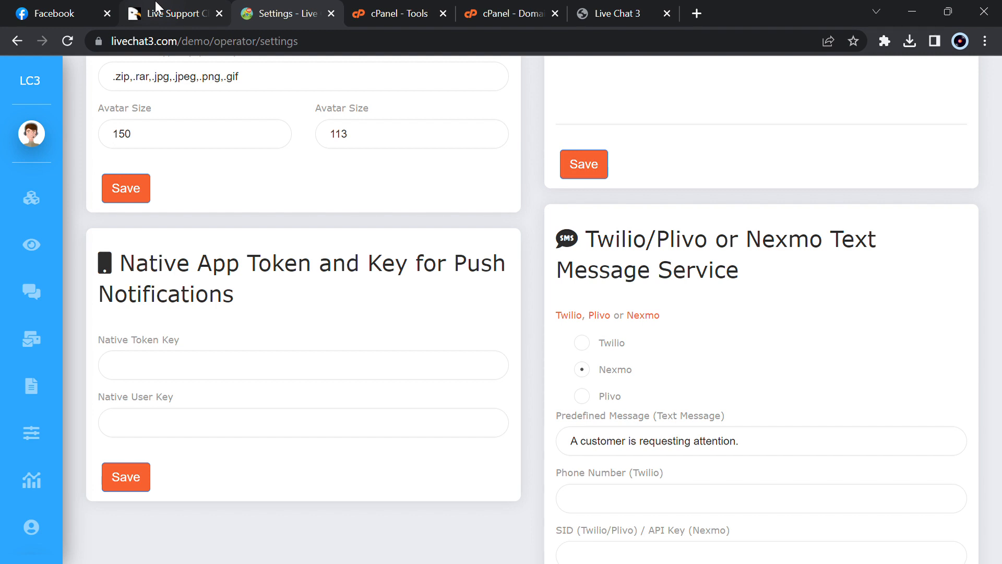
pyautogui.moveTo(265, 5)
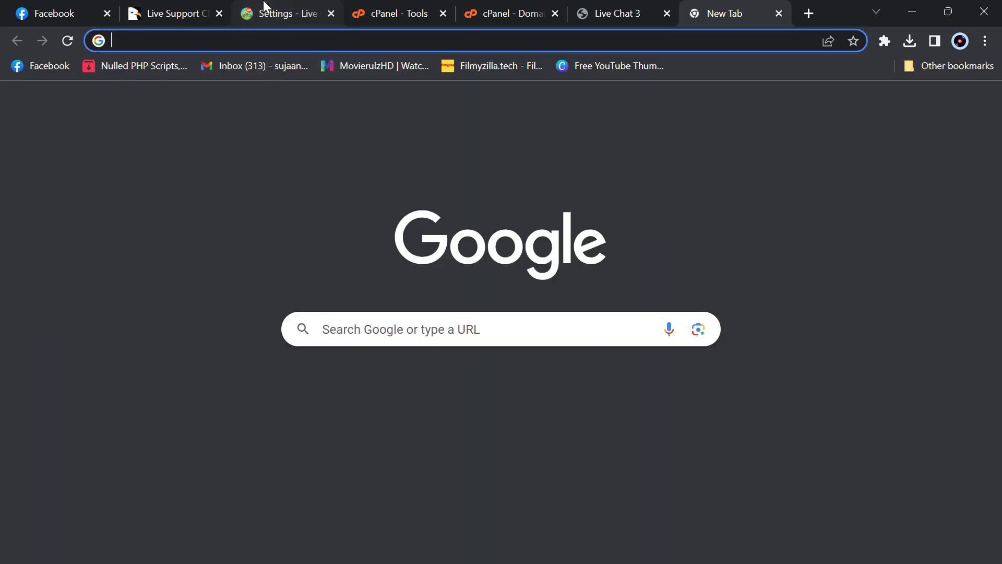
# Visit scripts.sujan1919.com.np and search the site for 'support' to find the chat script.
pyautogui.write('scripts.sujan1919.com.np')
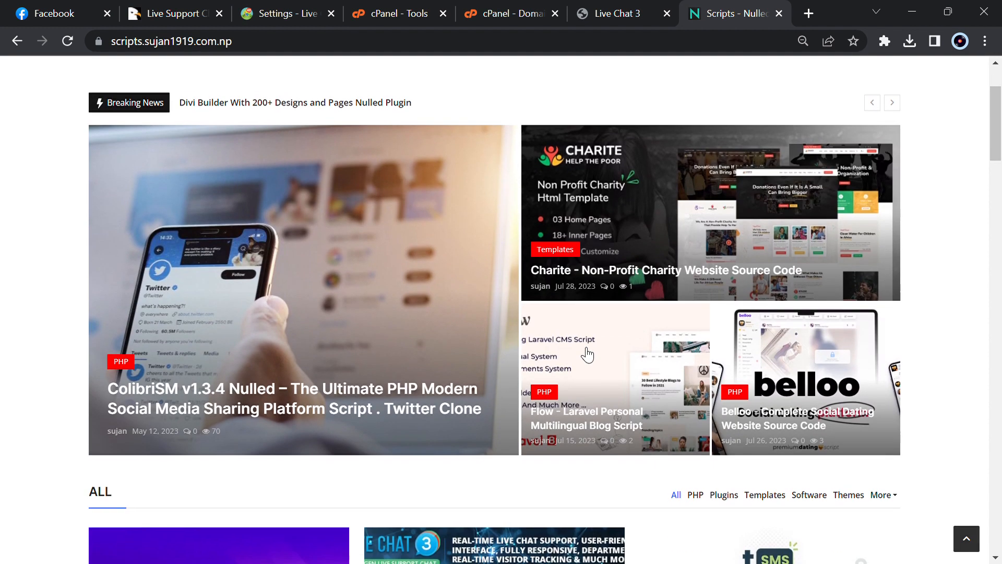
pyautogui.scroll(-3)
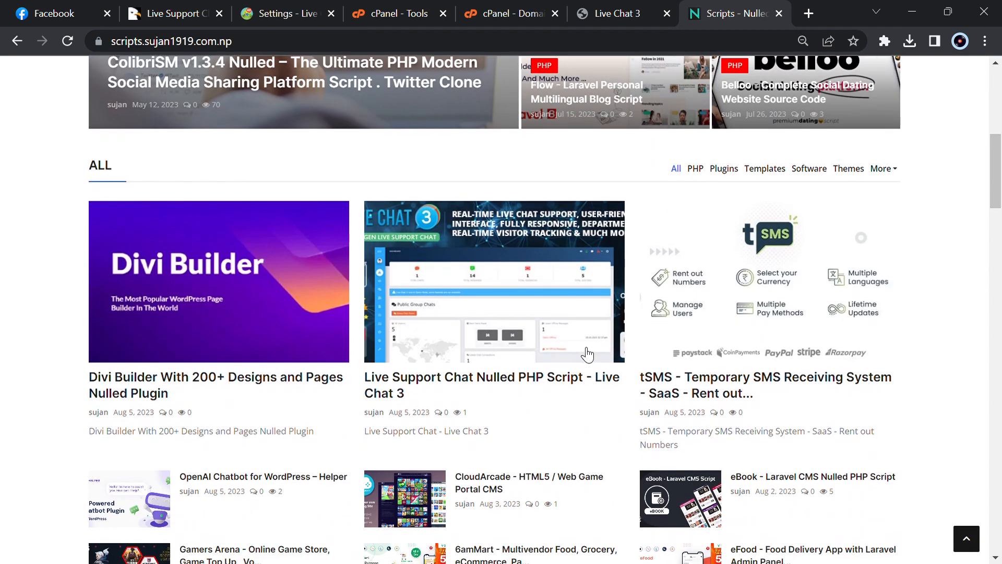
pyautogui.scroll(-3)
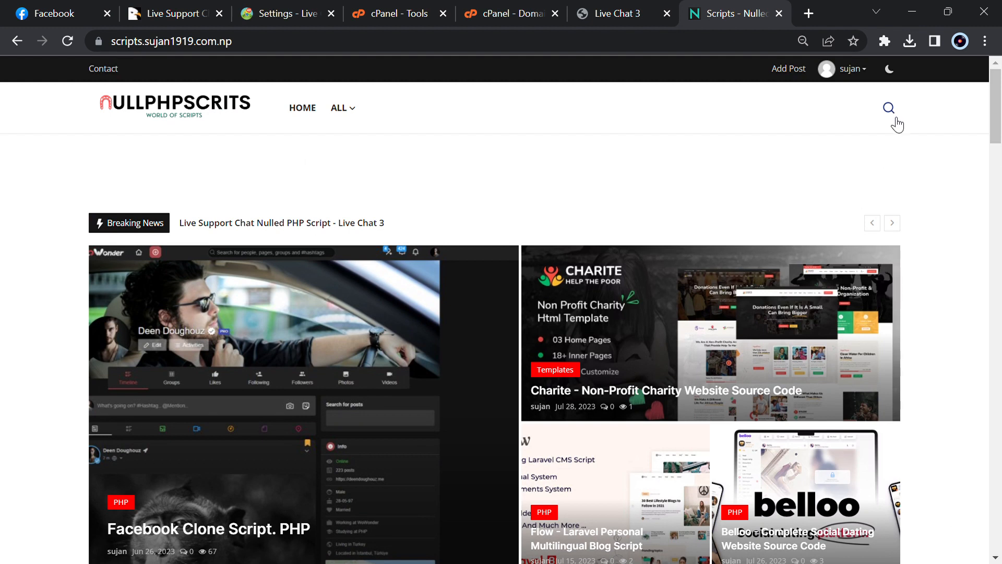
pyautogui.click(889, 108)
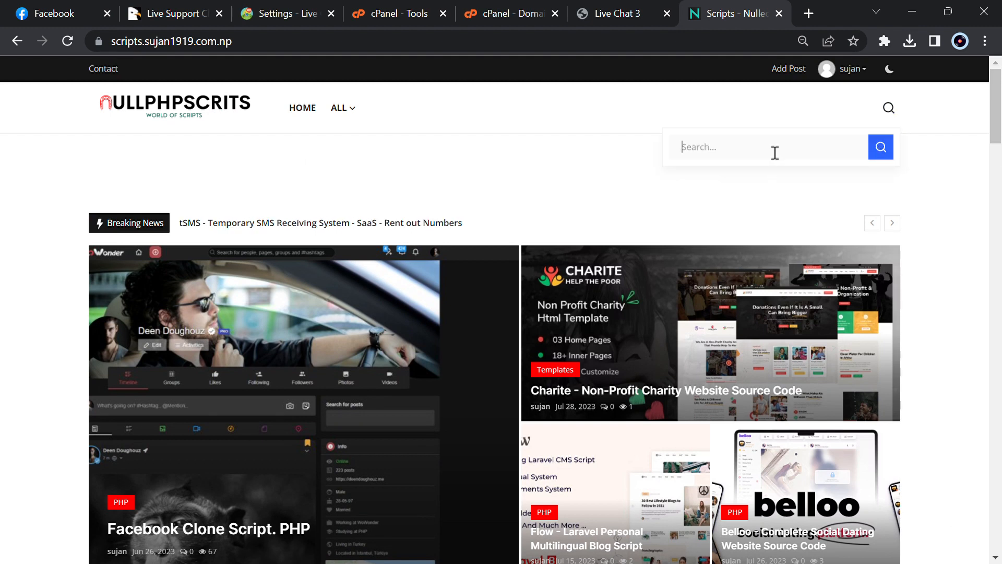
pyautogui.write('support cjat')
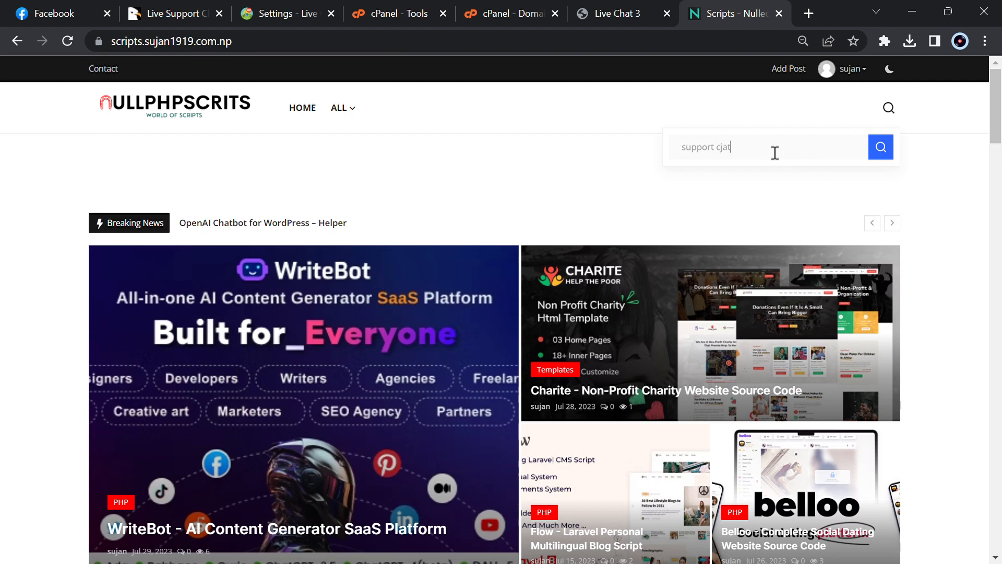
pyautogui.press('Enter')
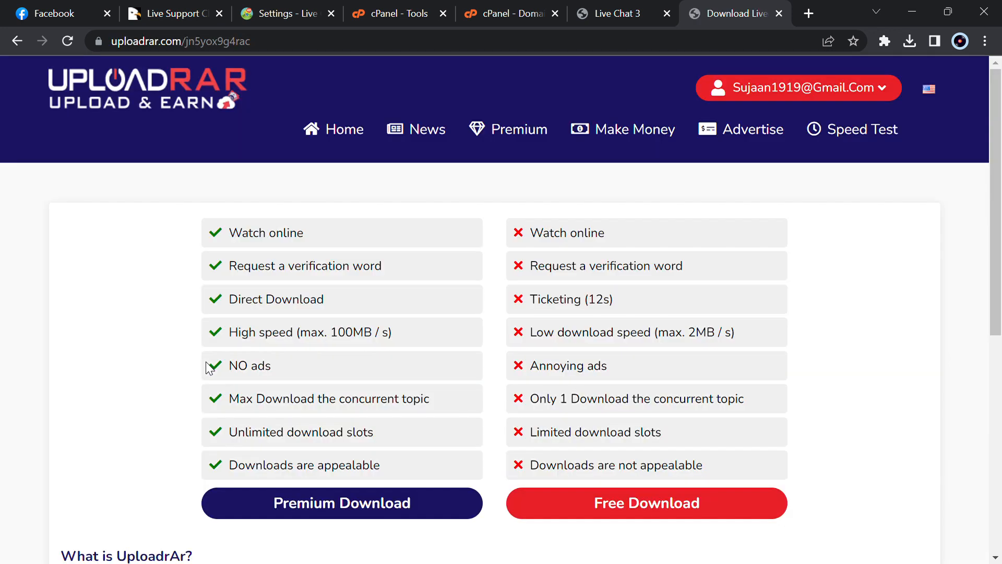
# Request the free download and generate a link for Live Support Chat v5.1 Nulled.rar.
pyautogui.click(647, 503)
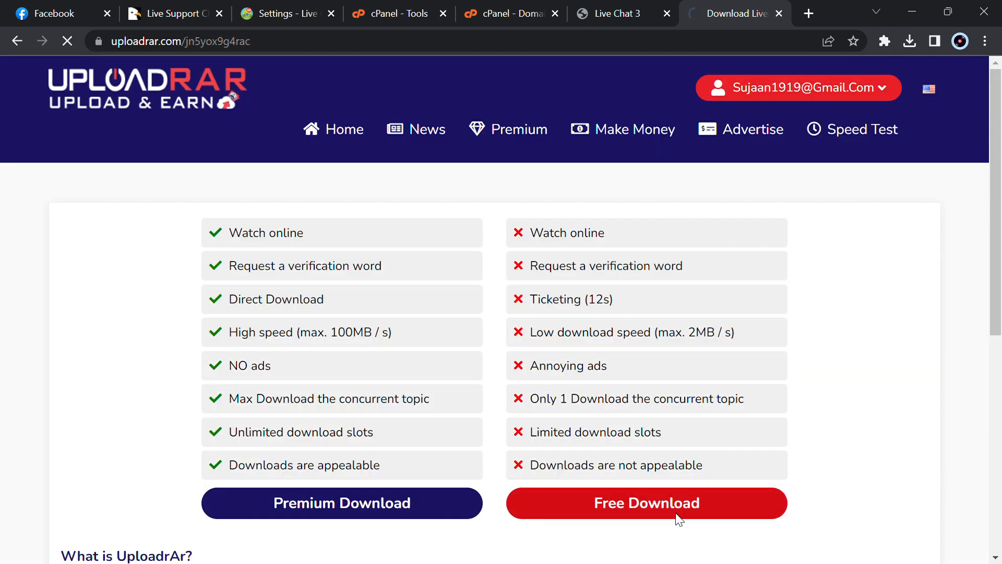
pyautogui.click(647, 503)
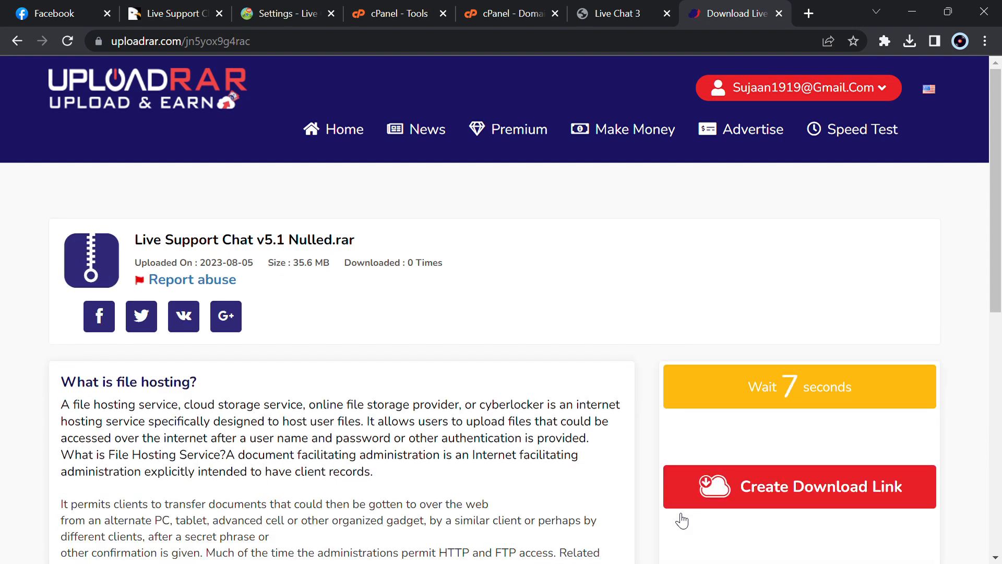
pyautogui.scroll(-3)
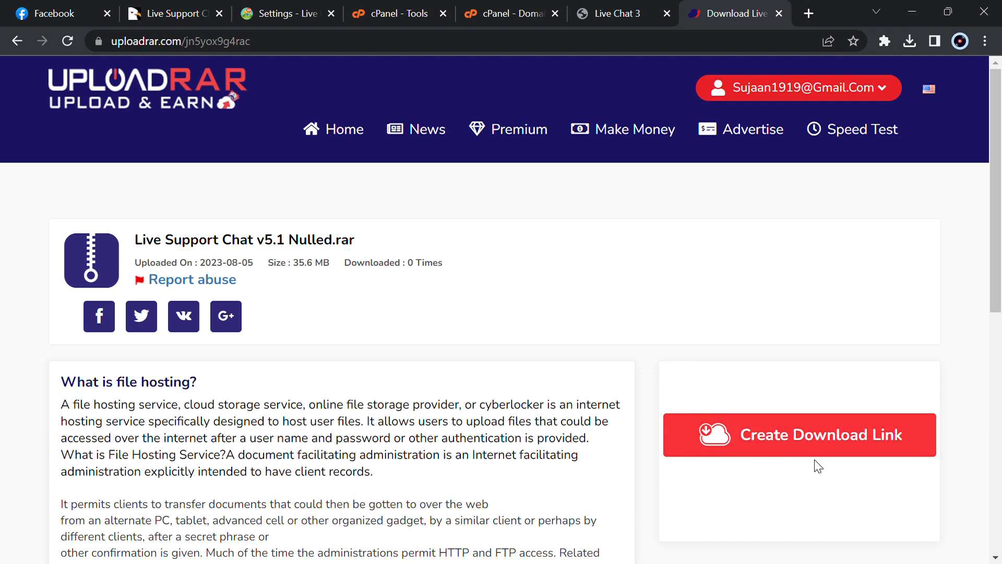
pyautogui.click(822, 443)
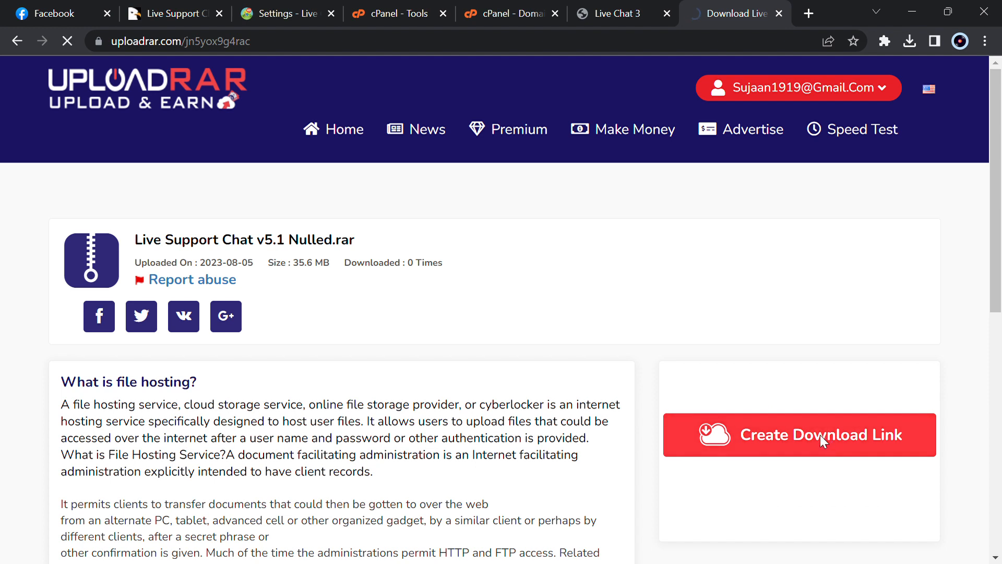
pyautogui.click(819, 435)
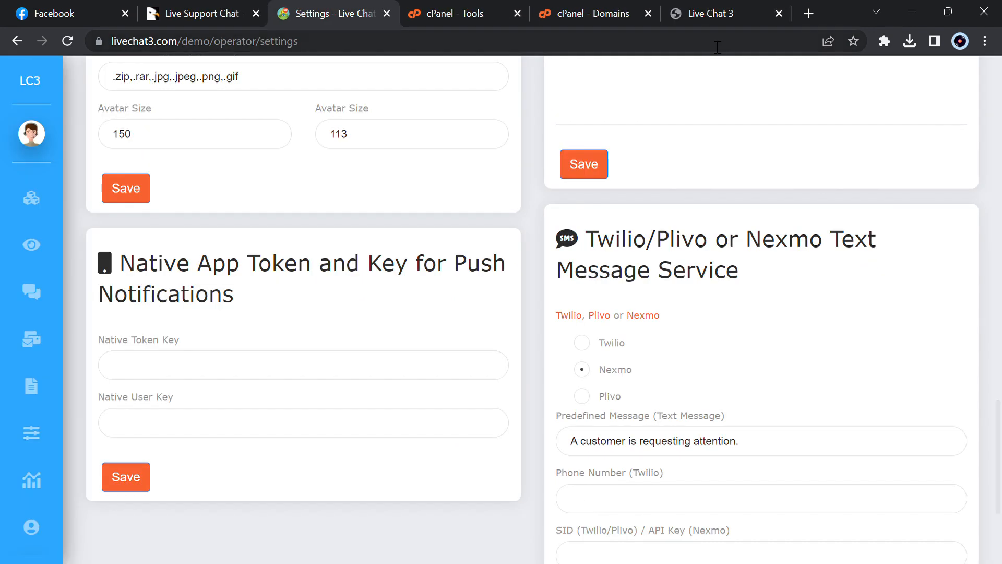
pyautogui.moveTo(650, 555)
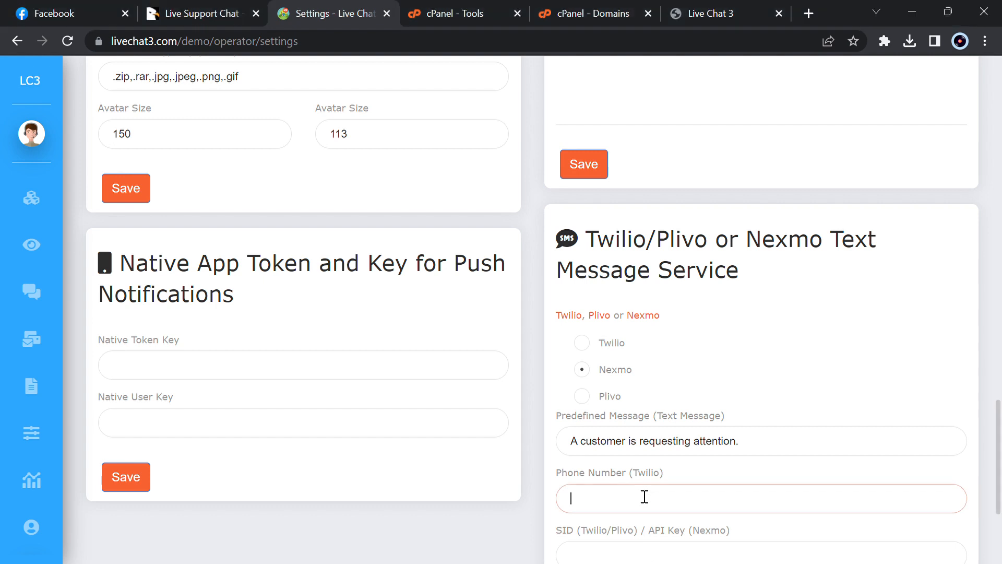
# Reach the demo subdomain's folder via Domains and upload 5.1_complete.zip there.
pyautogui.click(591, 14)
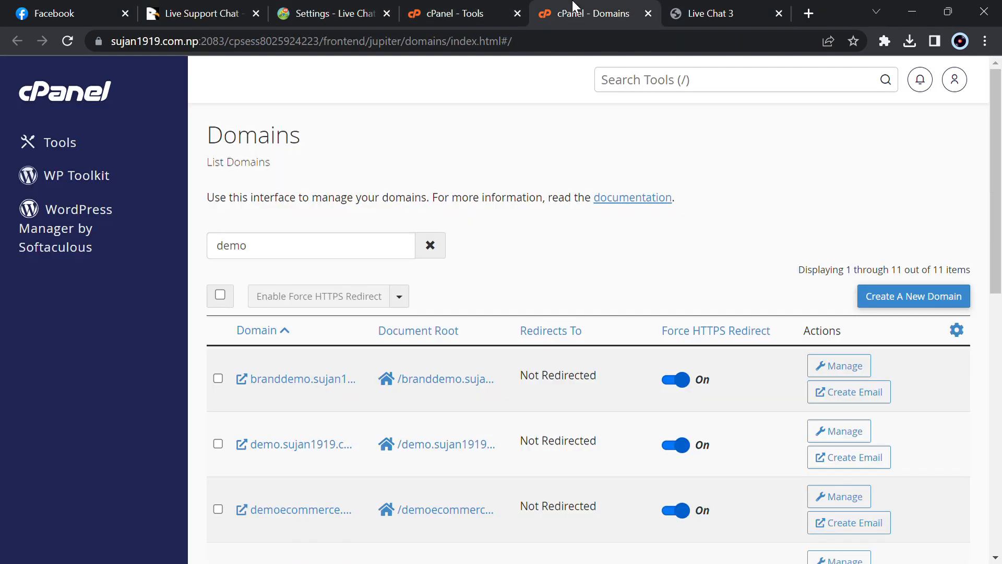
pyautogui.moveTo(423, 448)
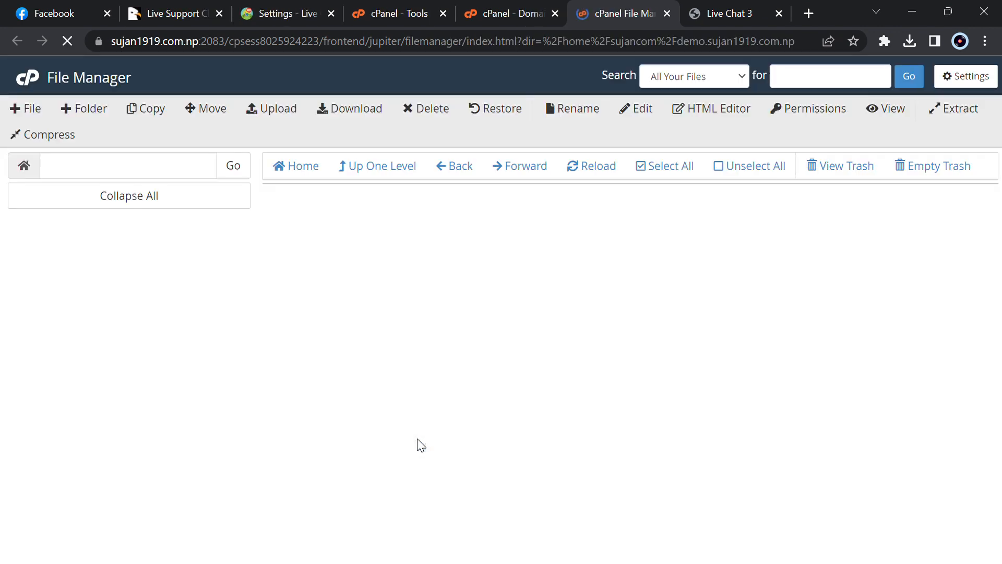
pyautogui.click(278, 108)
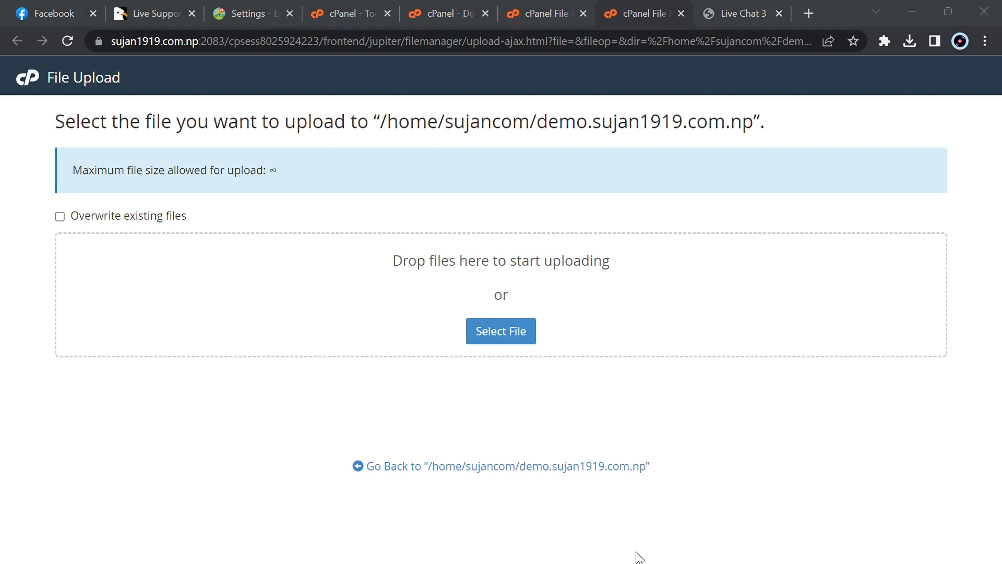
pyautogui.moveTo(413, 214)
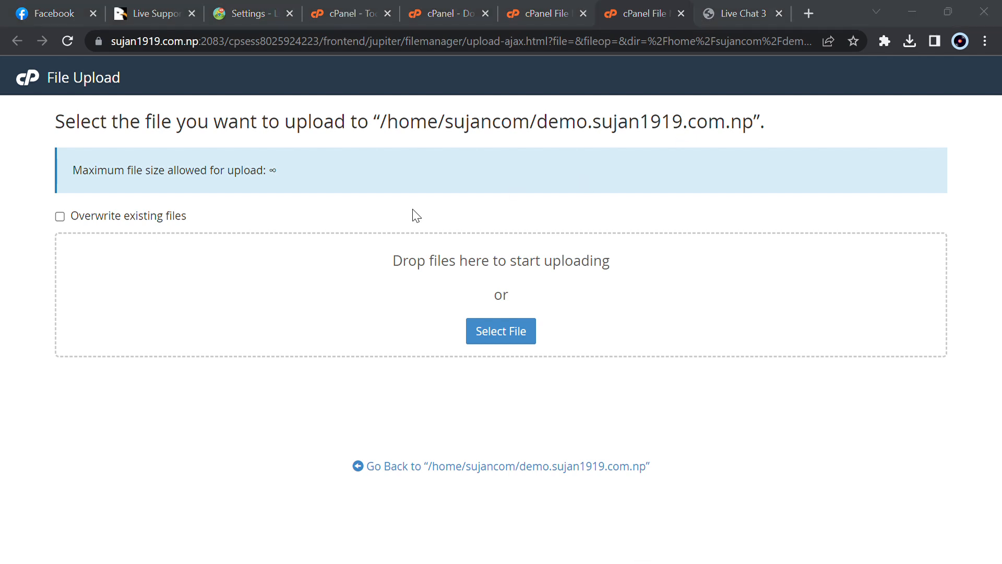
pyautogui.click(501, 331)
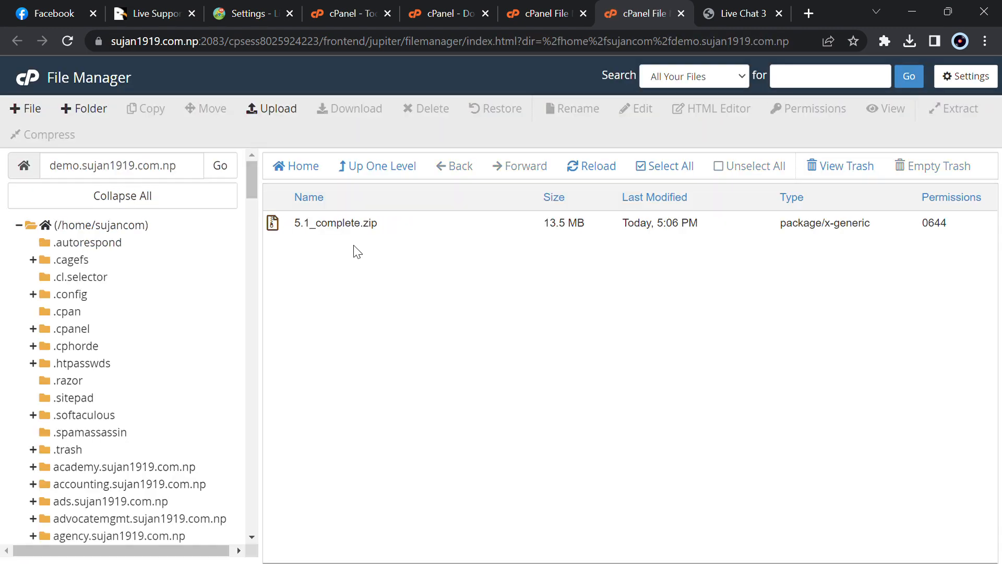
# Extract 5.1_complete.zip in the demo folder and dismiss the extraction results.
pyautogui.rightClick(335, 223)
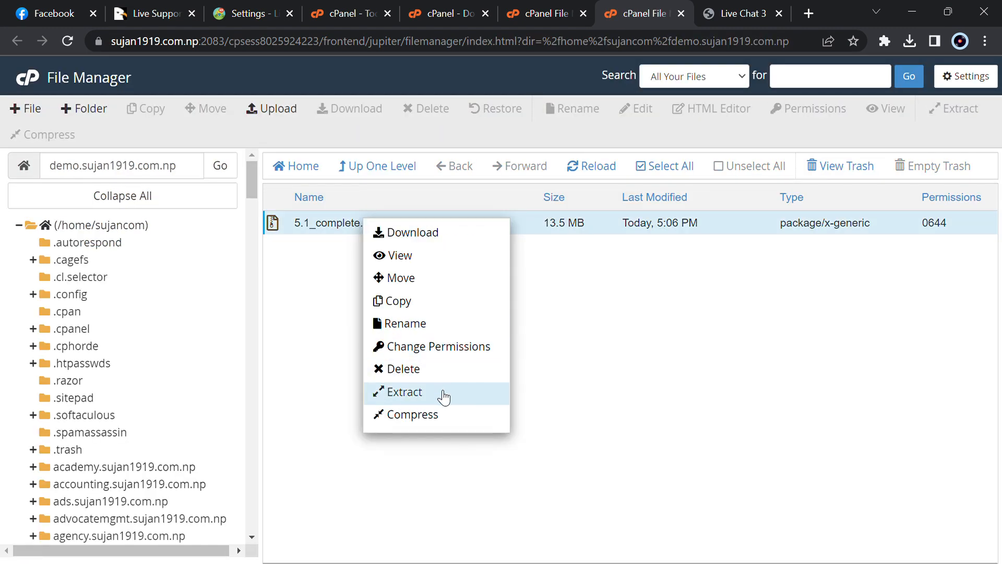
pyautogui.click(404, 392)
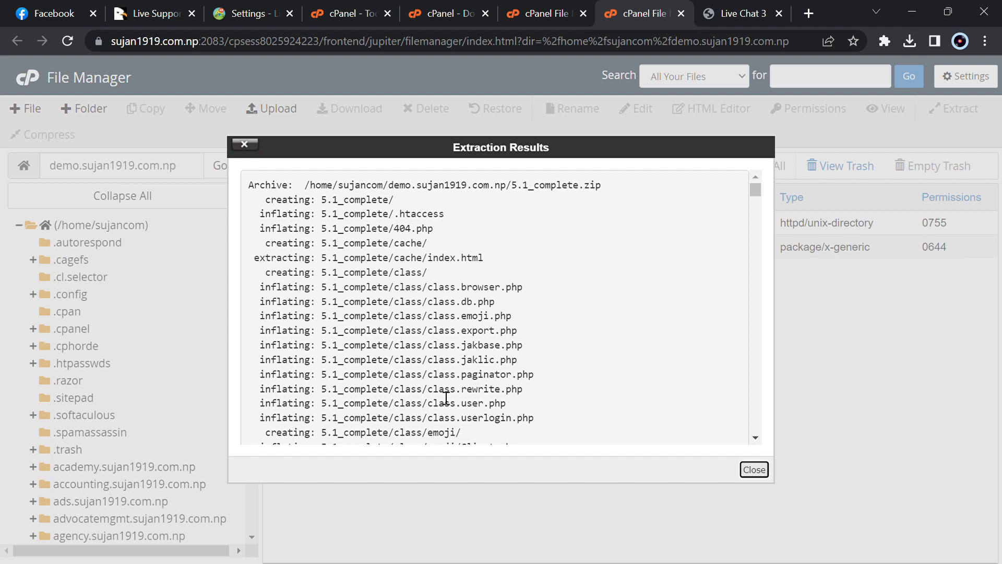
pyautogui.click(754, 470)
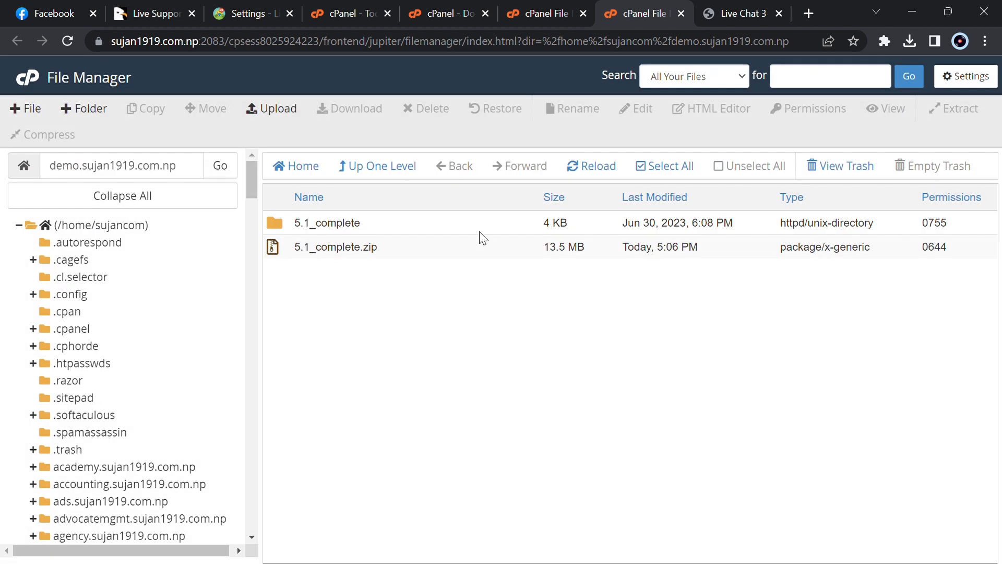
# Select everything inside 5.1_complete and move it up into the demo root.
pyautogui.doubleClick(327, 222)
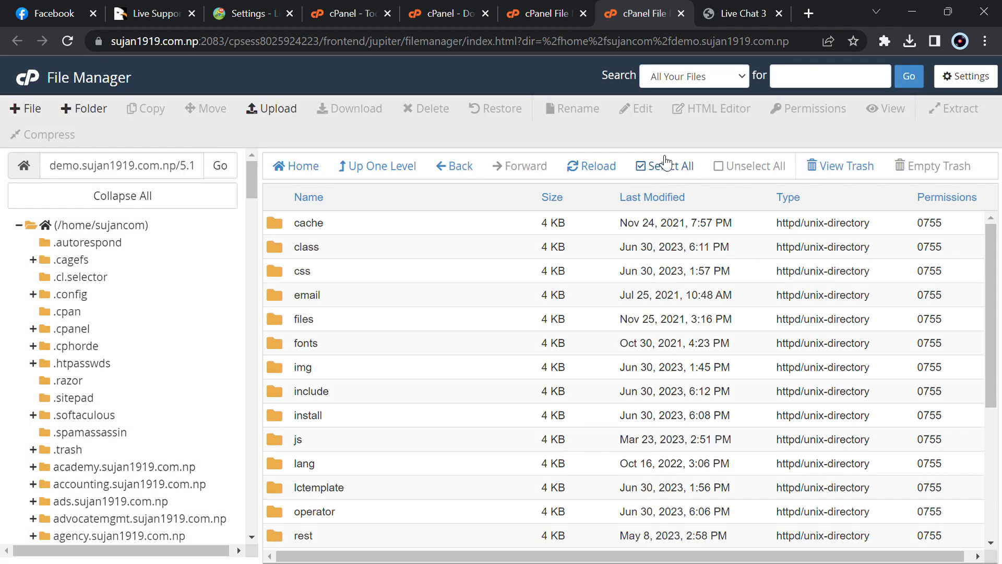
pyautogui.click(666, 166)
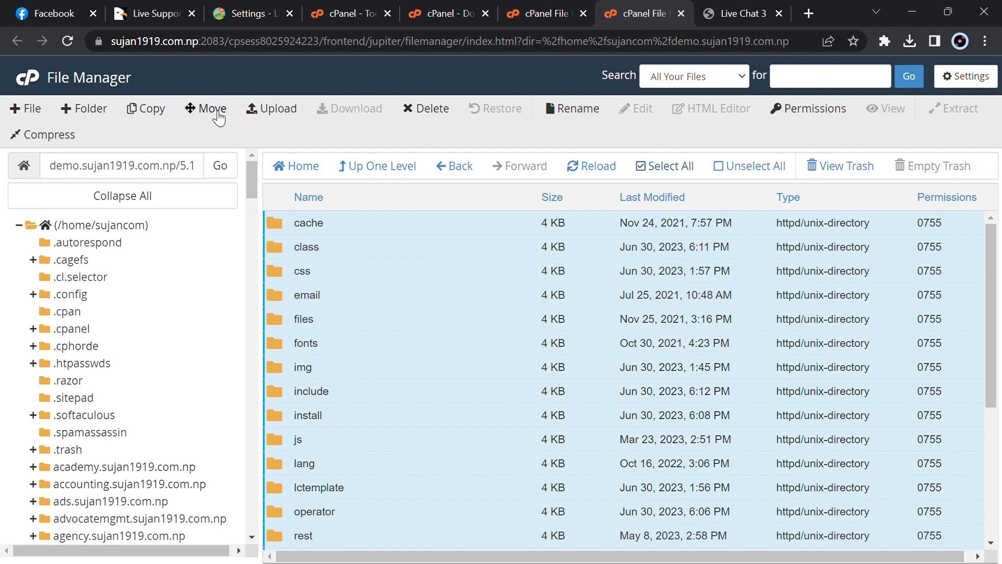
pyautogui.click(212, 108)
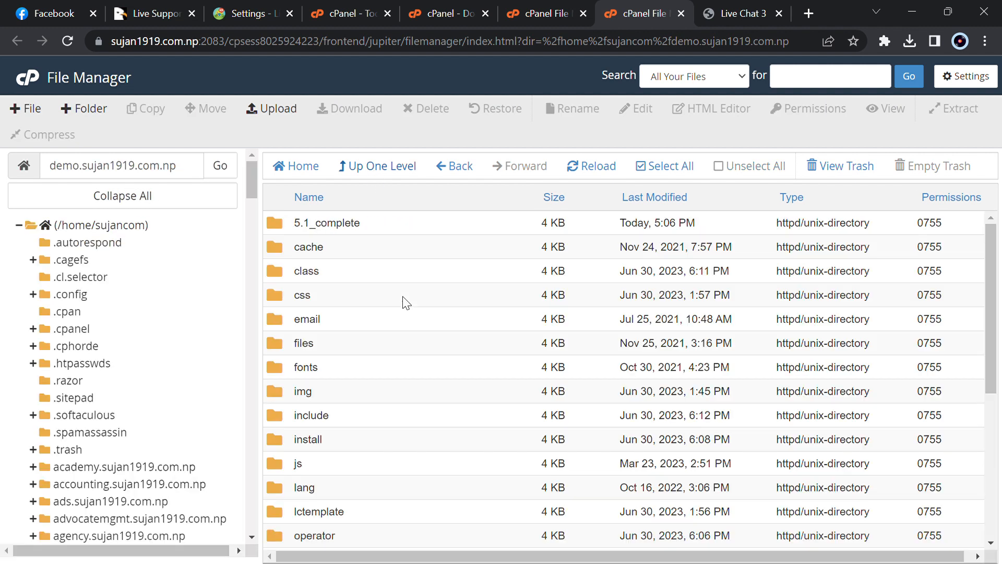
# Review the moved folders in the demo root and open the include folder.
pyautogui.scroll(-3)
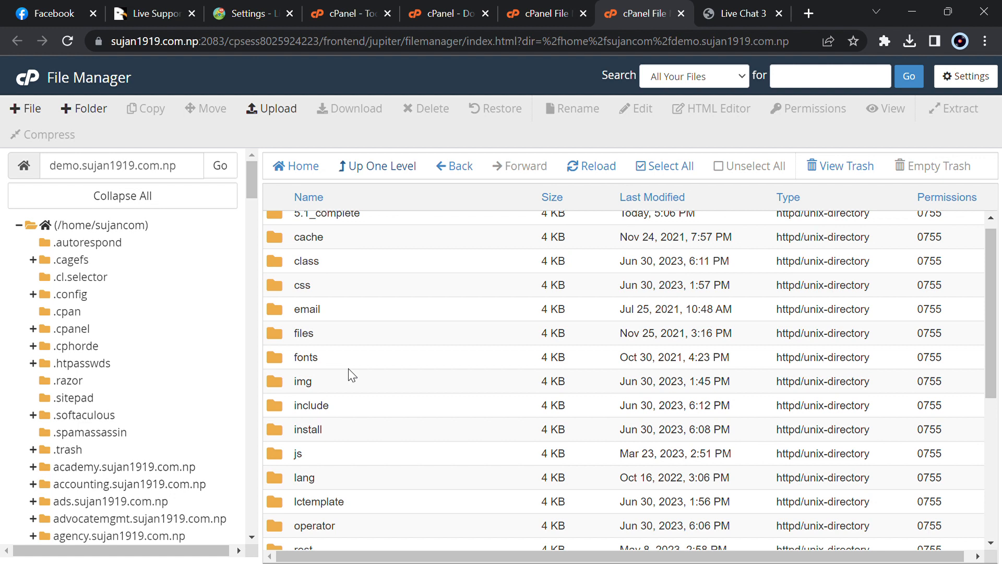
pyautogui.scroll(-3)
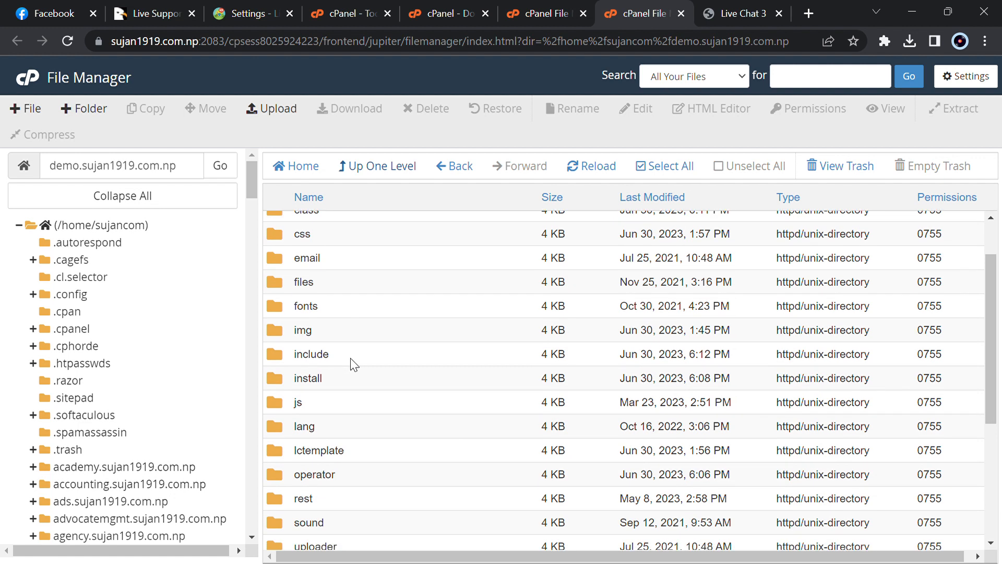
pyautogui.scroll(-3)
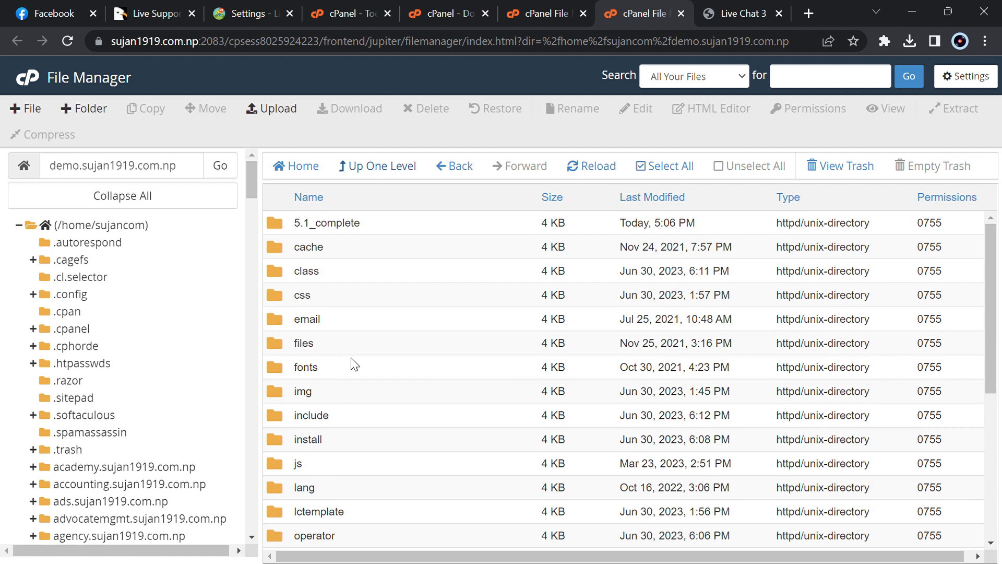
pyautogui.scroll(-3)
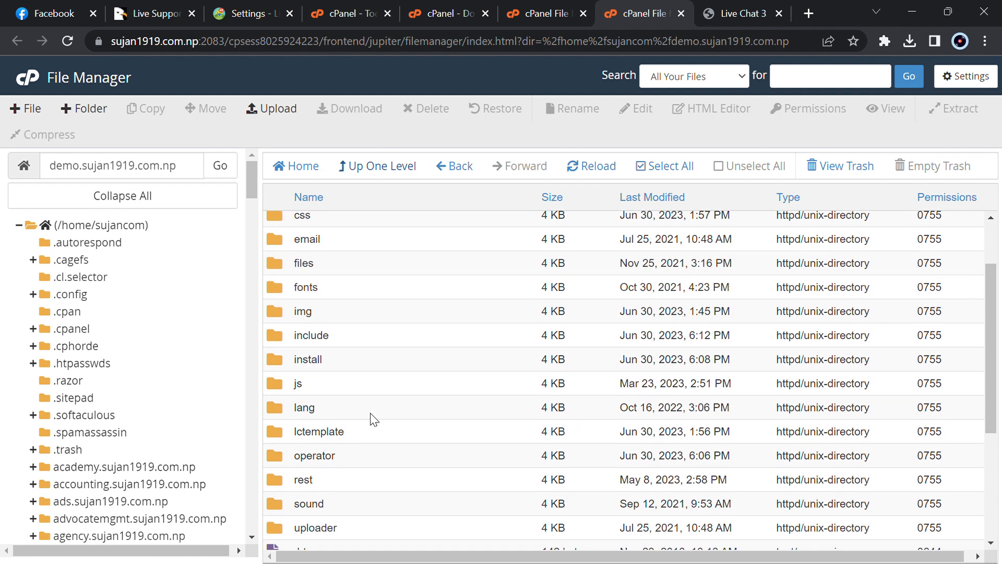
pyautogui.doubleClick(311, 336)
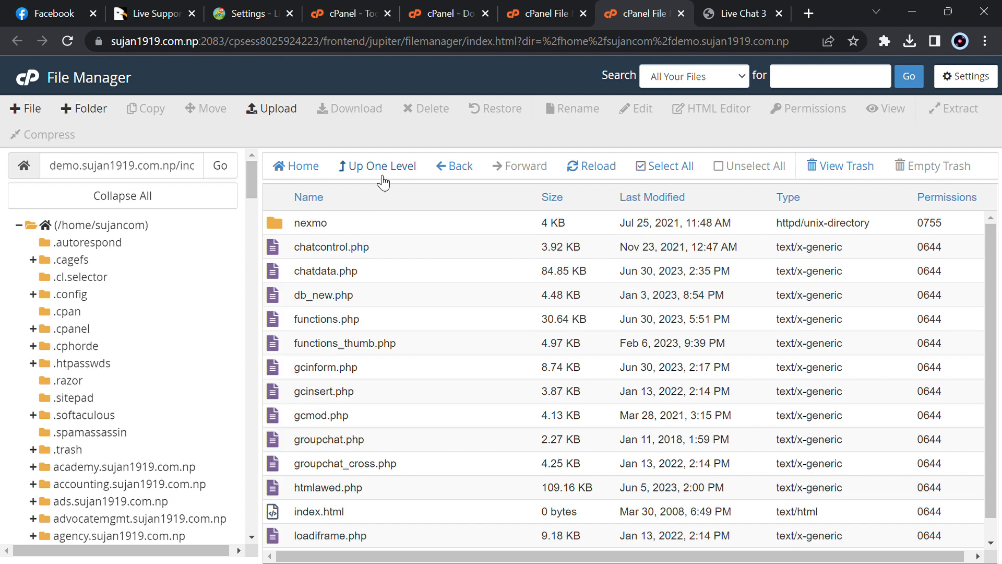
pyautogui.click(382, 166)
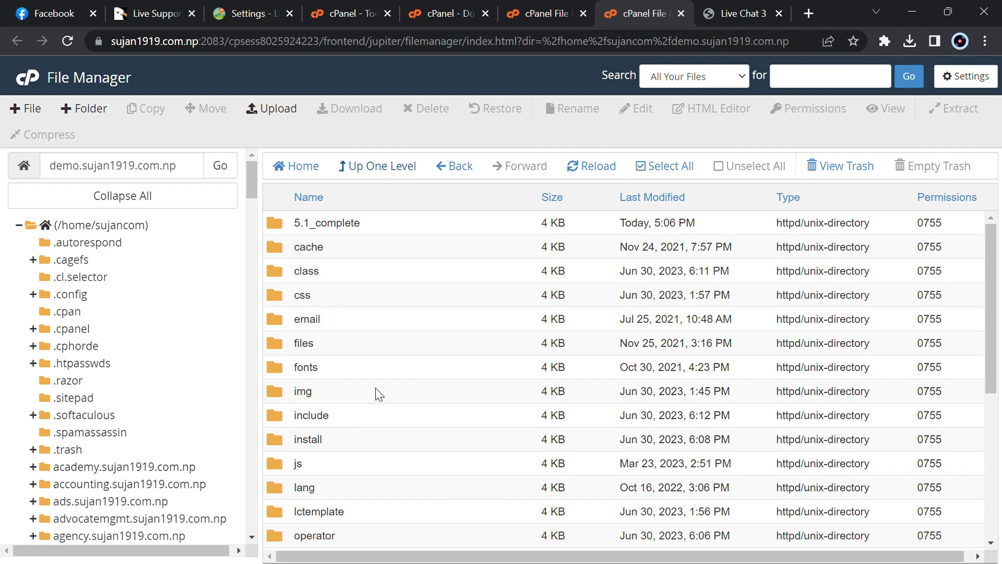
pyautogui.doubleClick(310, 415)
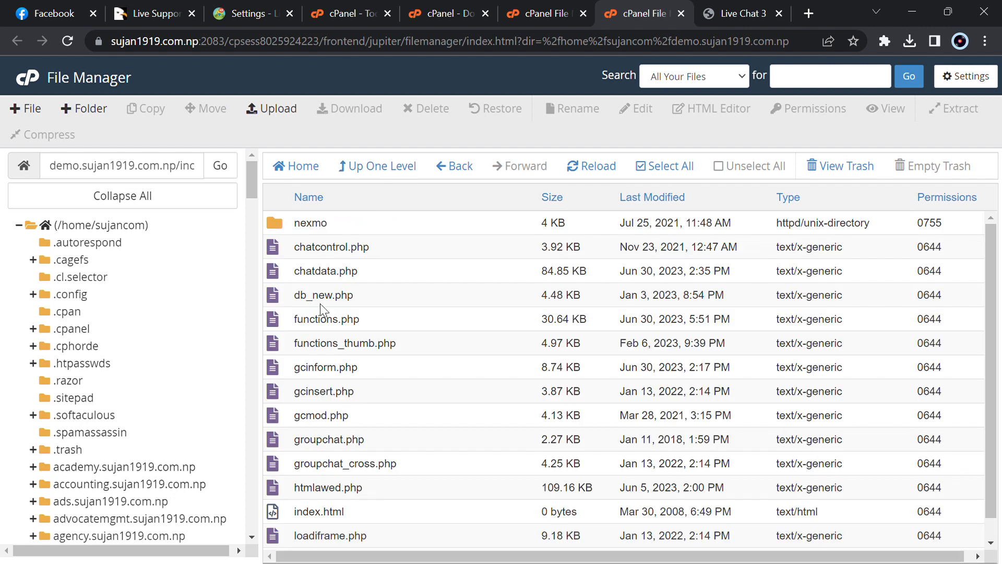
# Rename db_new.php in the include folder to db.php and return to File Manager.
pyautogui.doubleClick(323, 295)
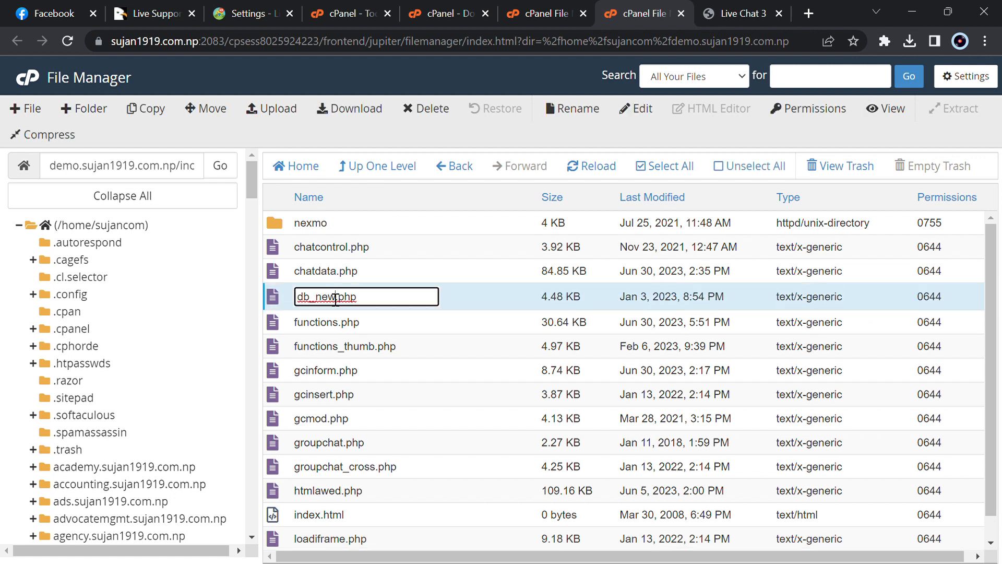
pyautogui.write('db.php')
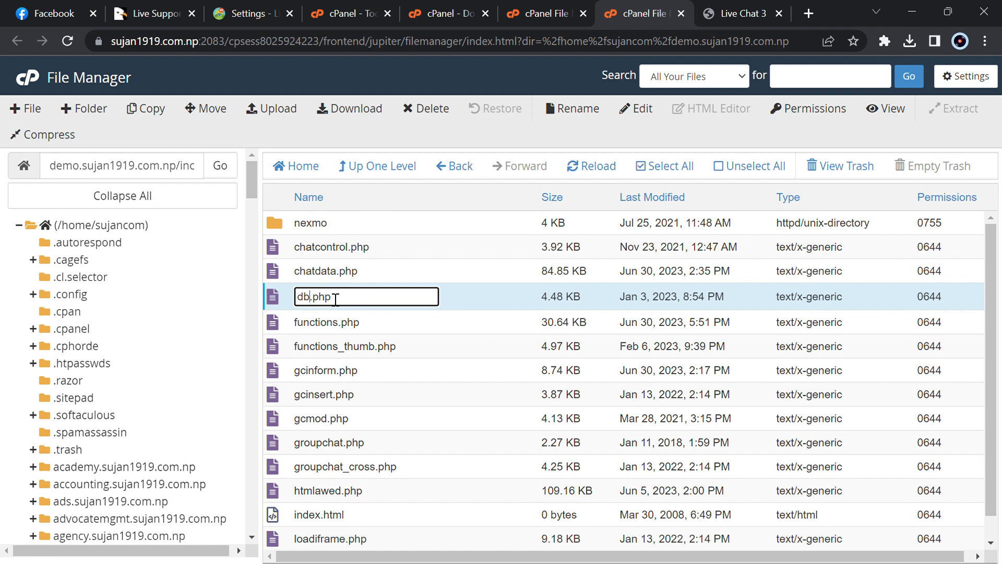
pyautogui.click(741, 13)
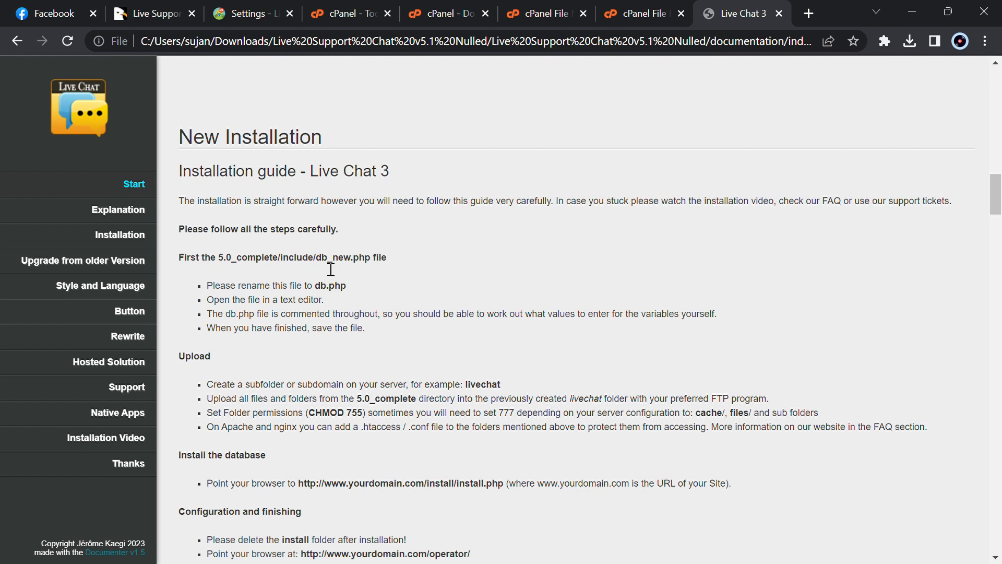
pyautogui.moveTo(393, 286)
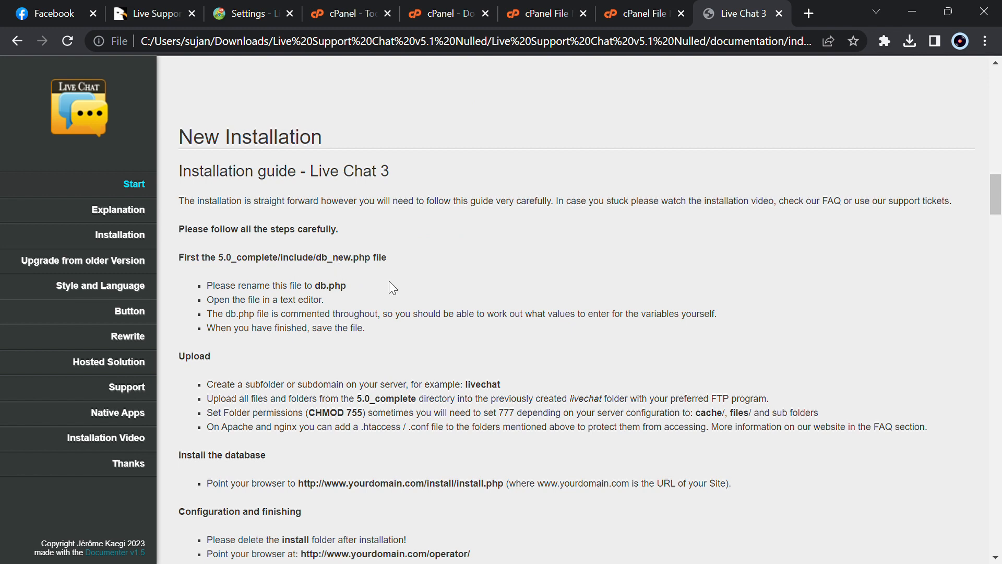
pyautogui.moveTo(365, 296)
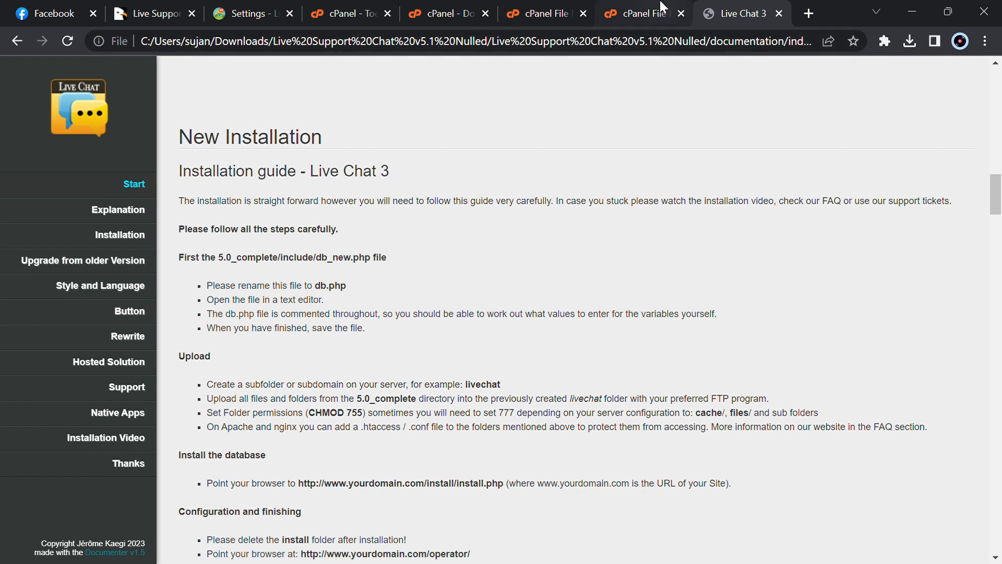
pyautogui.click(639, 13)
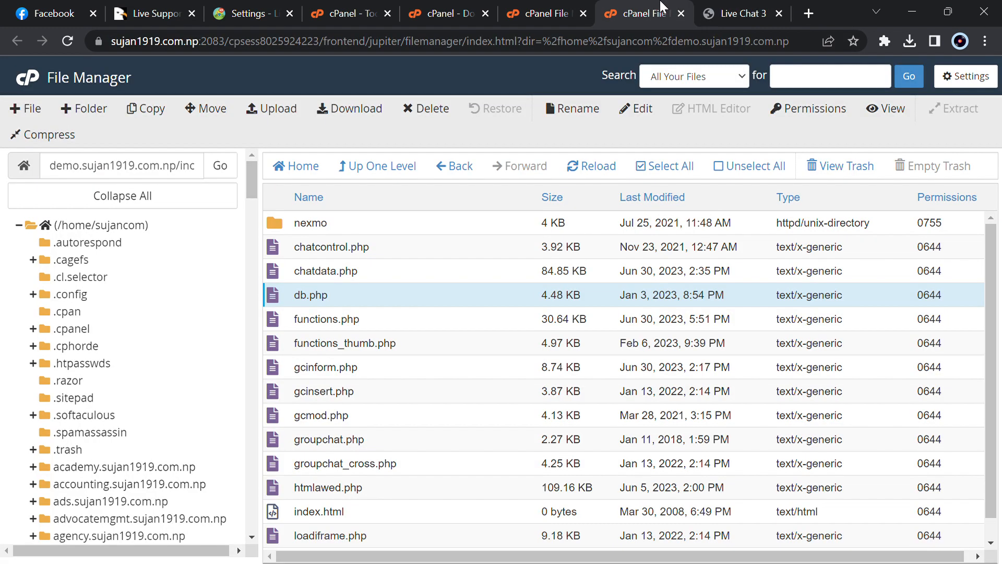
pyautogui.moveTo(746, 11)
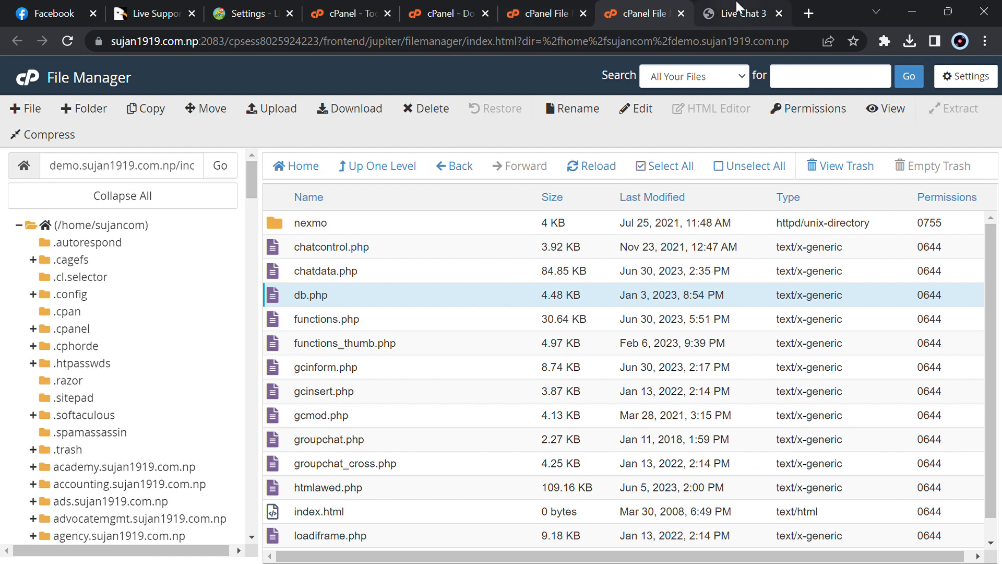
# Load demo.sujan1919.com.np/install.php in a new tab, then go back to File Manager.
pyautogui.click(809, 13)
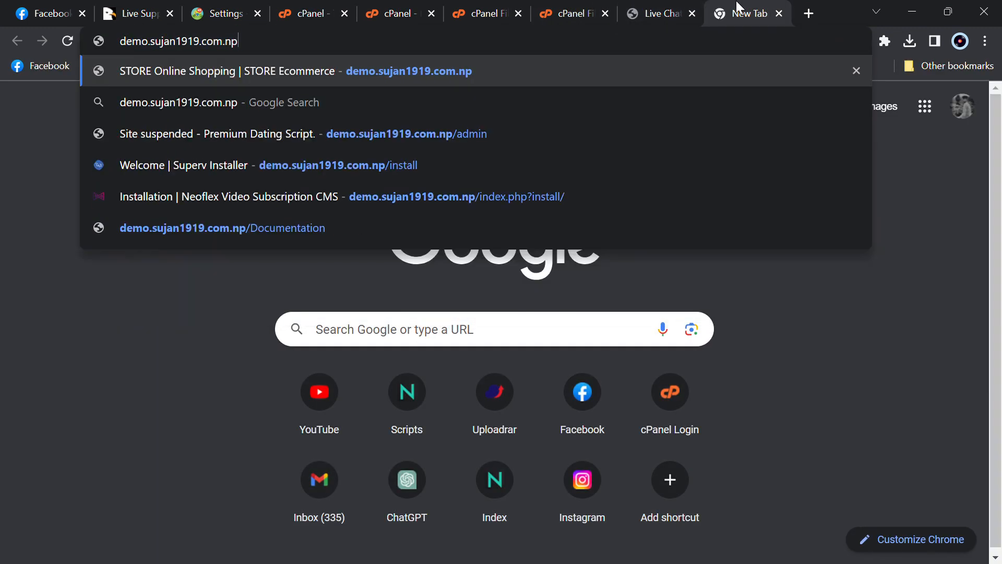
pyautogui.write('/install.p')
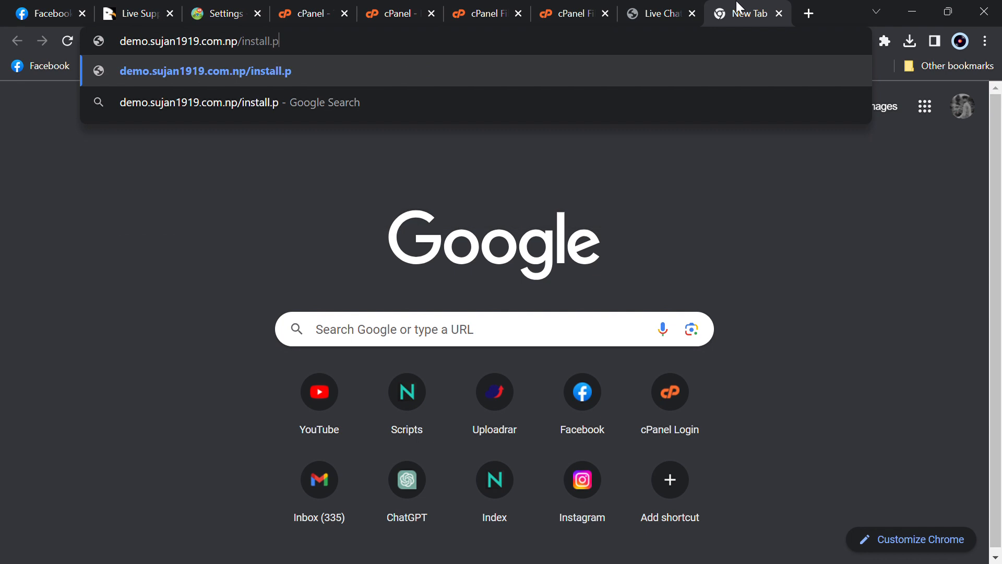
pyautogui.press('Enter')
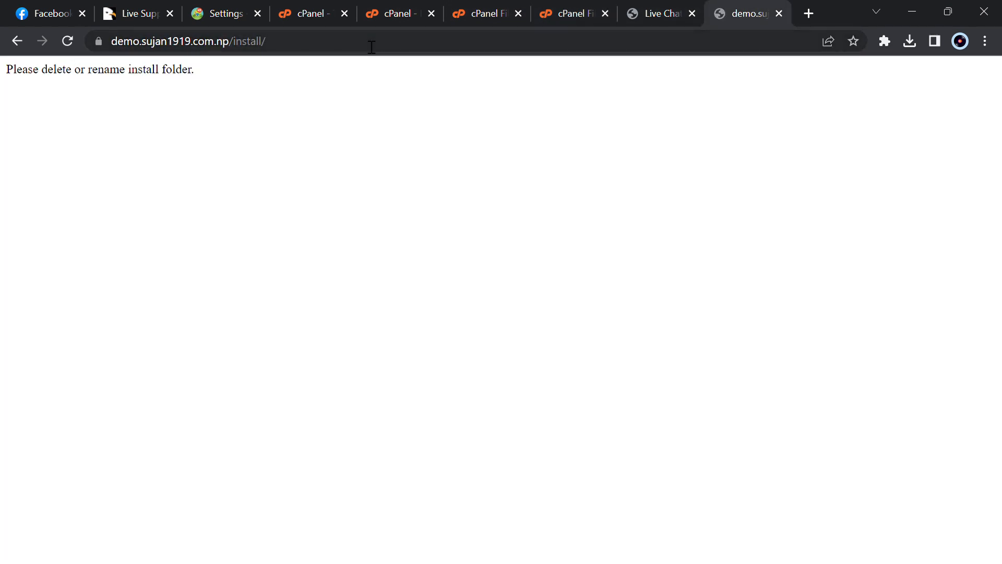
pyautogui.click(572, 14)
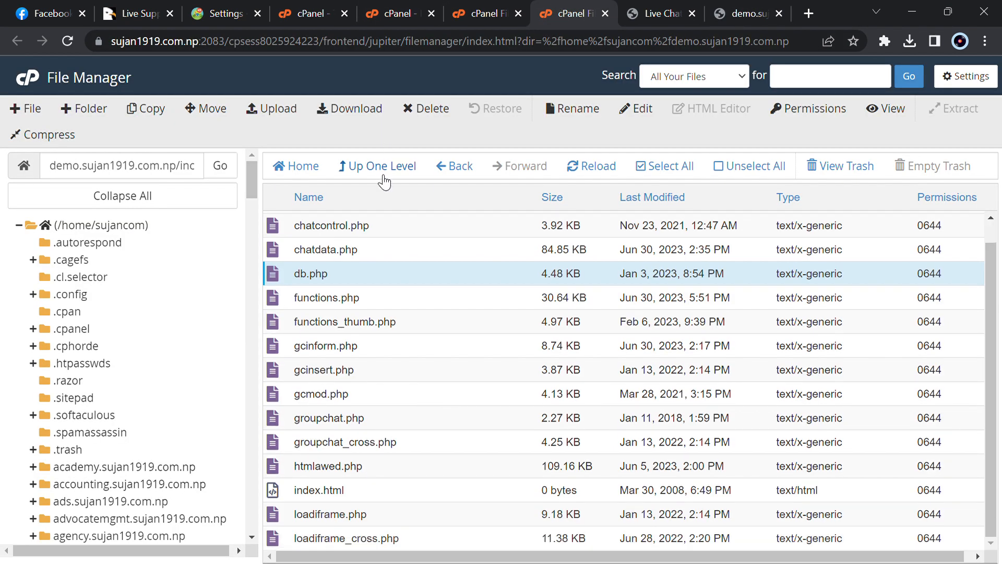
# Go up to the subdomain root, load install.php (HTTP 500), then return to the guide.
pyautogui.click(377, 166)
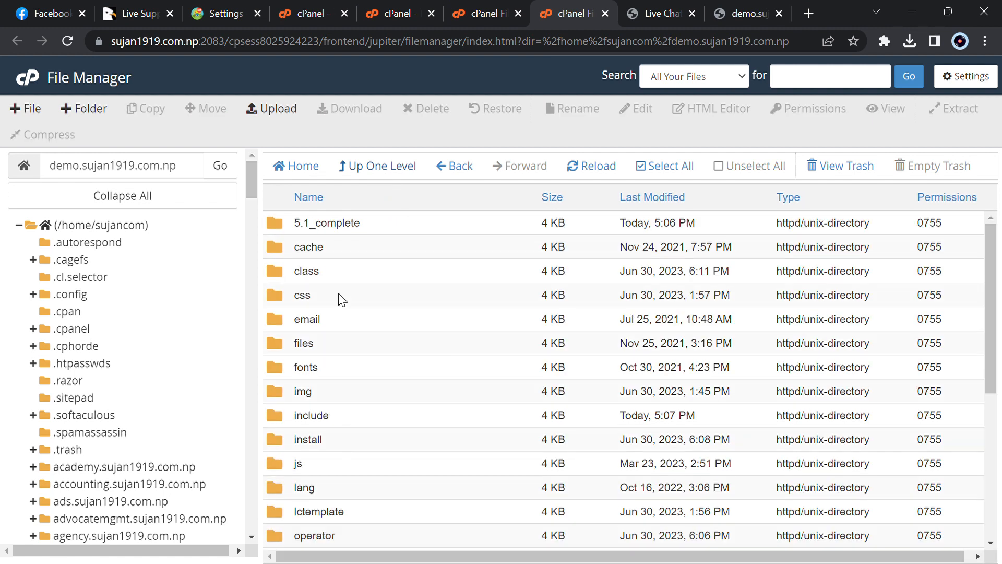
pyautogui.click(308, 439)
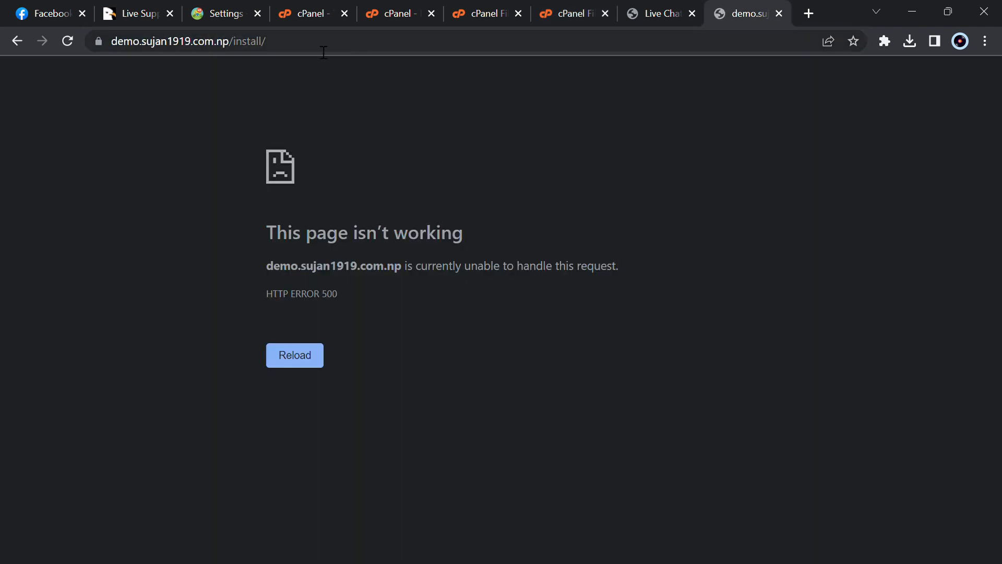
pyautogui.write('install.po')
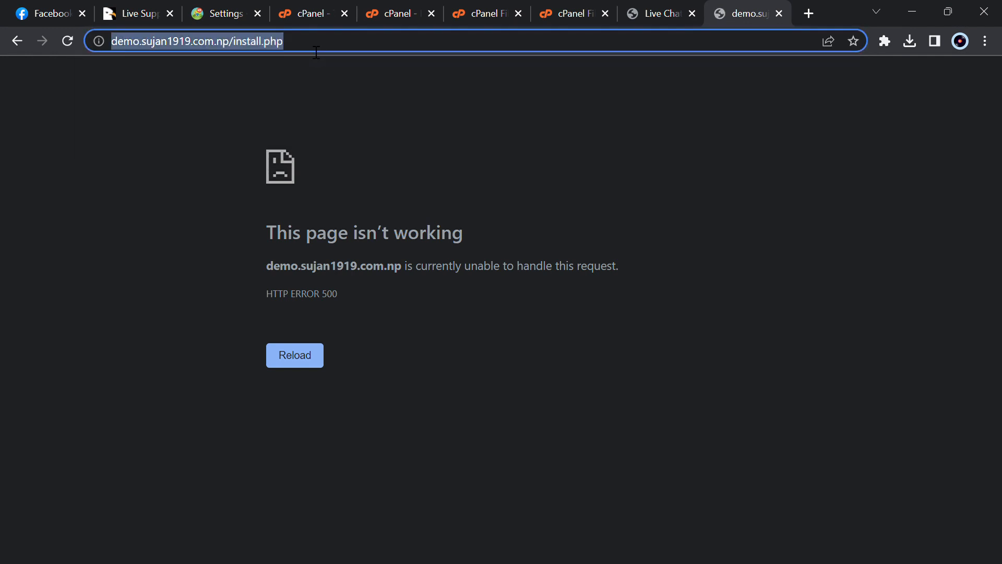
pyautogui.click(658, 13)
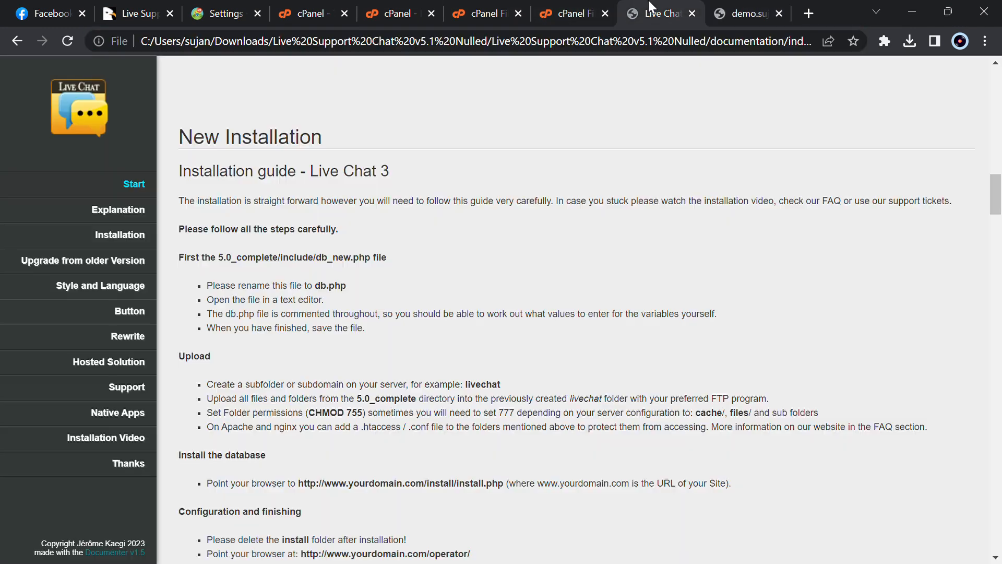
pyautogui.moveTo(466, 427)
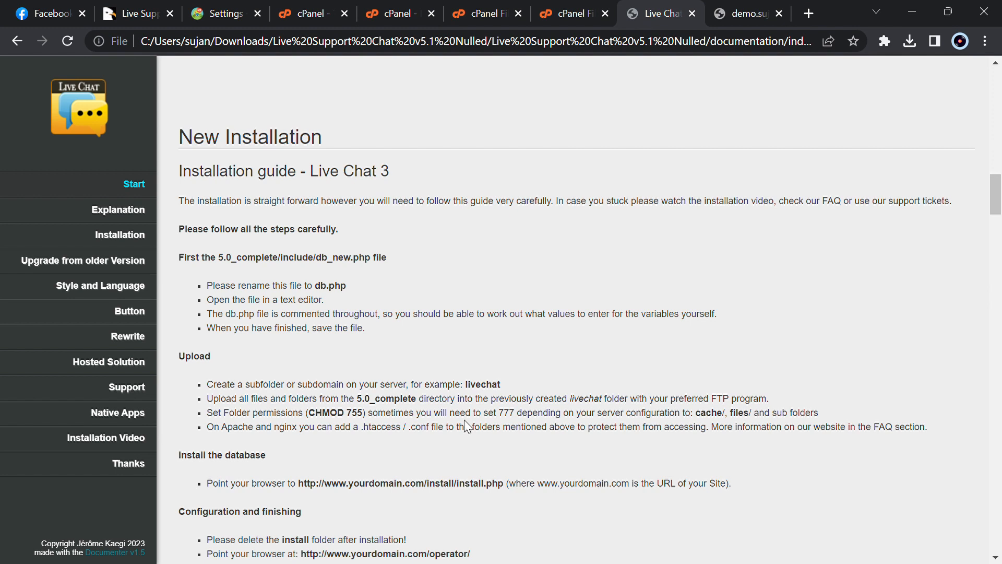
pyautogui.moveTo(425, 400)
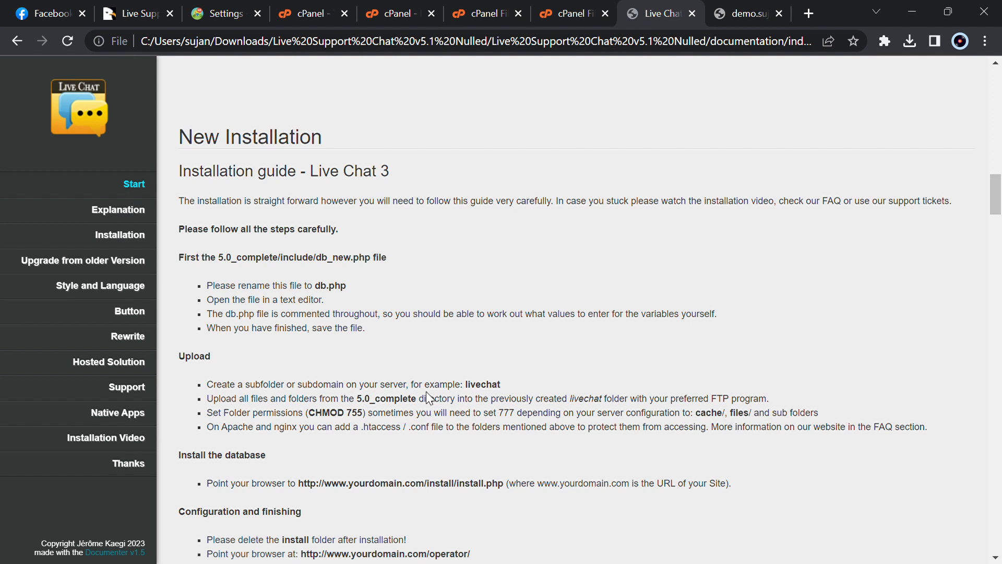
pyautogui.moveTo(444, 412)
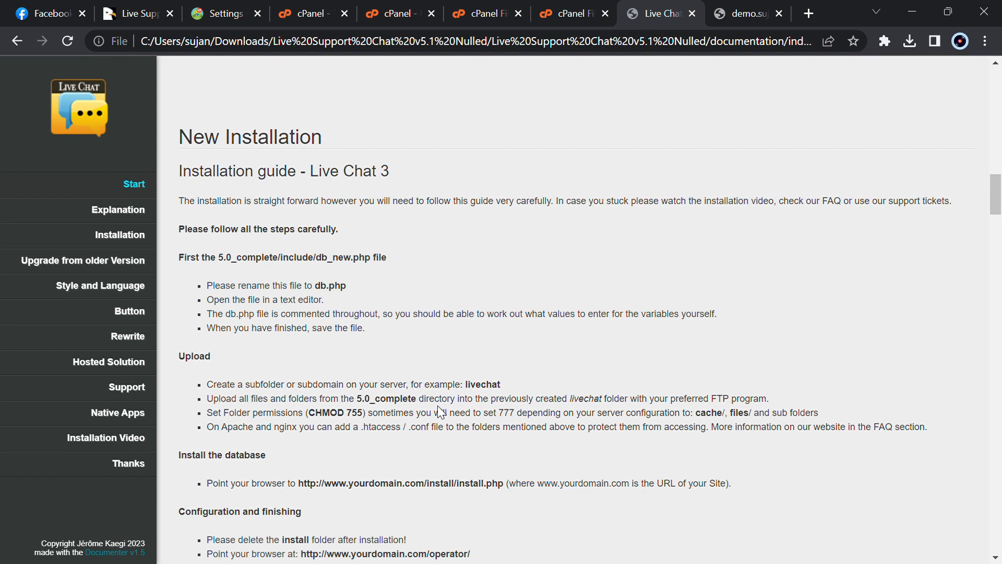
pyautogui.moveTo(530, 421)
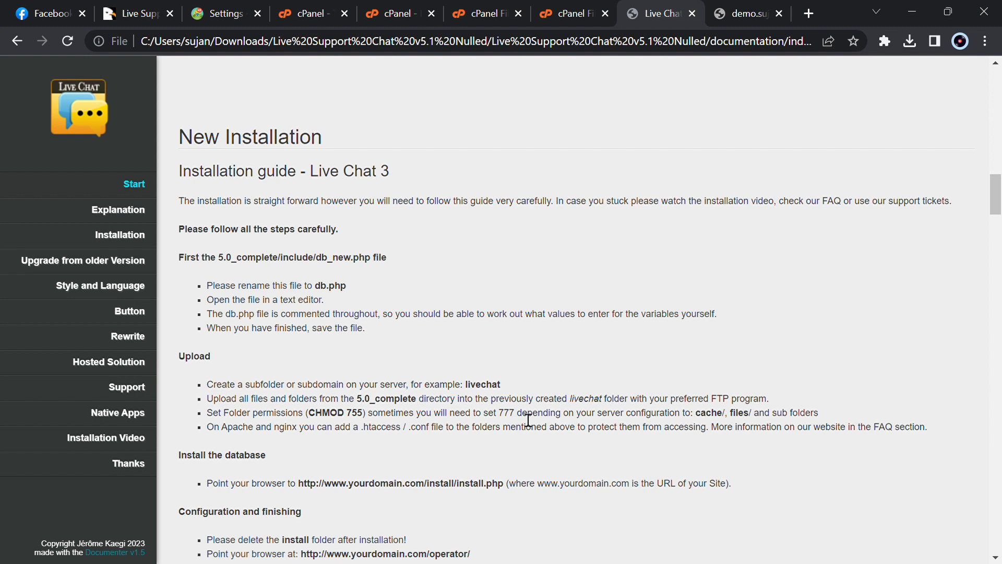
# Set cache/index.html to 777 with read, write and execute for user, group and world.
pyautogui.click(572, 13)
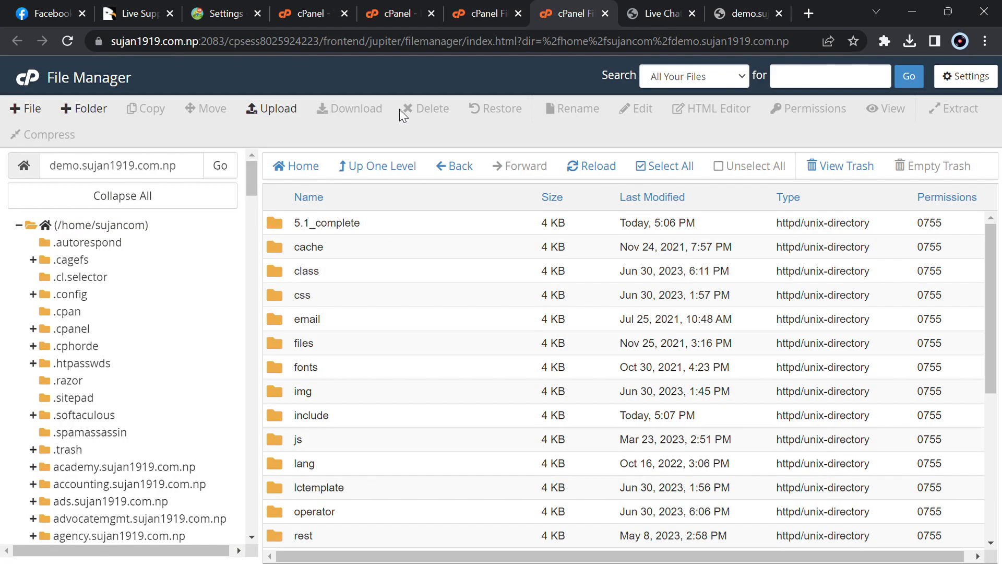
pyautogui.doubleClick(308, 247)
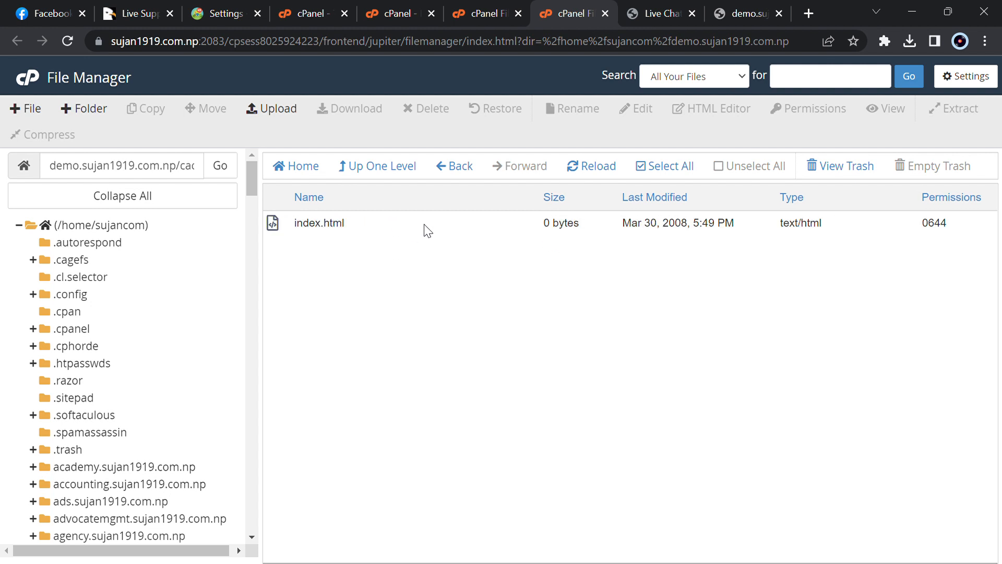
pyautogui.click(377, 166)
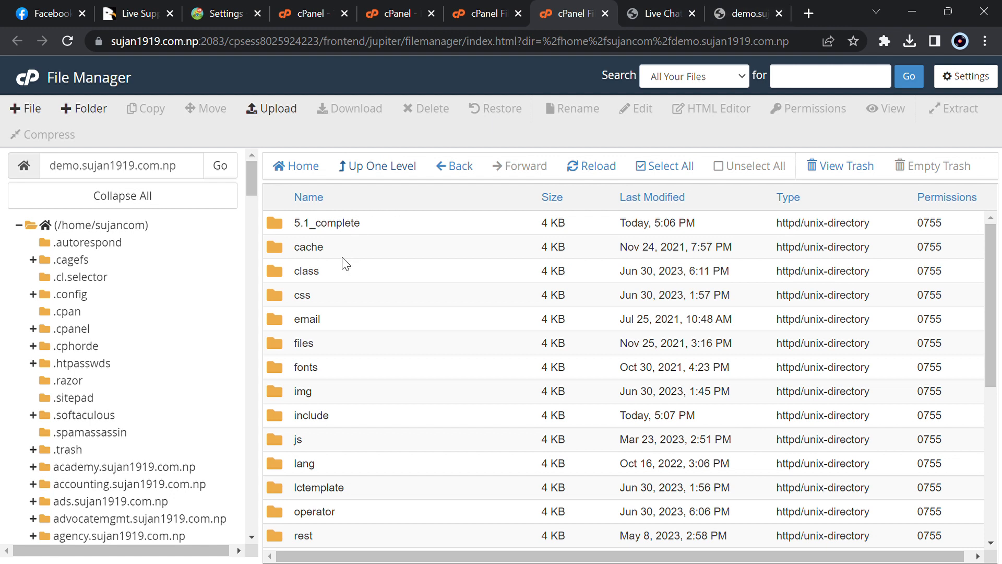
pyautogui.rightClick(319, 222)
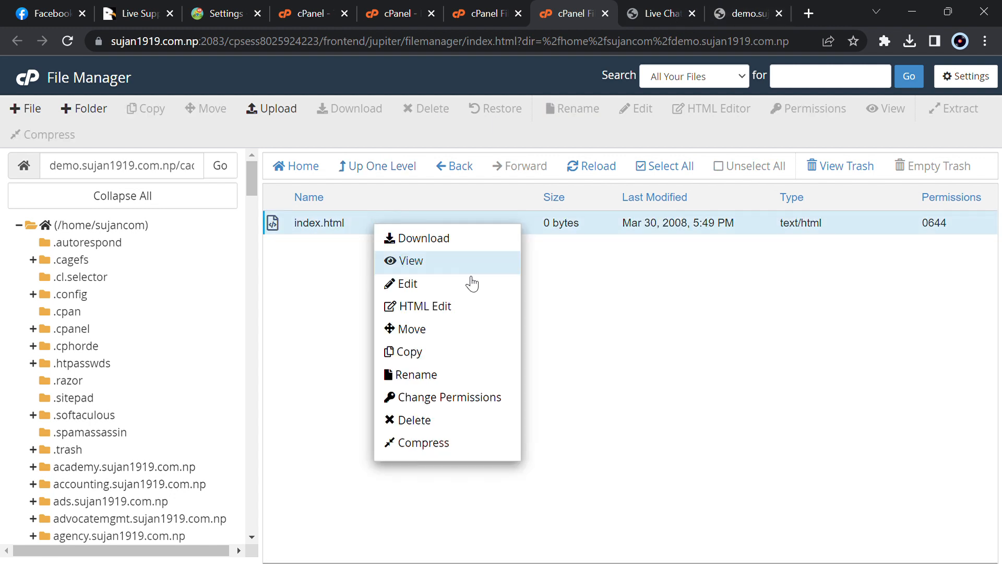
pyautogui.click(449, 397)
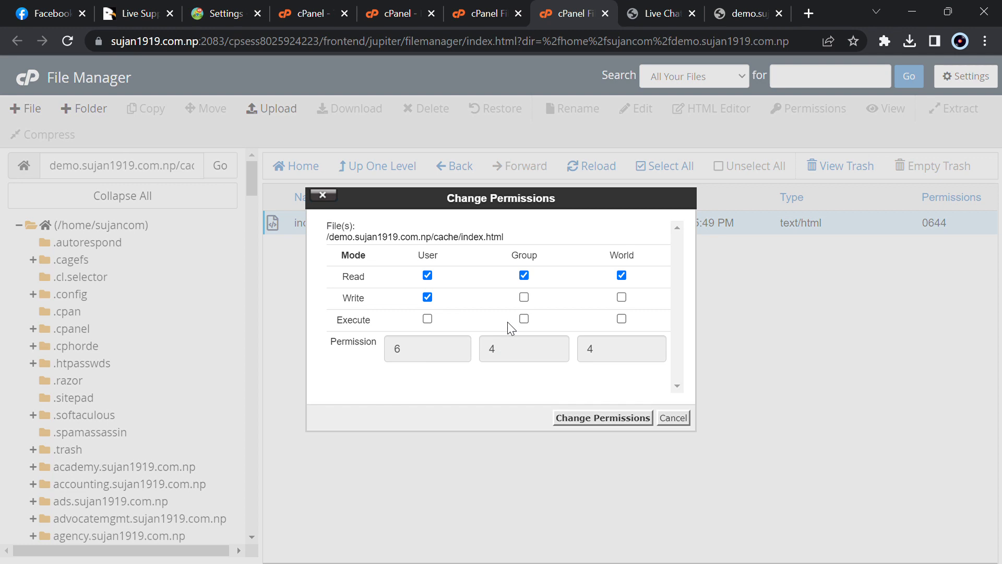
pyautogui.click(523, 297)
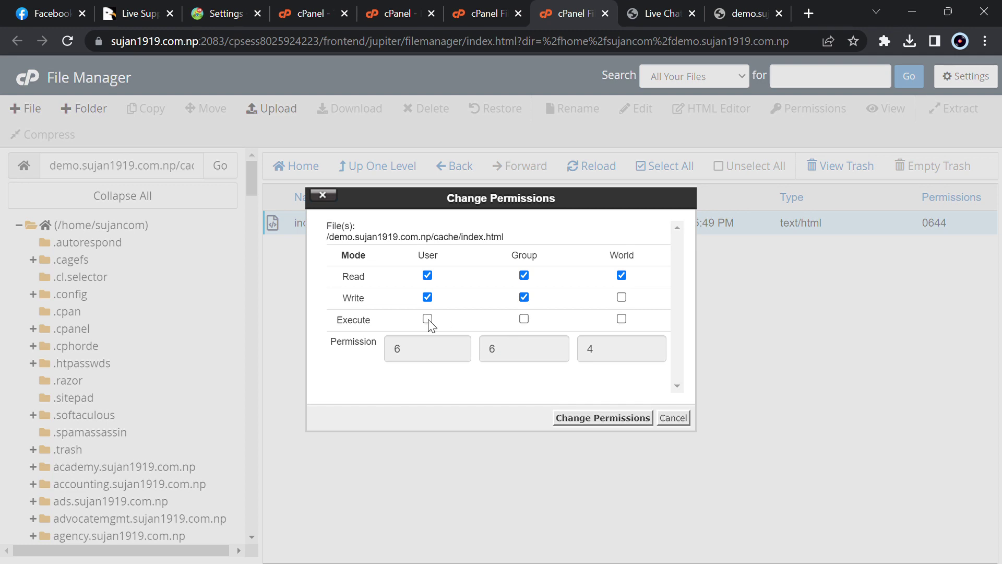
pyautogui.click(428, 319)
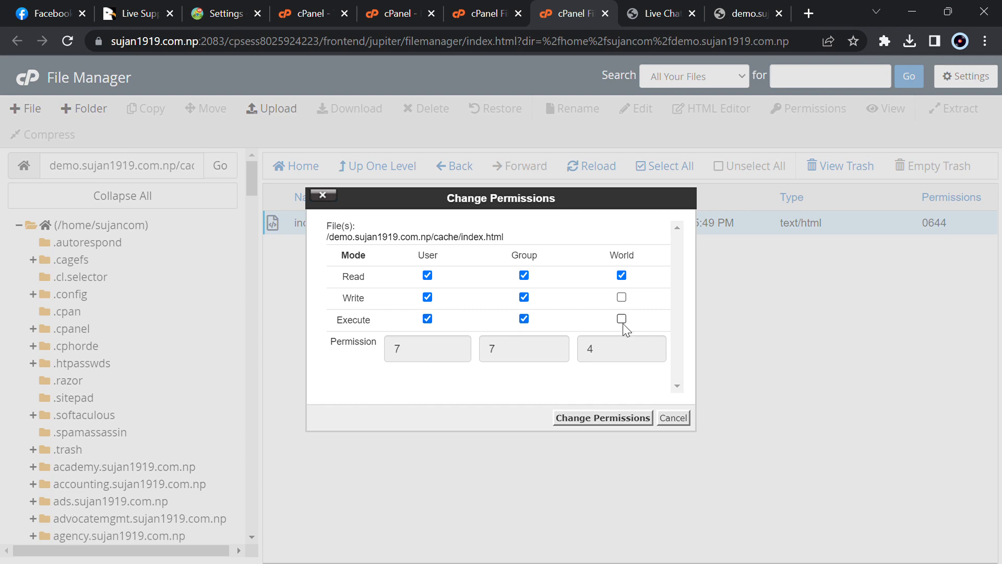
pyautogui.click(621, 319)
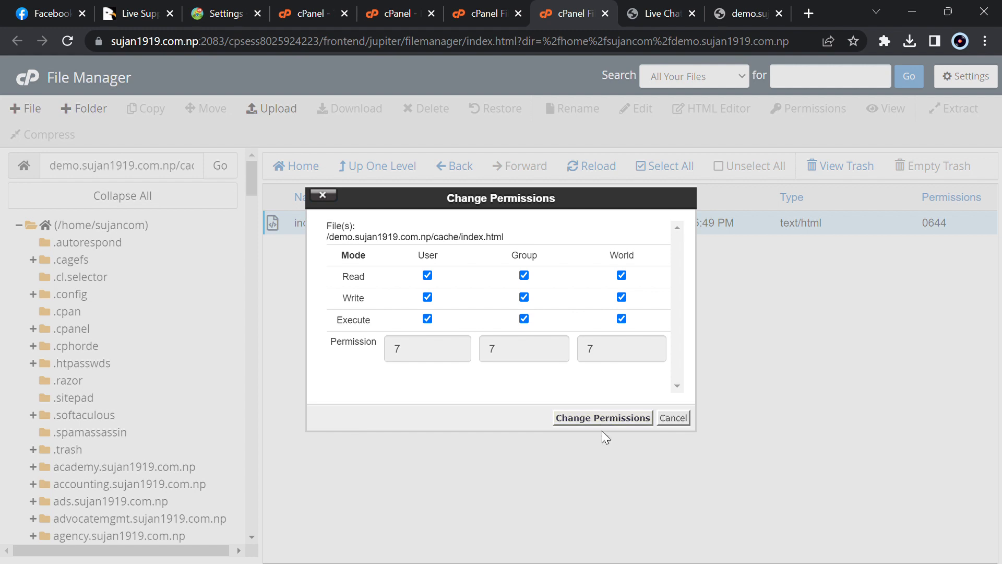
pyautogui.click(603, 417)
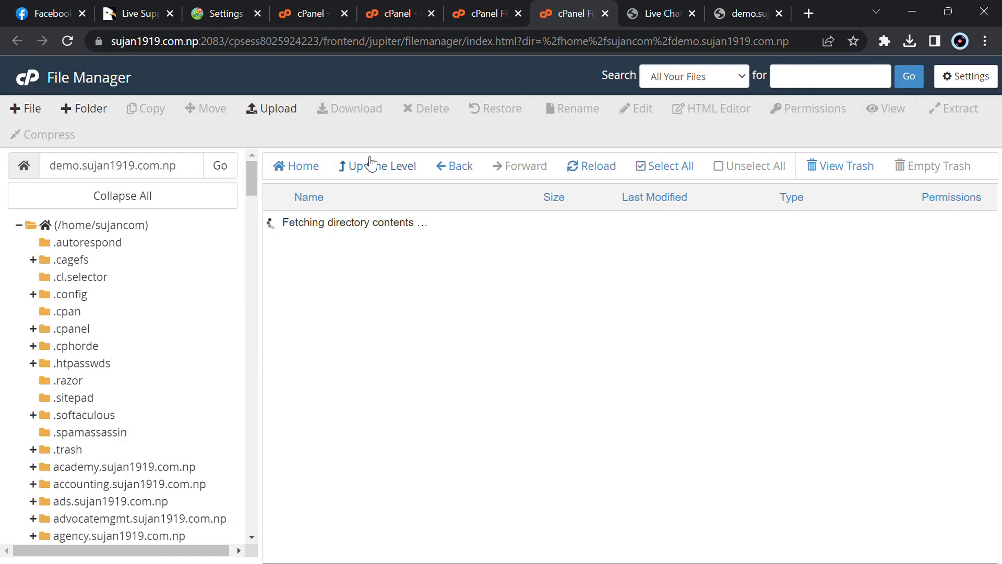
# Reload the demo install page, which still returns HTTP 500.
pyautogui.click(742, 13)
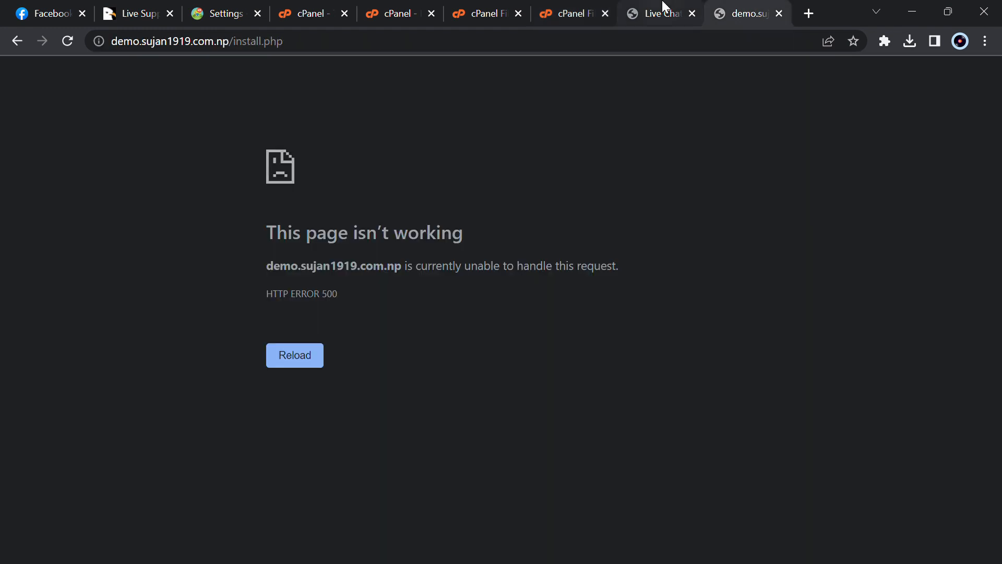
pyautogui.click(658, 13)
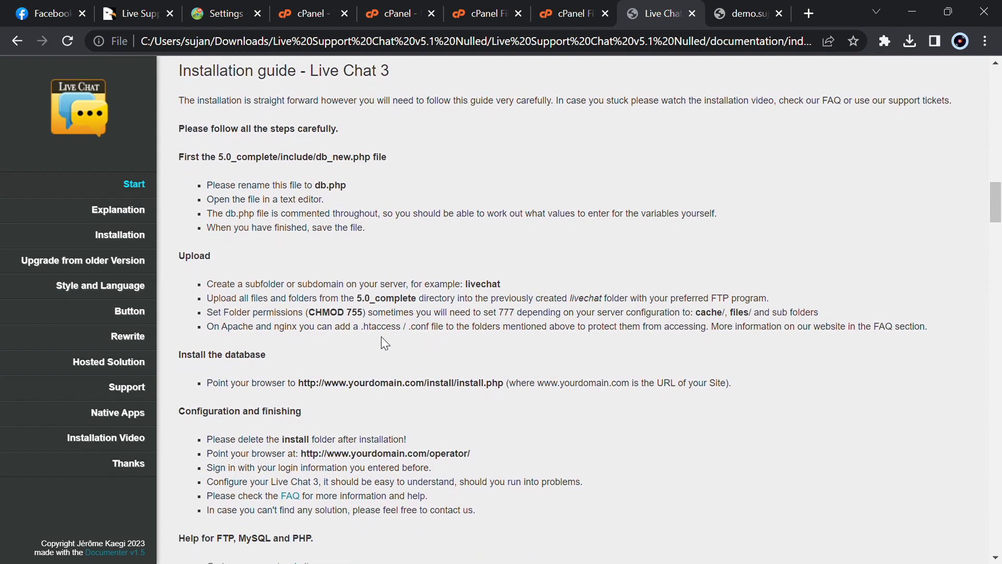
pyautogui.scroll(-3)
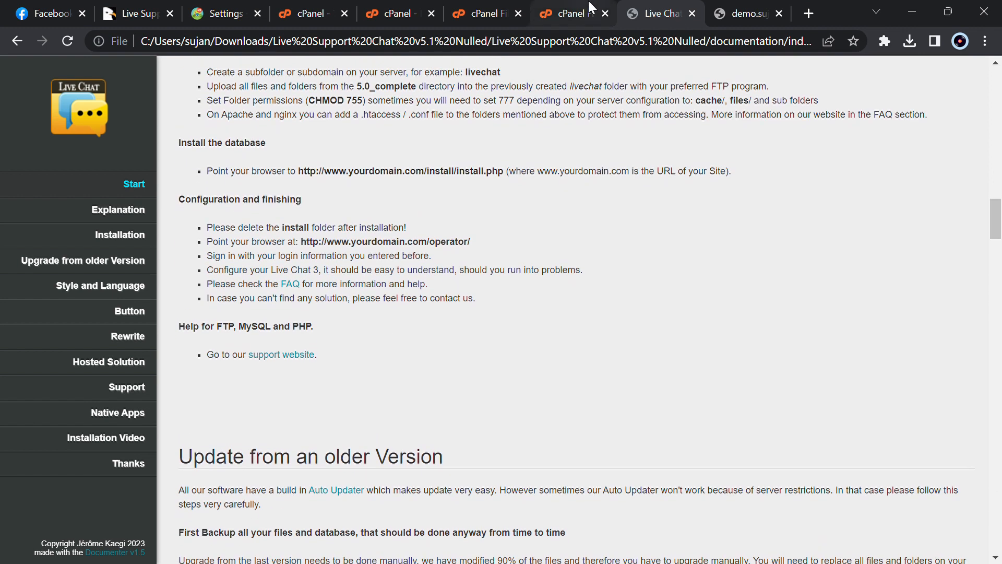
# Review the demo root folder listing in File Manager, with cache and files at 0755.
pyautogui.click(572, 14)
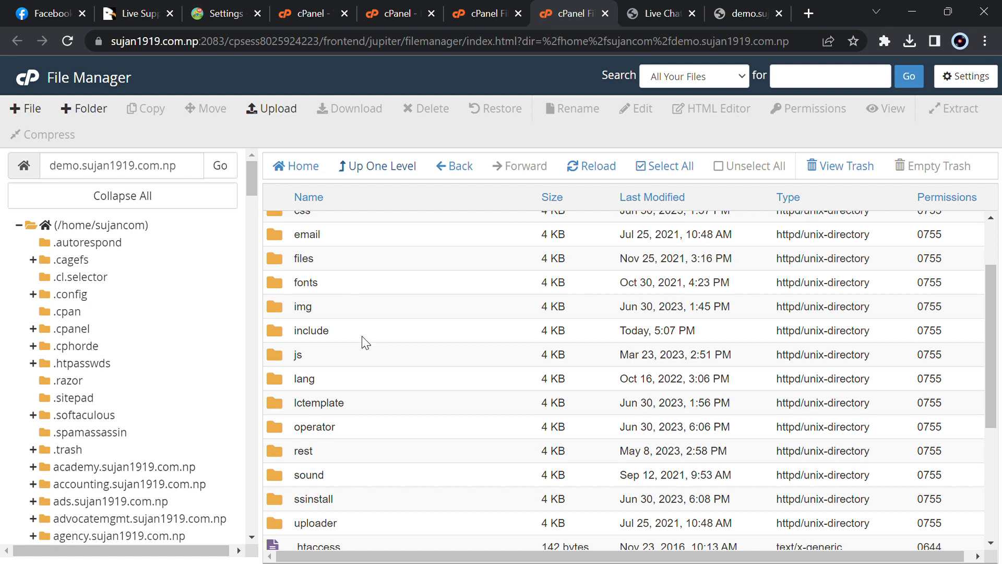
pyautogui.scroll(-3)
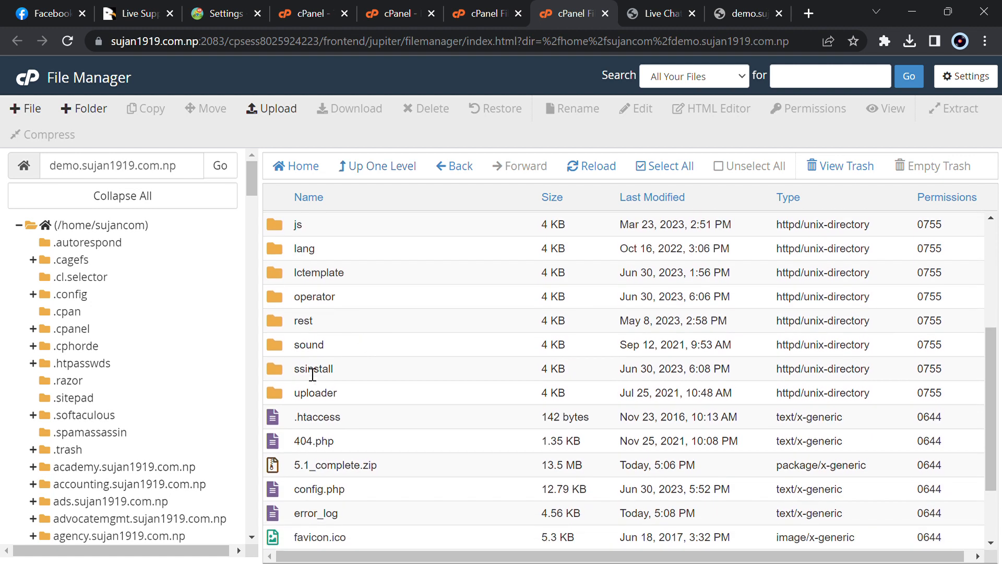
pyautogui.click(314, 369)
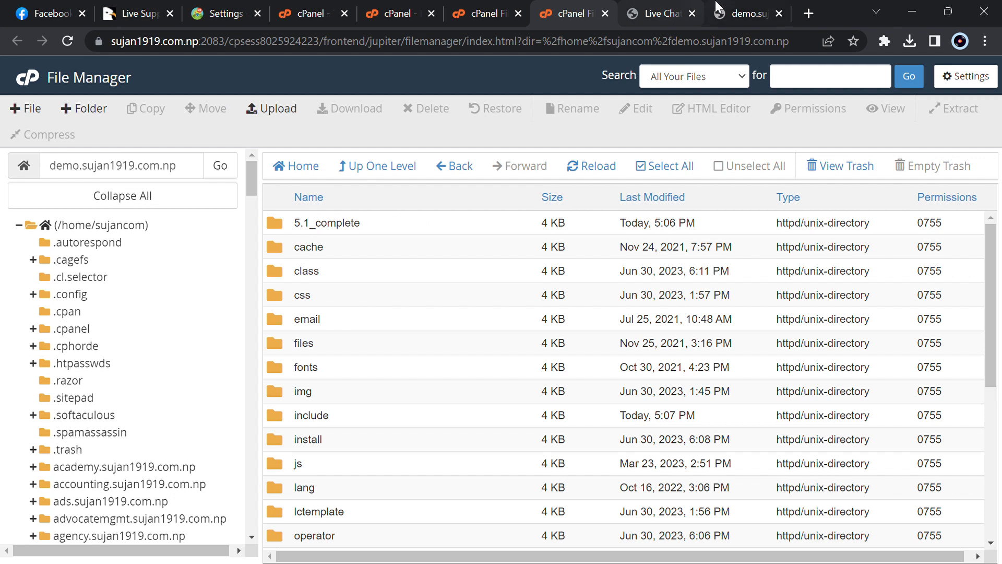
# Load /install/install.php on the demo subdomain, get HTTP 500, and return to the guide.
pyautogui.click(747, 13)
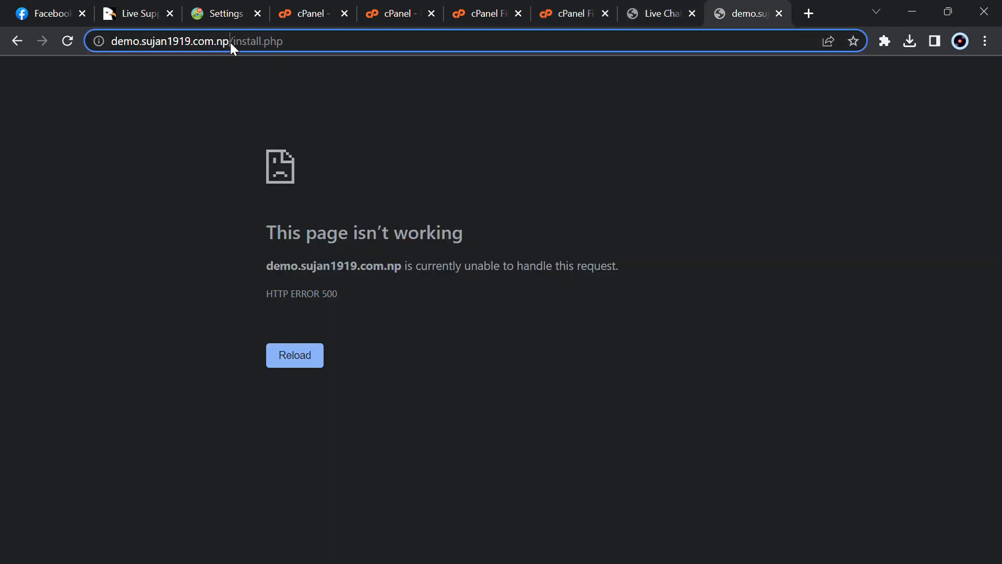
pyautogui.write('install')
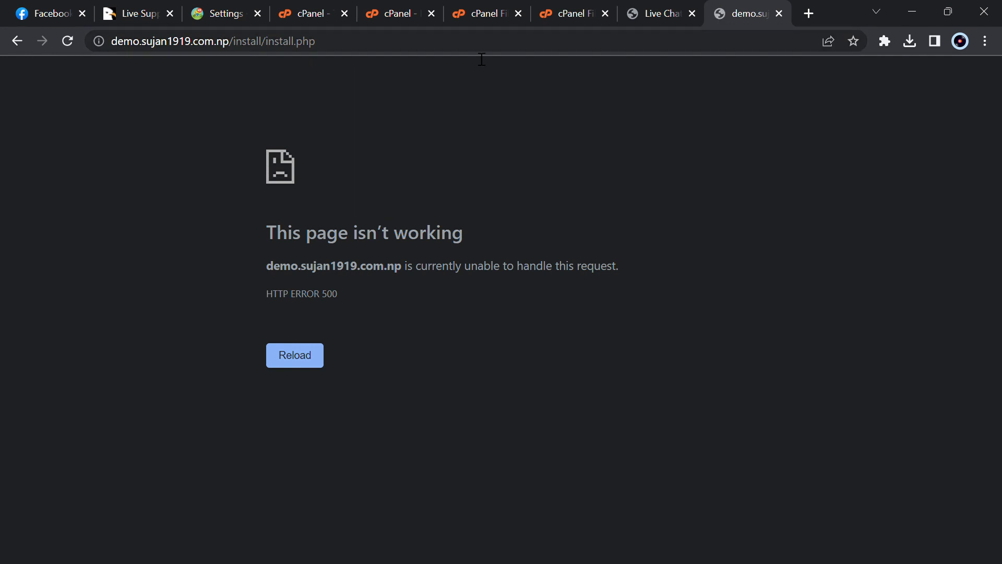
pyautogui.click(660, 13)
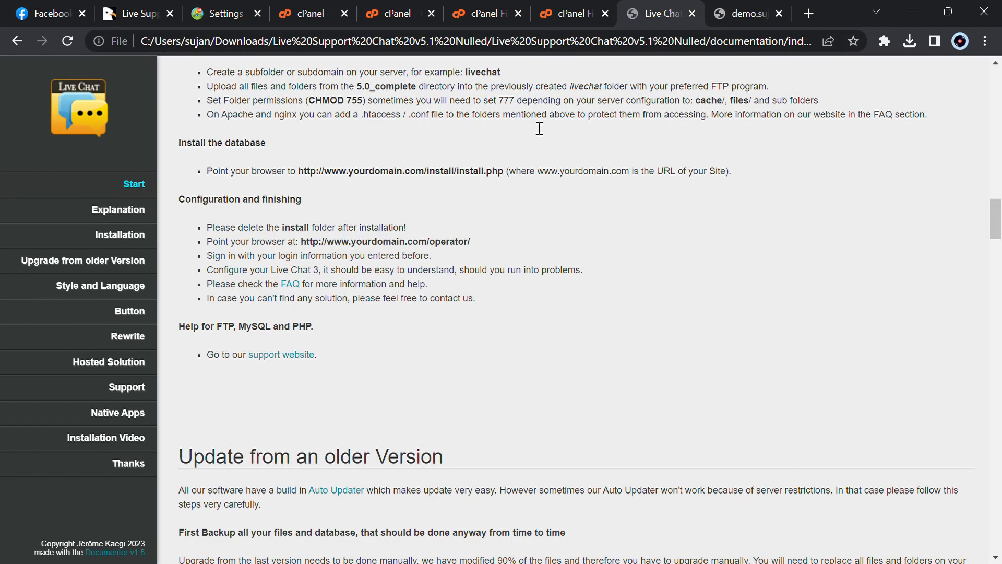
pyautogui.moveTo(502, 154)
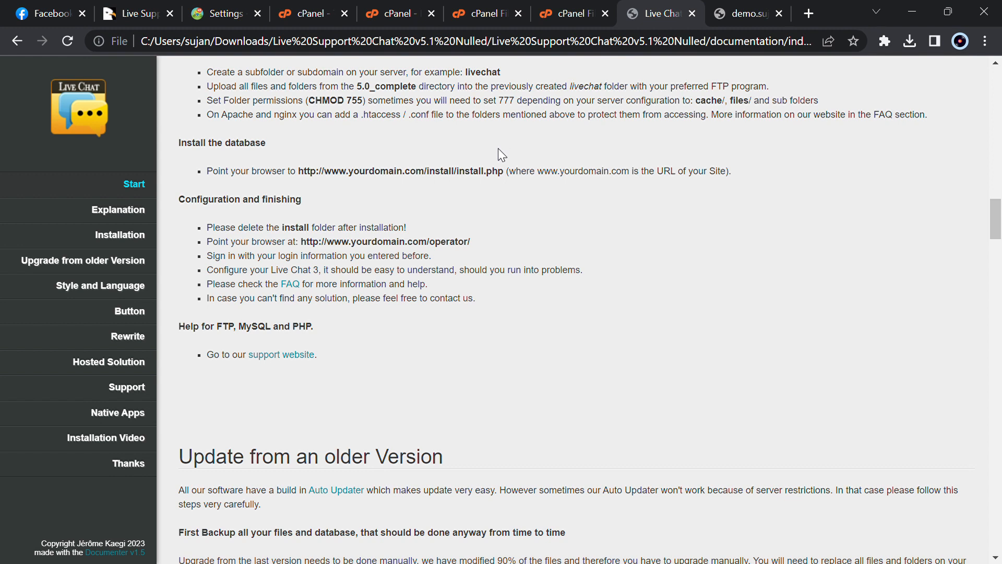
pyautogui.moveTo(621, 432)
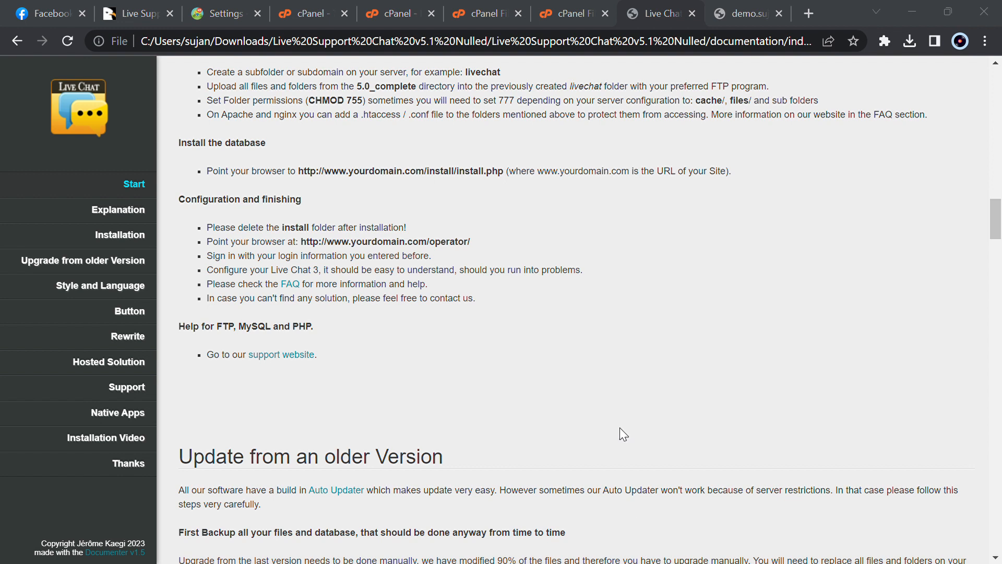
pyautogui.moveTo(634, 333)
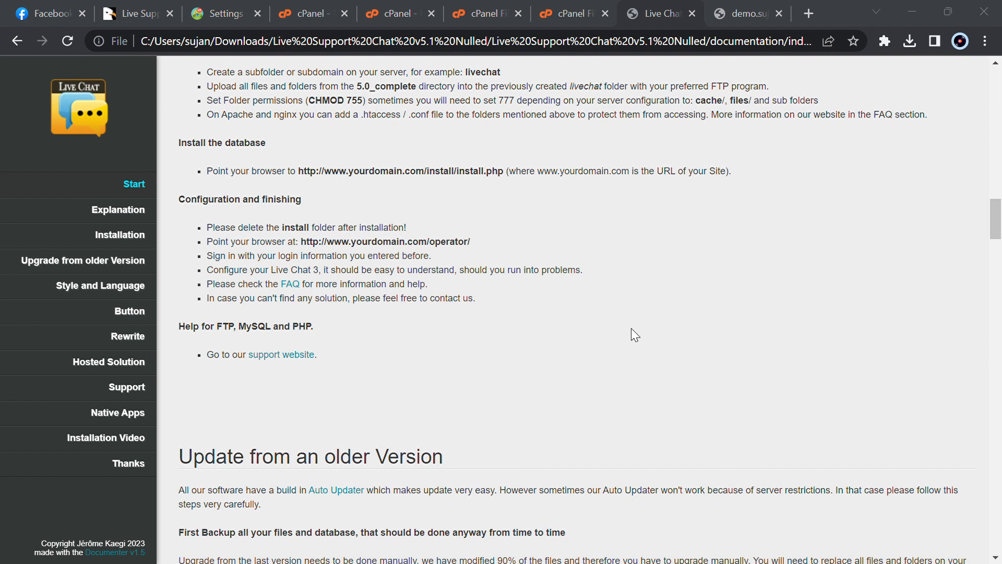
pyautogui.moveTo(572, 358)
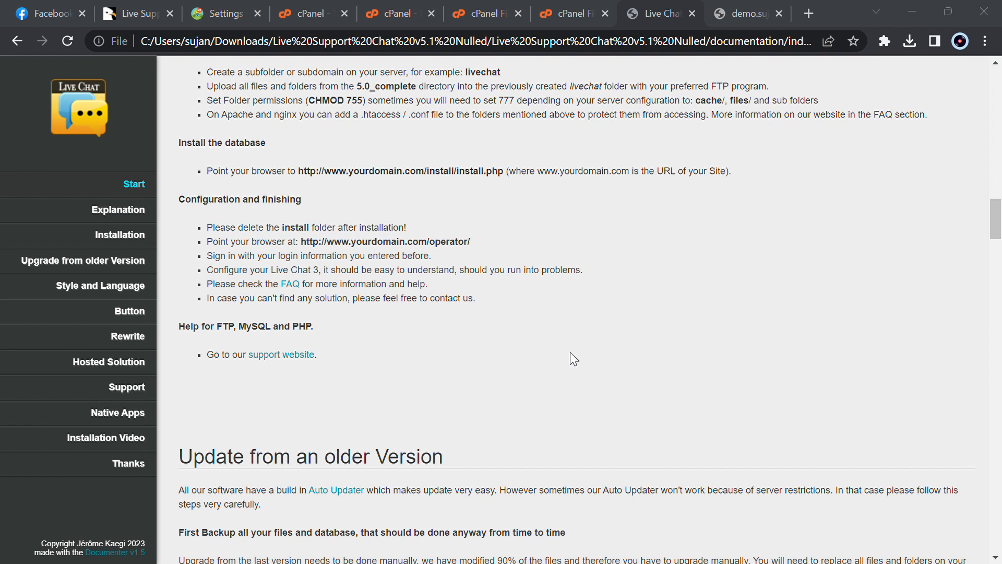
pyautogui.scroll(-3)
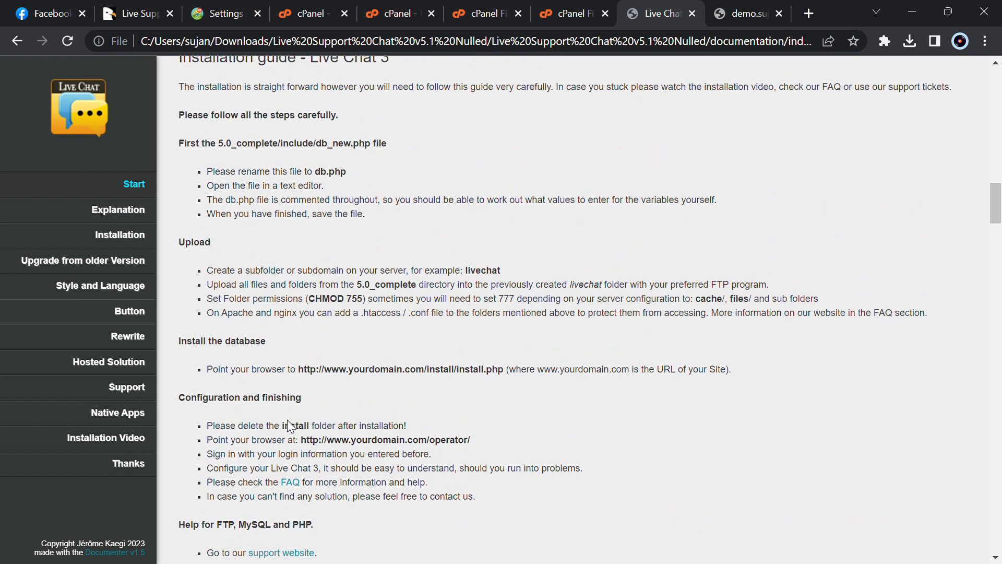
pyautogui.moveTo(636, 192)
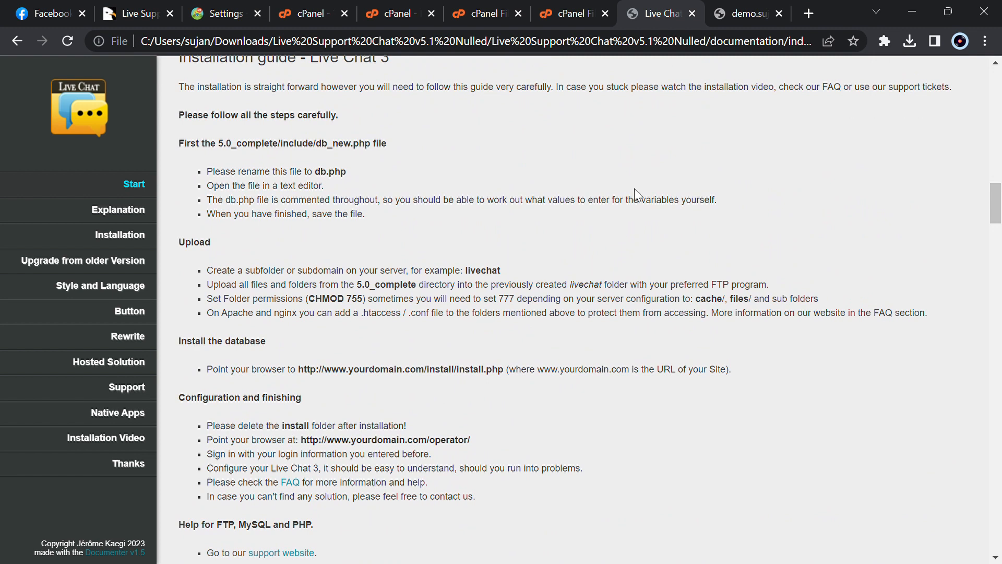
pyautogui.moveTo(644, 6)
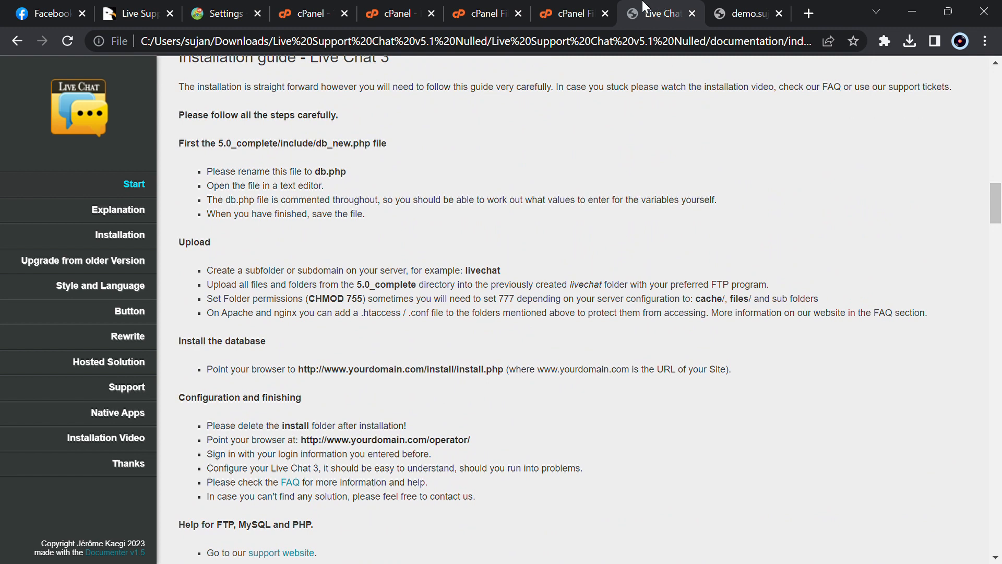
# Apply 777 permissions to all selected demo root folders and recheck the install page.
pyautogui.click(572, 13)
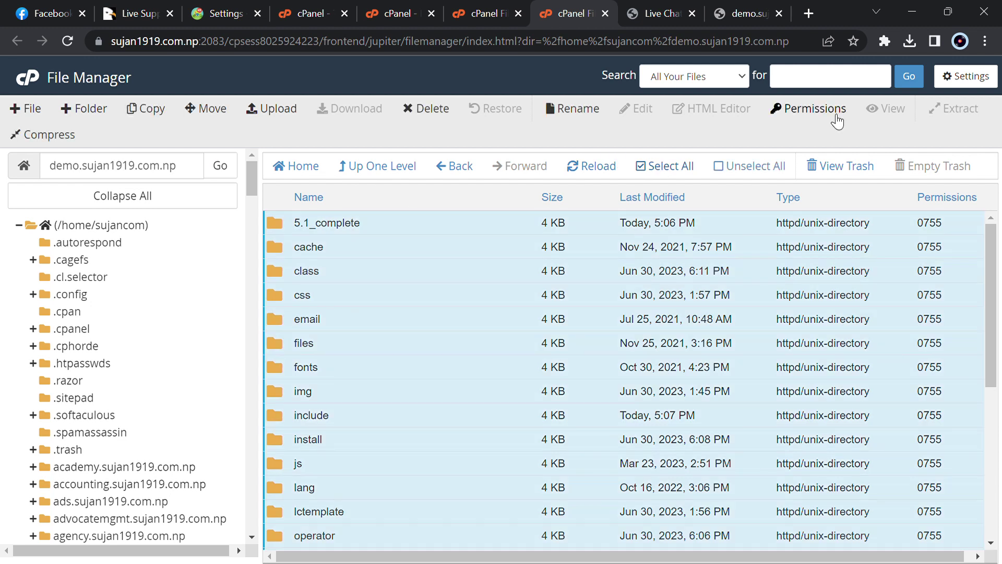
pyautogui.click(815, 109)
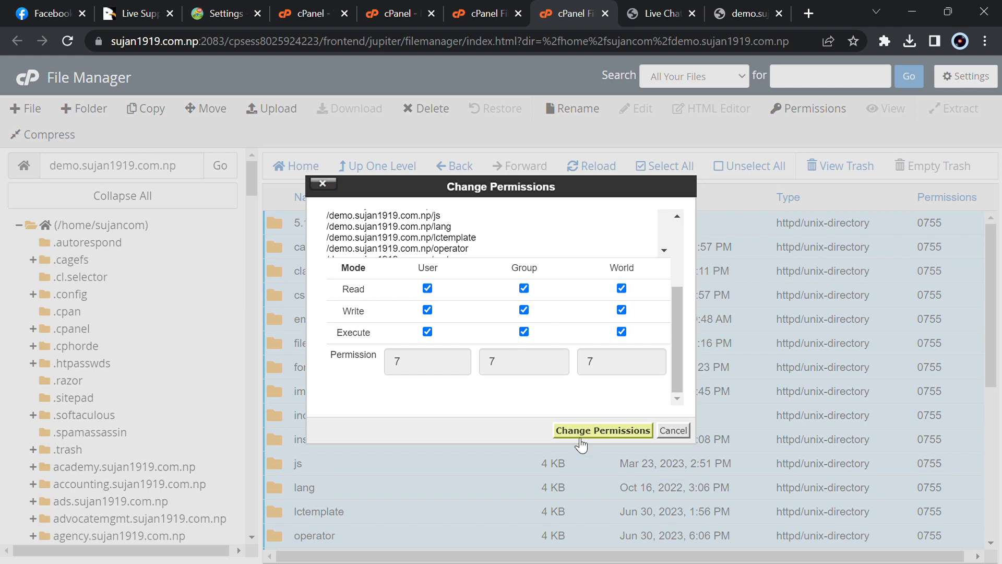
pyautogui.click(603, 430)
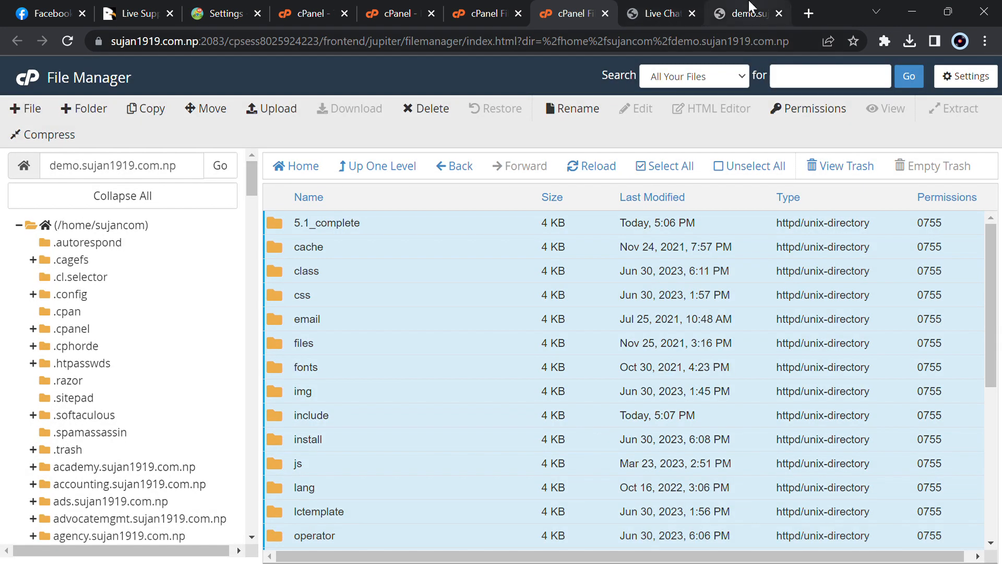
pyautogui.click(745, 14)
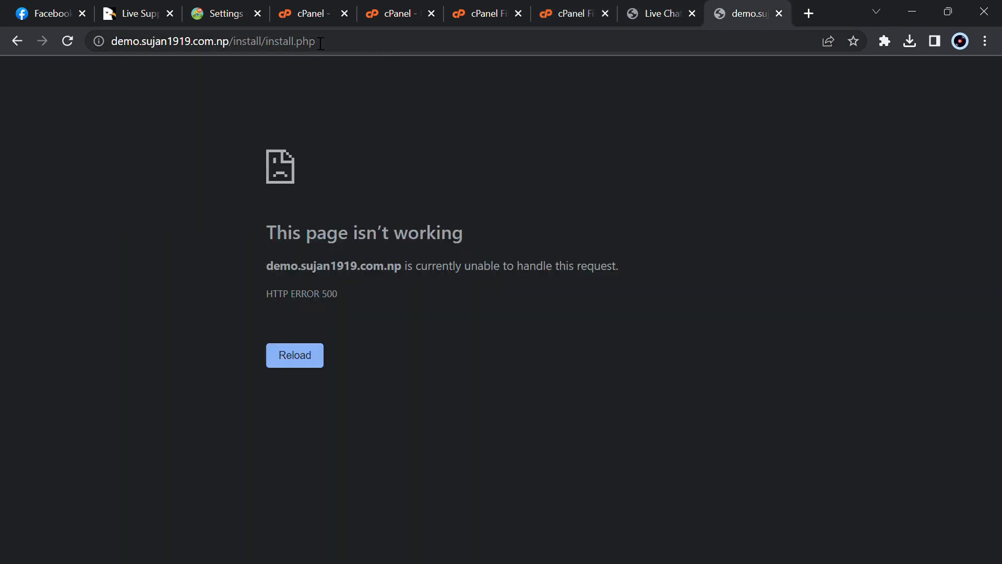
pyautogui.doubleClick(251, 41)
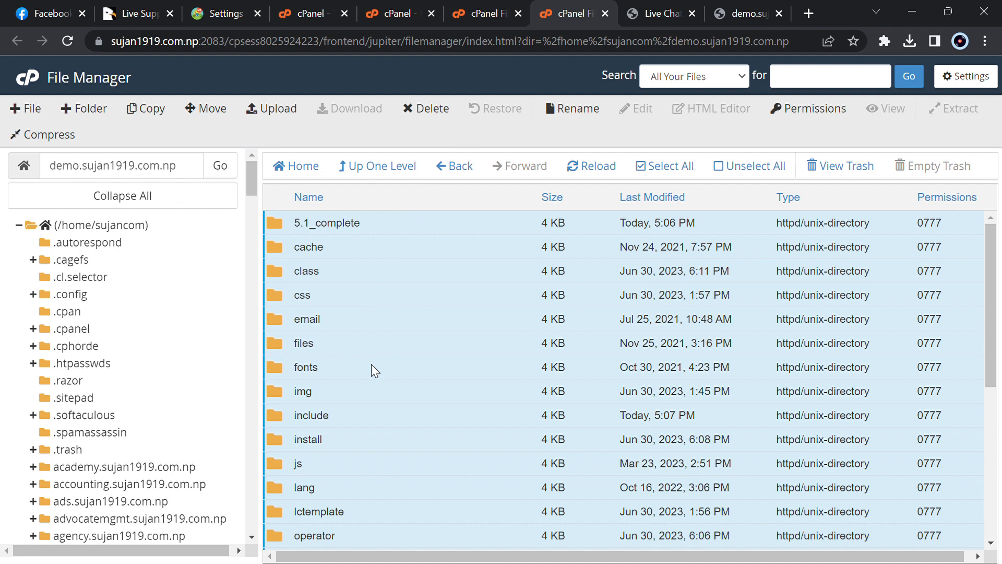
# Open db.php in the include folder and enter the database user, password and name.
pyautogui.doubleClick(308, 439)
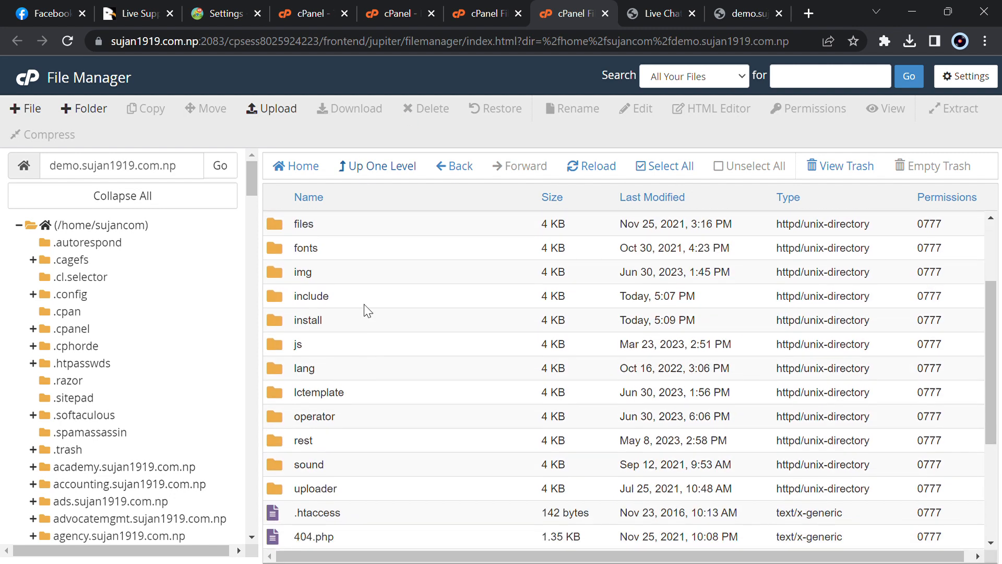
pyautogui.doubleClick(311, 296)
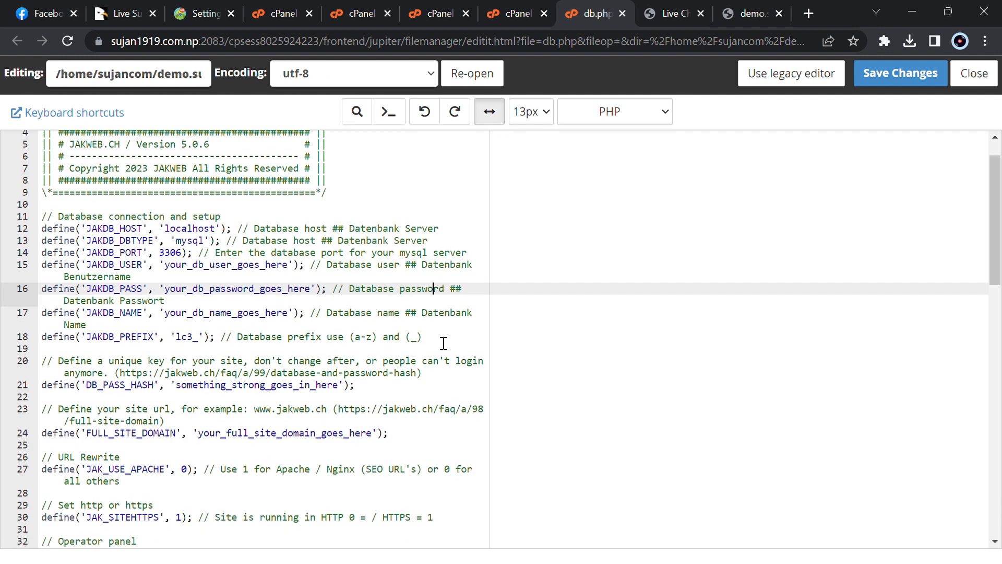
pyautogui.moveTo(294, 265)
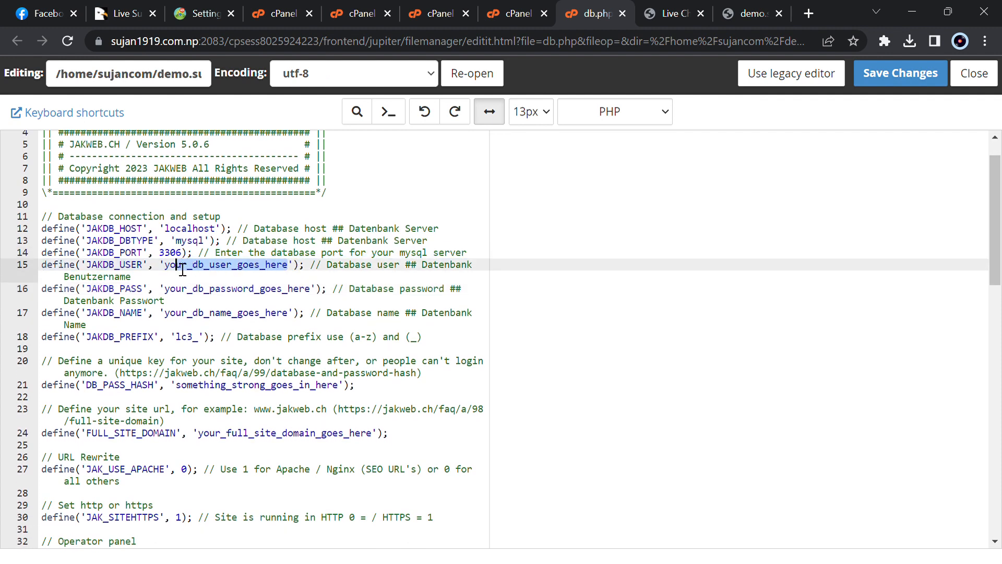
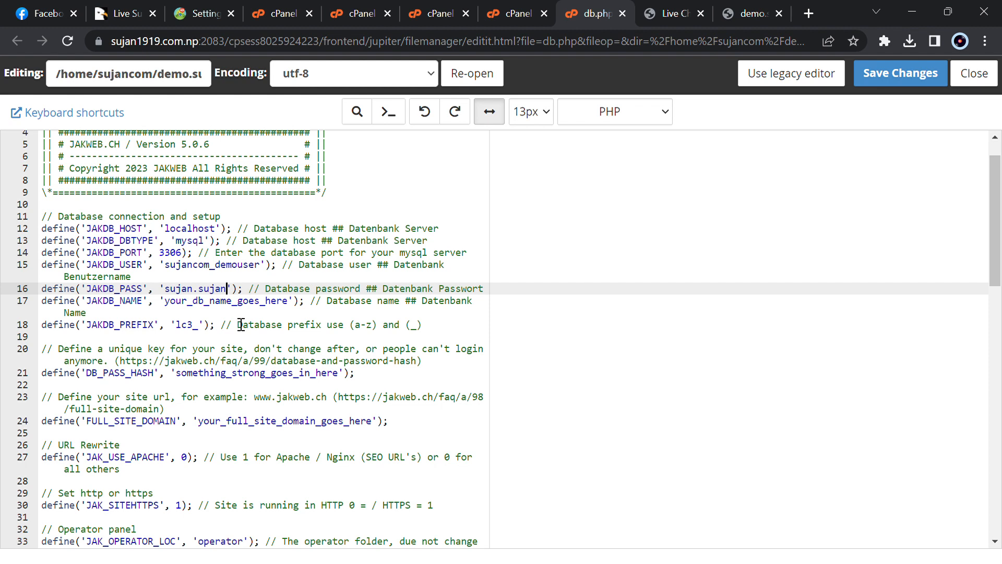
pyautogui.moveTo(297, 306)
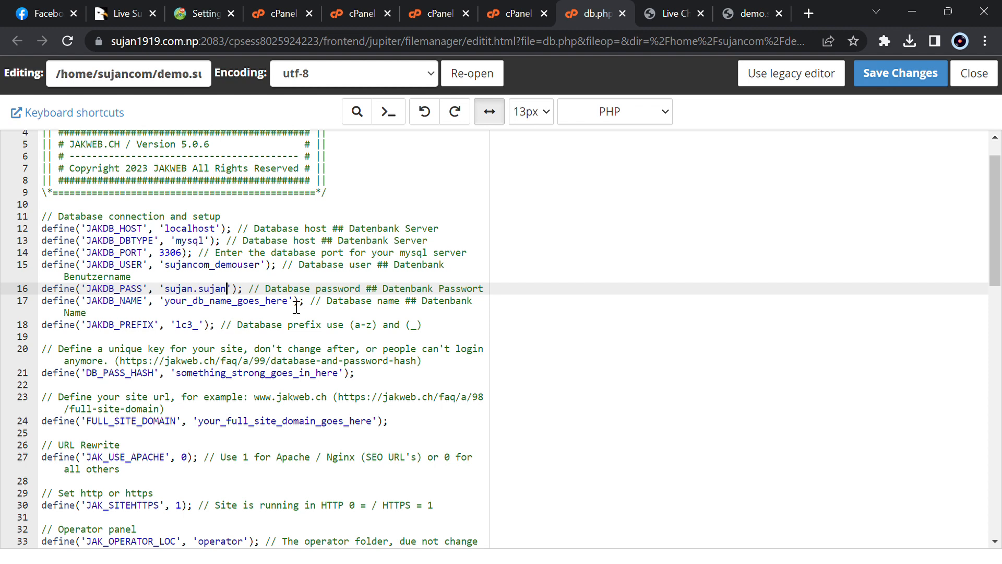
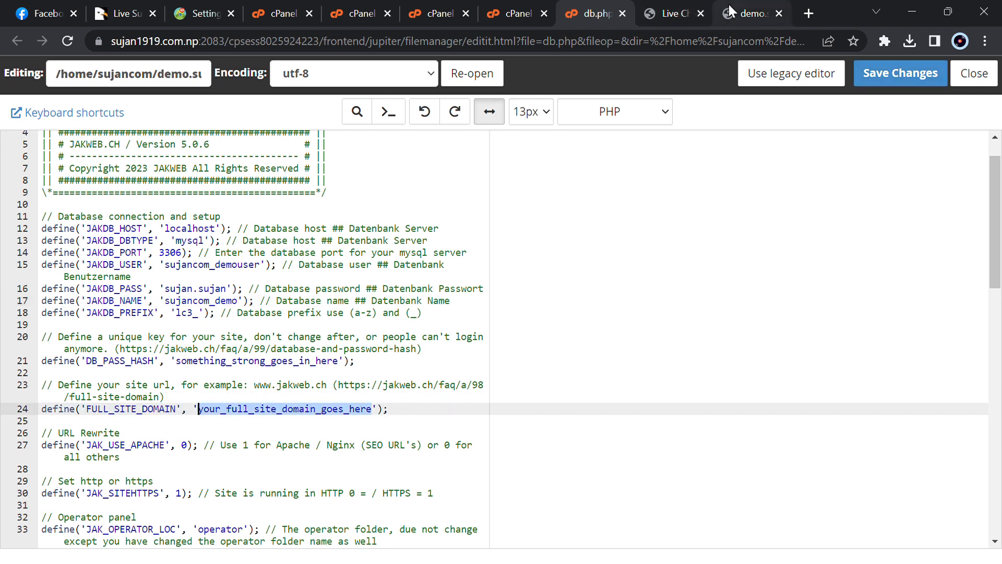
pyautogui.click(751, 14)
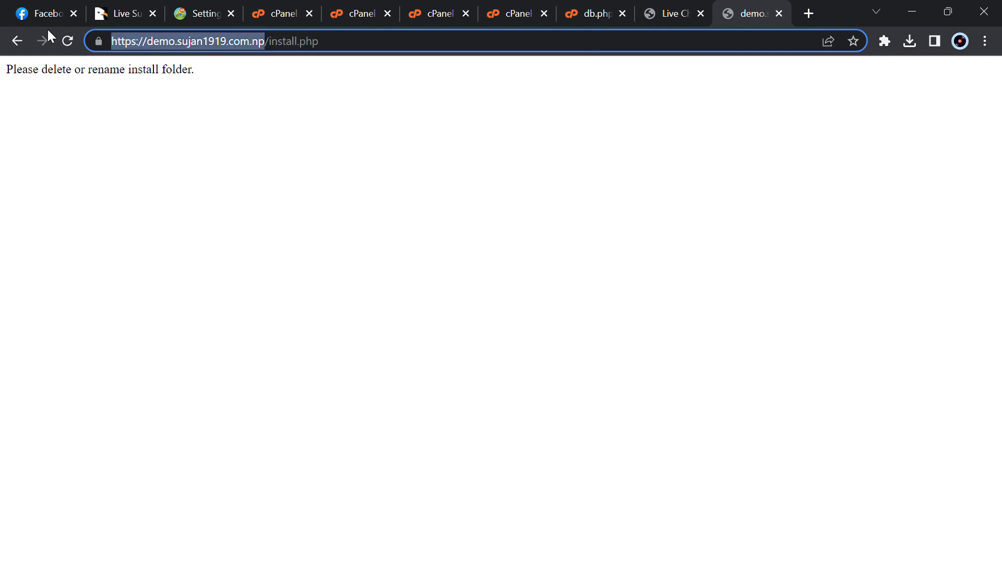
pyautogui.click(596, 13)
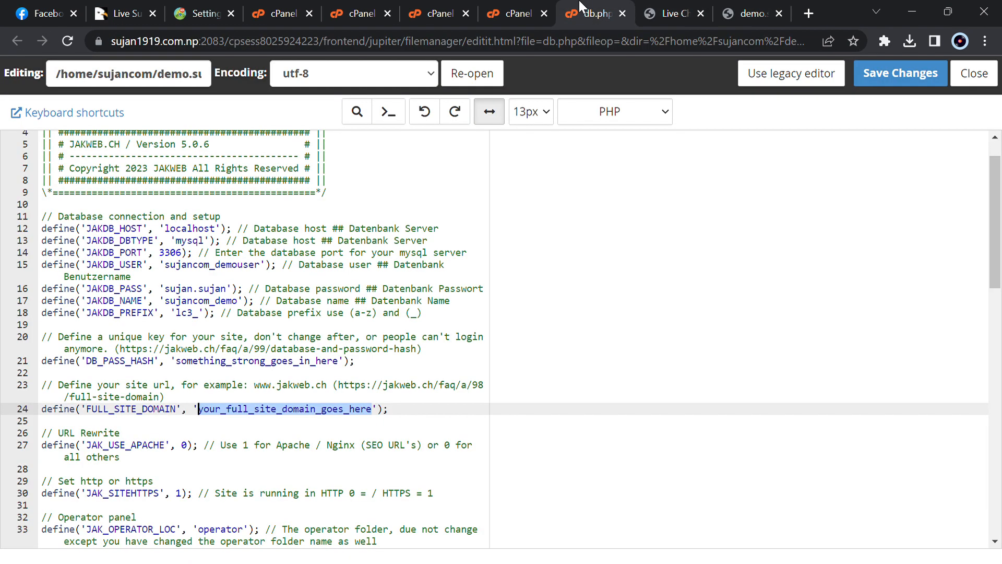
pyautogui.write('https://demo.sujan1919.com.np/')
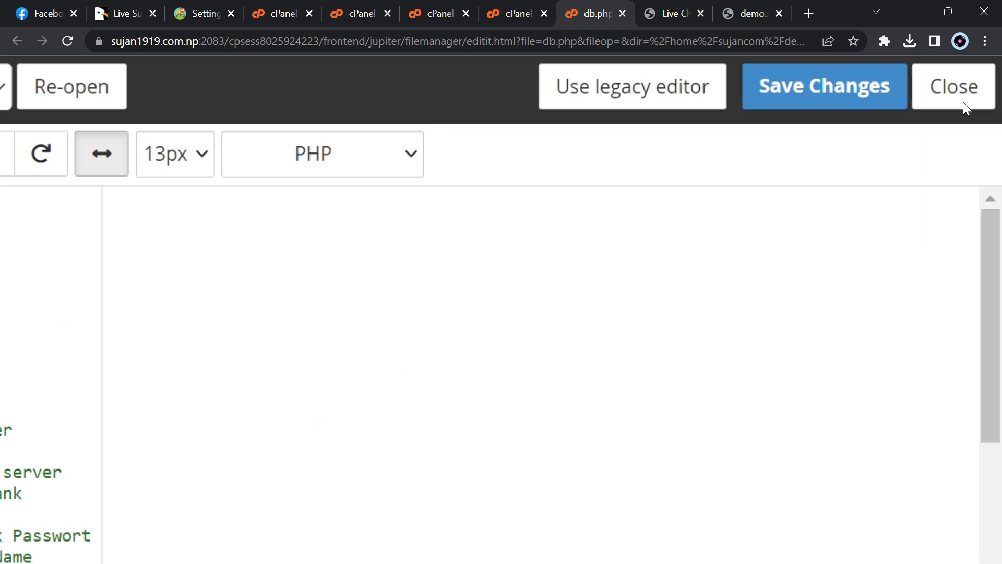
pyautogui.click(825, 86)
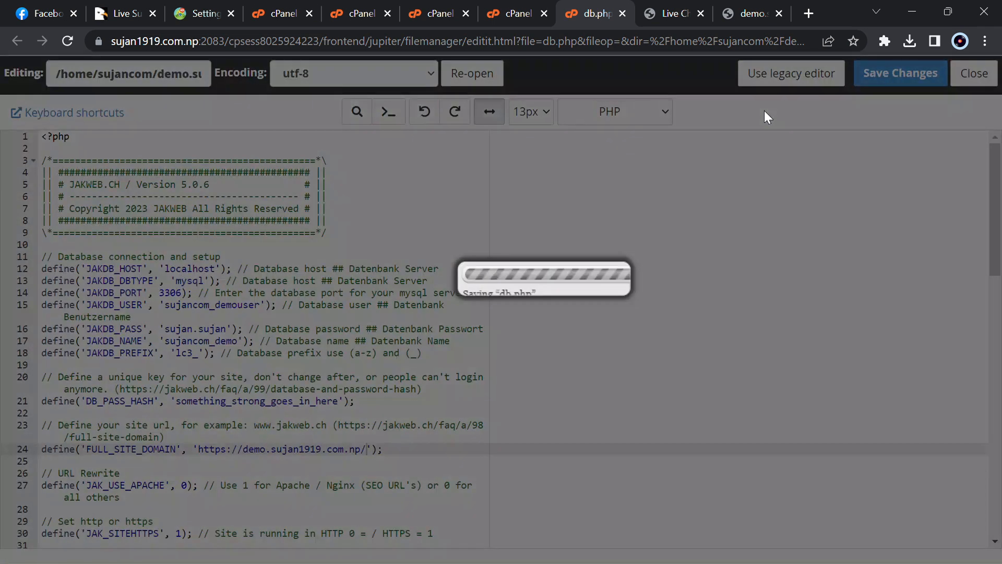
pyautogui.click(753, 13)
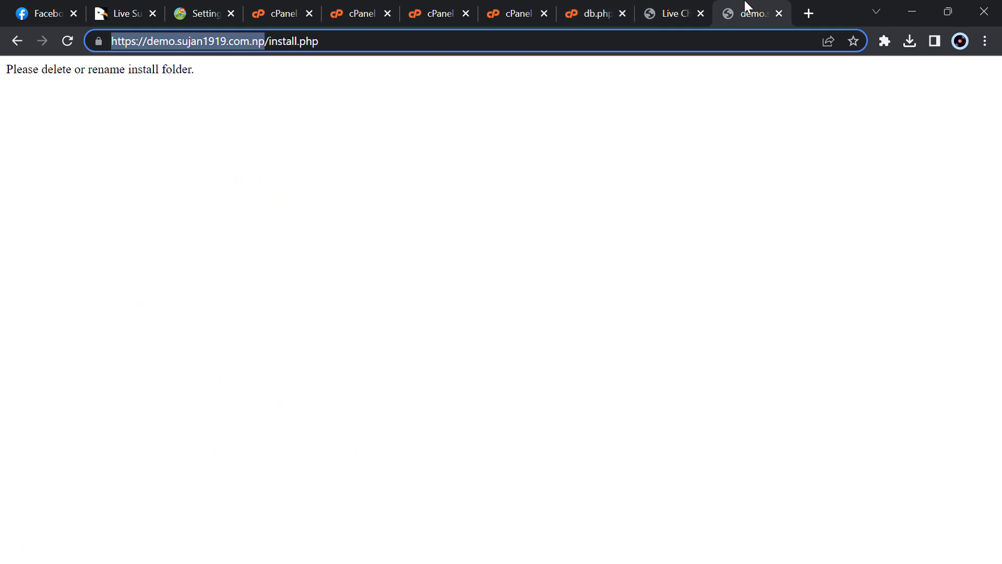
# Load the installer, run the server requirements check, and install the Live Chat 3 database.
pyautogui.click(242, 41)
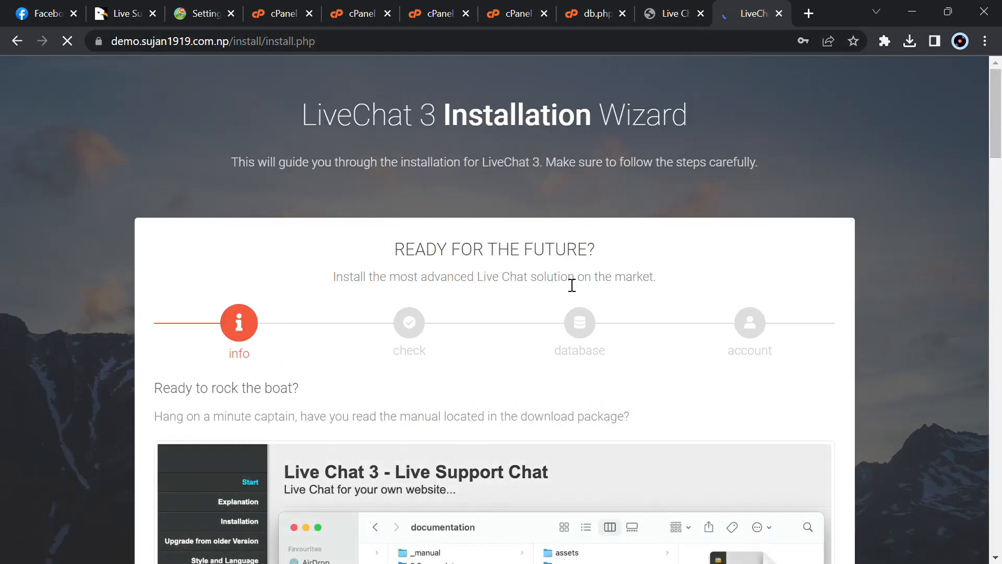
pyautogui.scroll(-3)
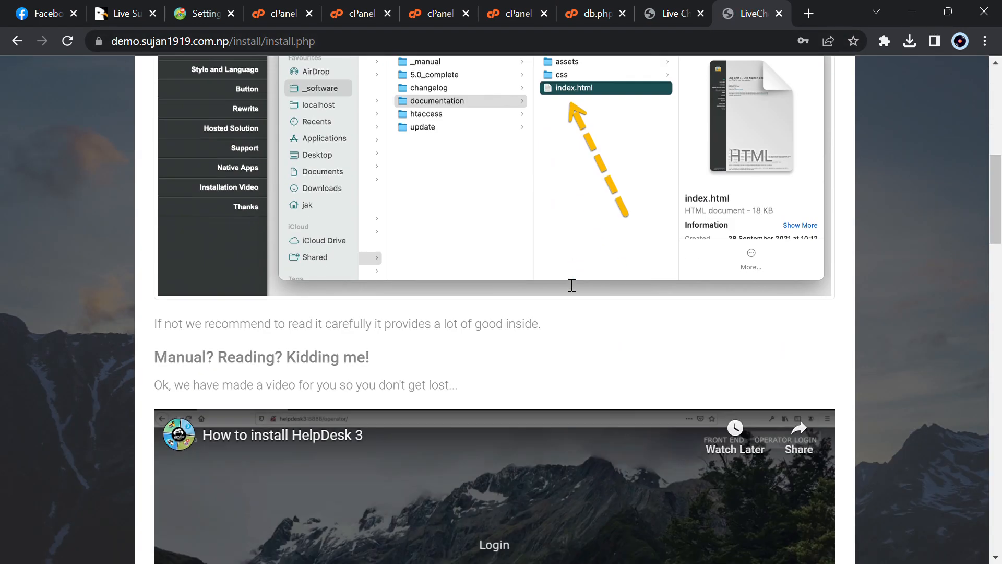
pyautogui.scroll(-3)
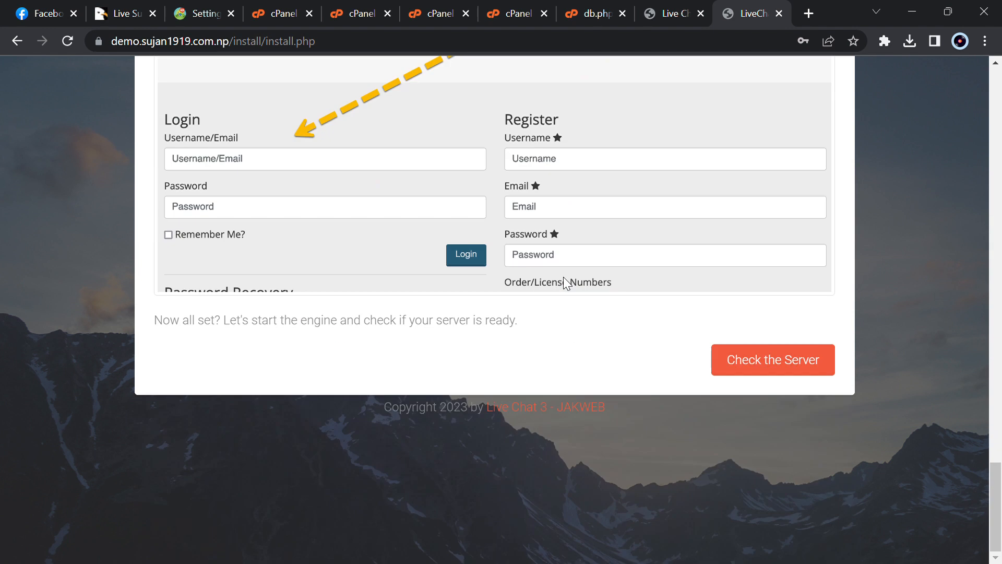
pyautogui.moveTo(803, 368)
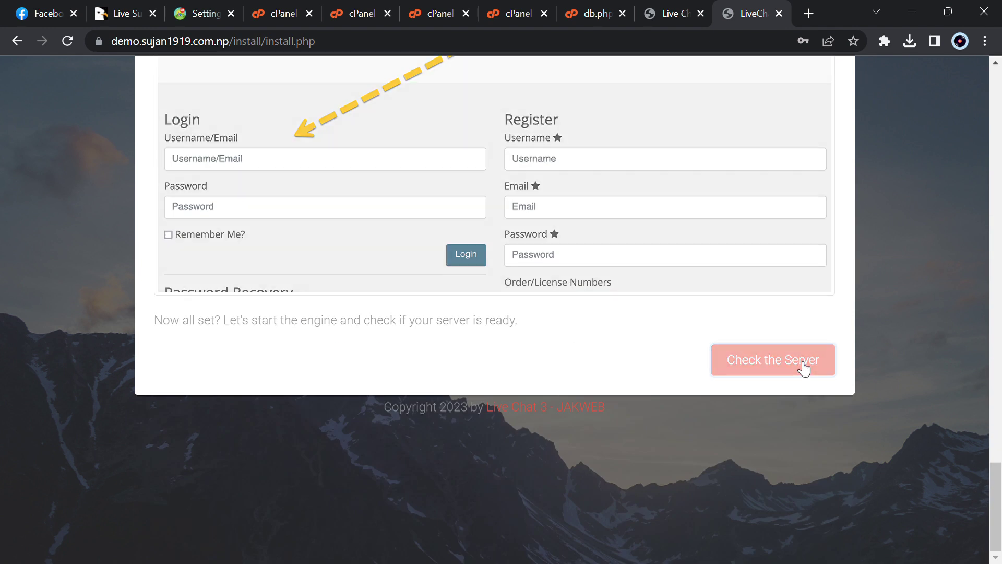
pyautogui.click(773, 360)
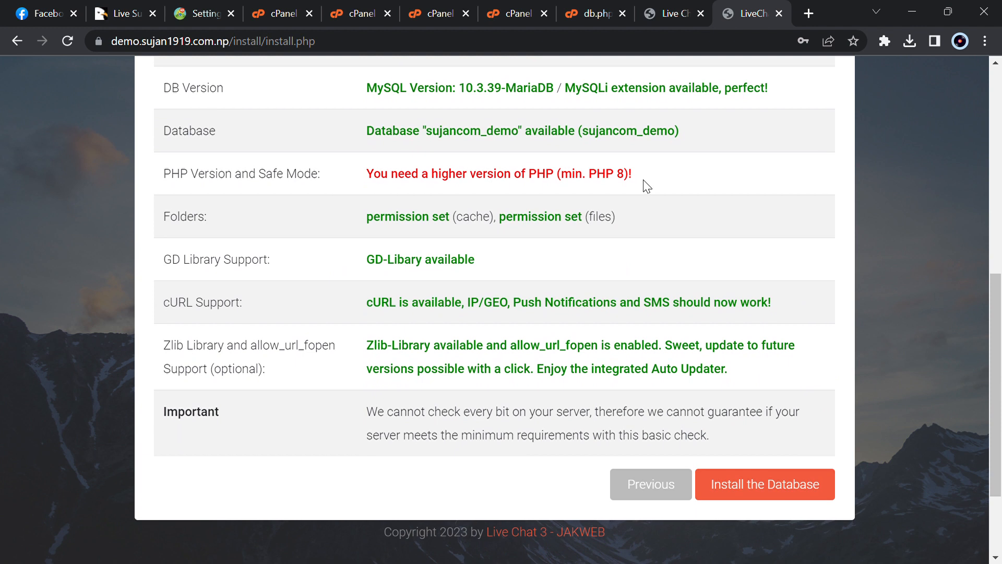
pyautogui.moveTo(738, 493)
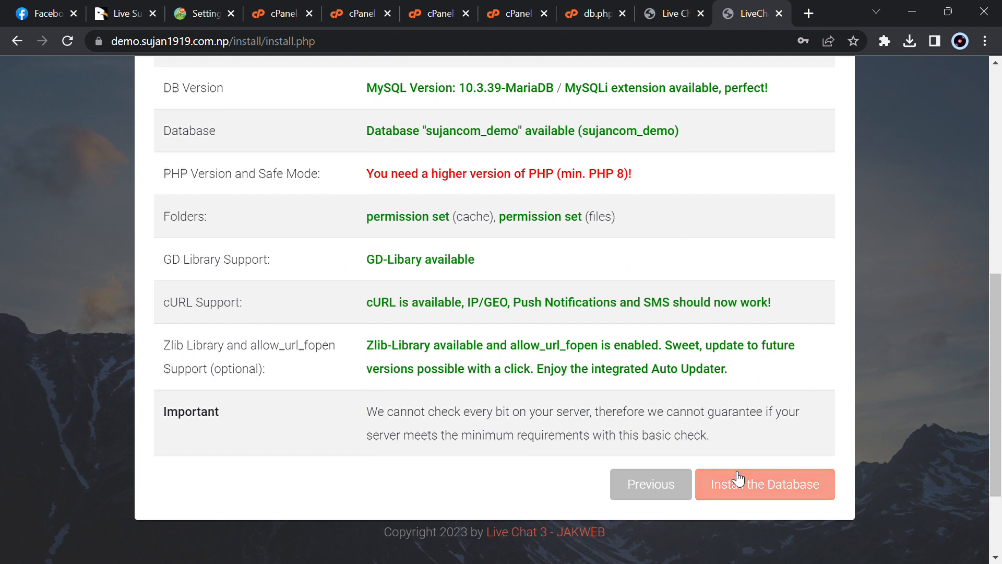
pyautogui.click(765, 484)
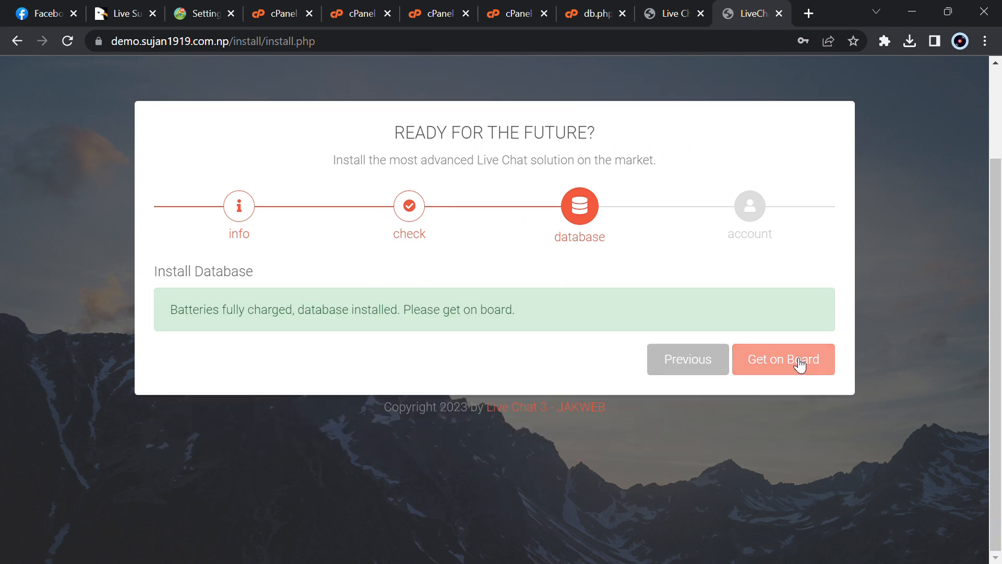
# Fill the admin account form with the name 'sujan' and username 'sujaan191', then submit it.
pyautogui.click(783, 359)
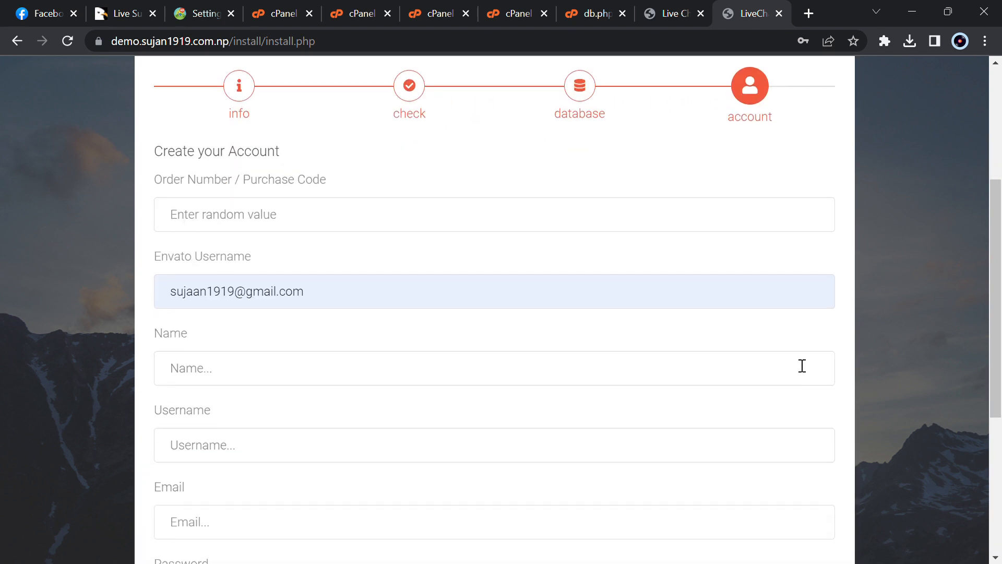
pyautogui.write('sujan')
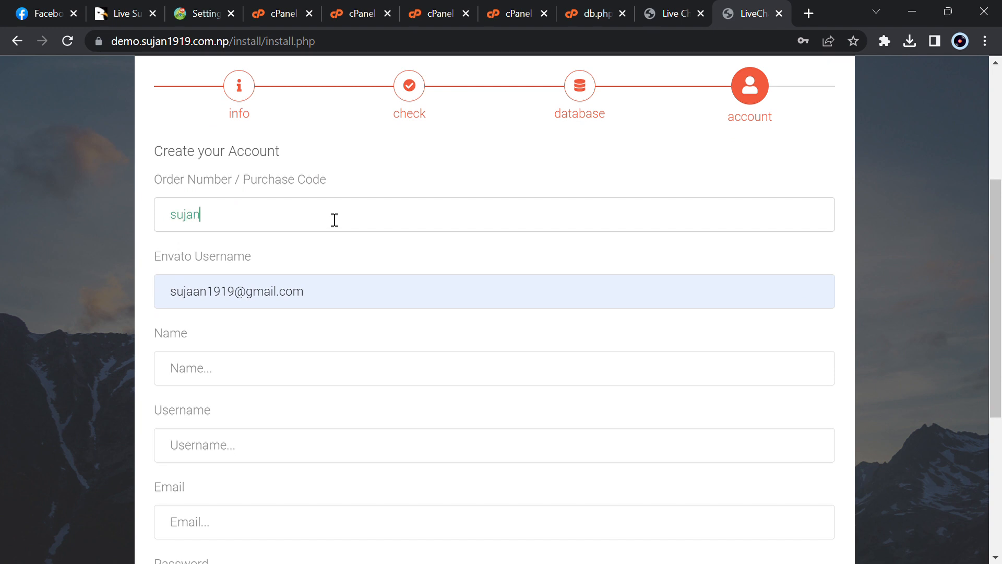
pyautogui.scroll(-3)
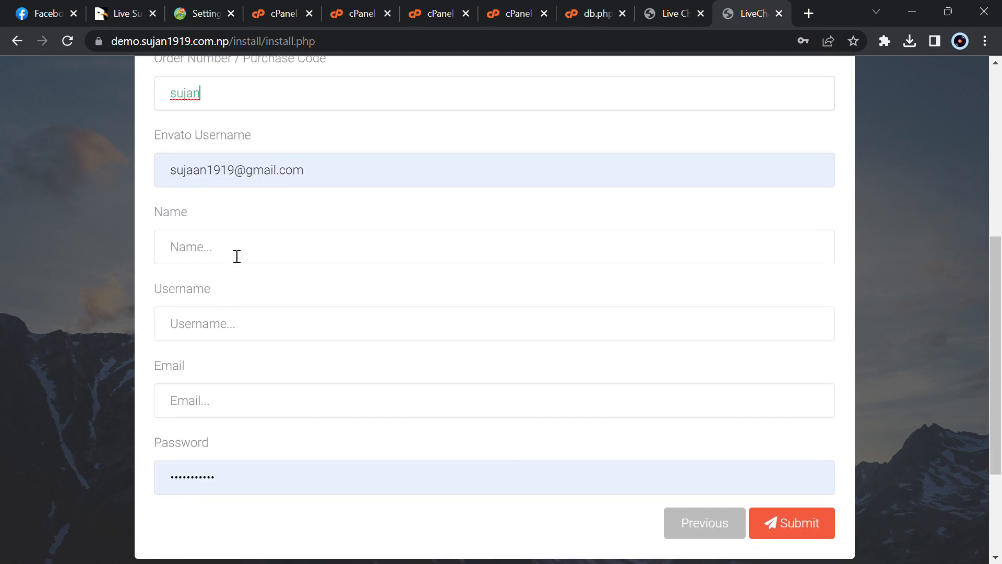
pyautogui.click(216, 173)
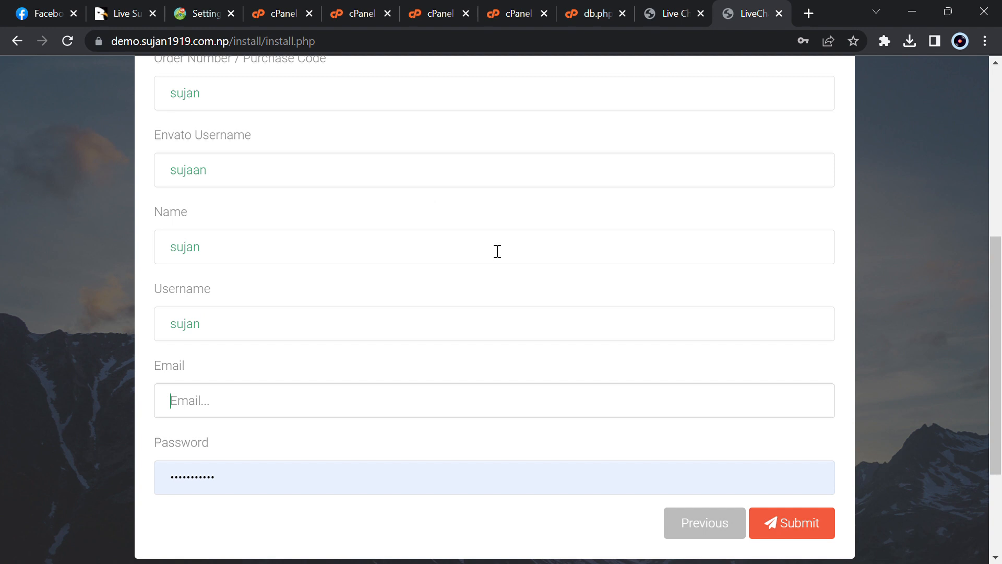
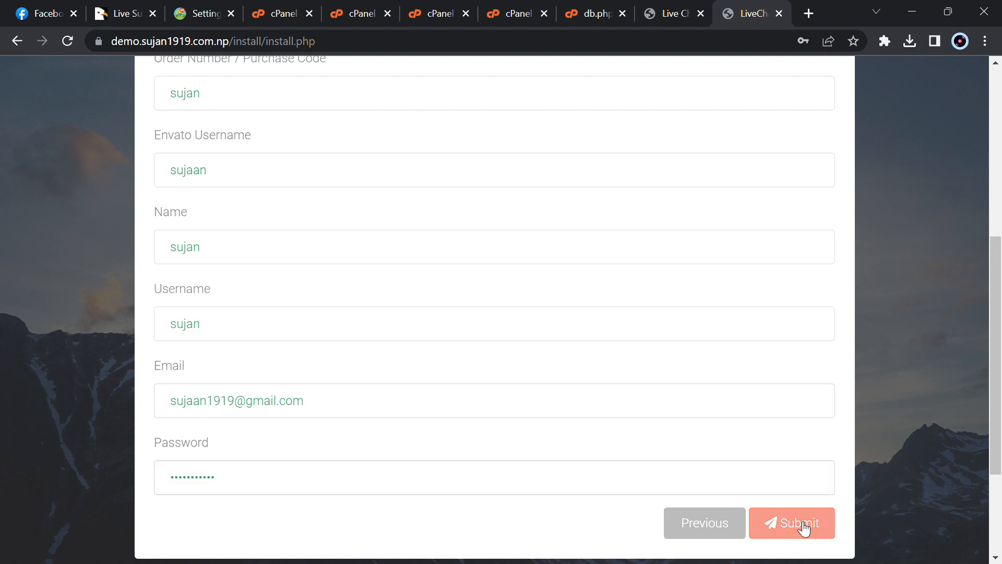
pyautogui.click(799, 523)
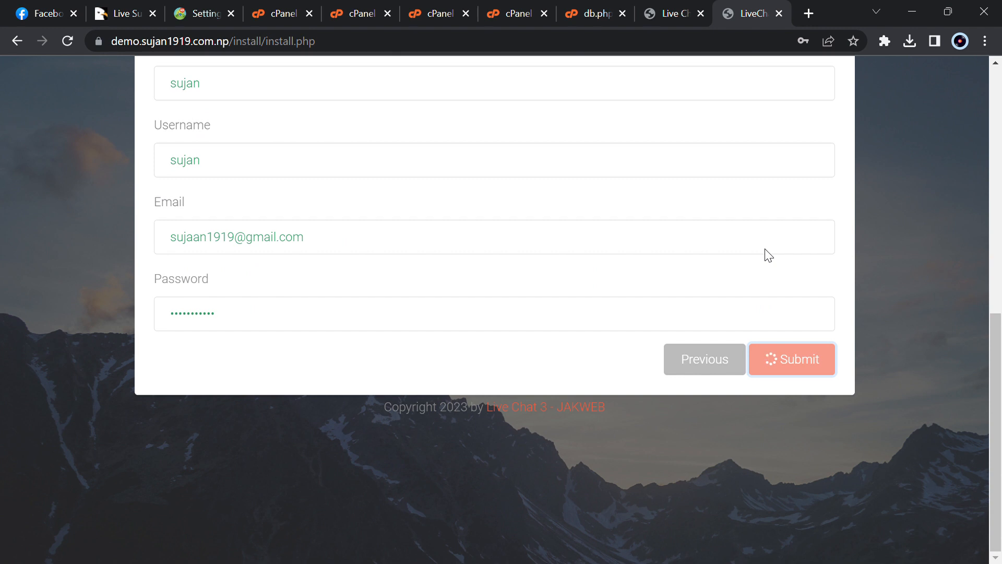
# Revisit the CodeCanyon Live Chat 3 preview page, then switch back to another tab.
pyautogui.click(125, 14)
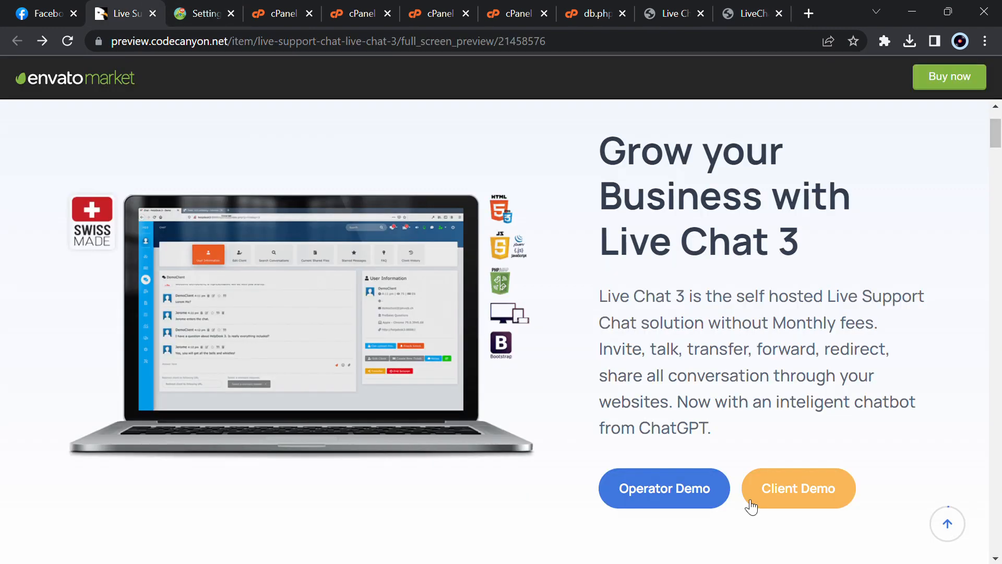
pyautogui.moveTo(868, 343)
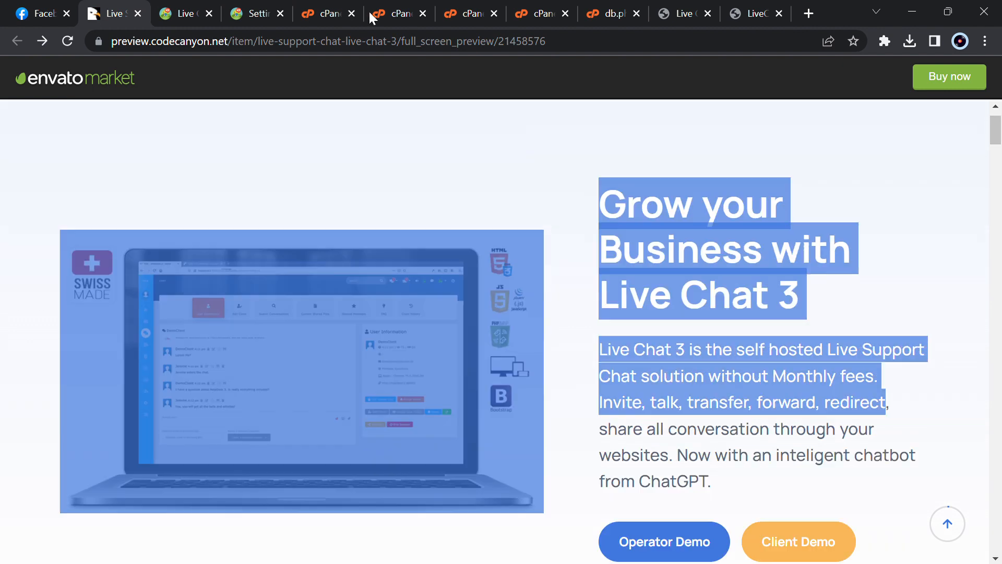
pyautogui.scroll(3)
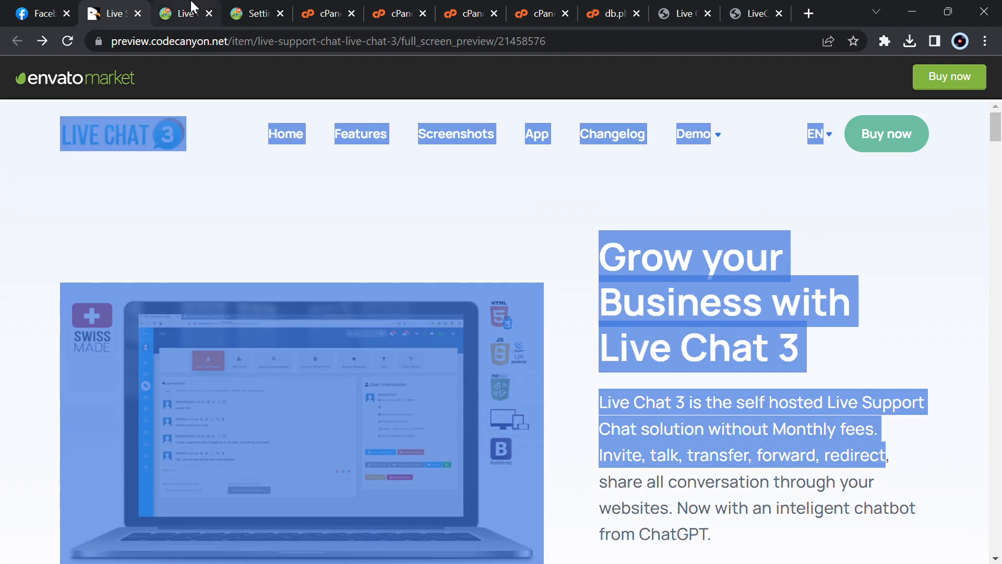
pyautogui.click(753, 14)
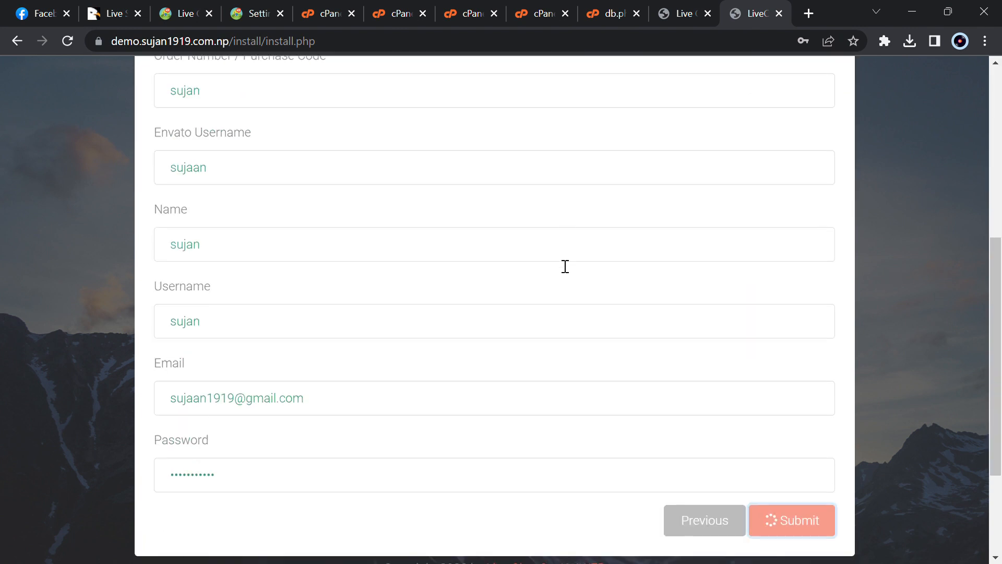
# Scroll down the installer's account form to the still-processing Submit button.
pyautogui.scroll(-3)
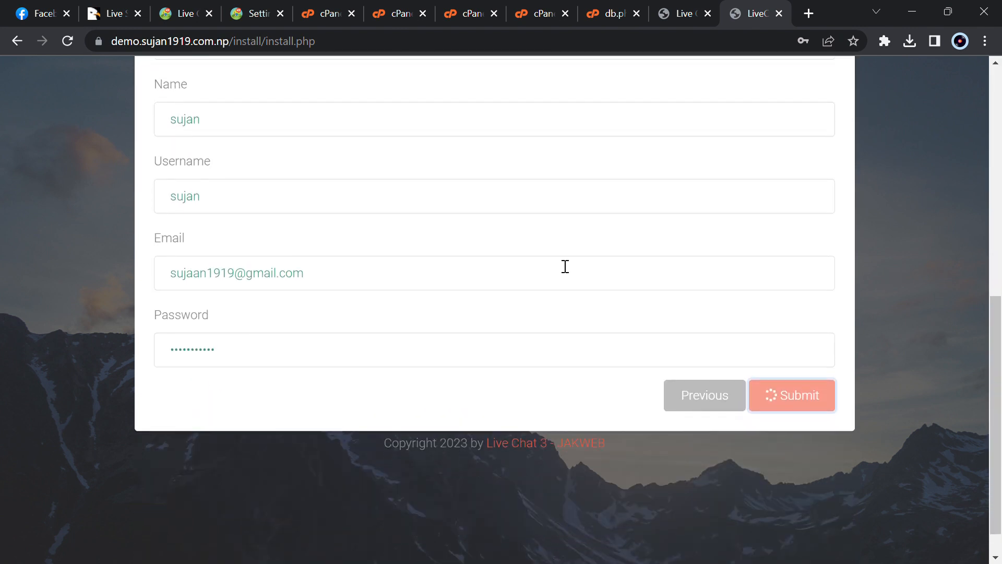